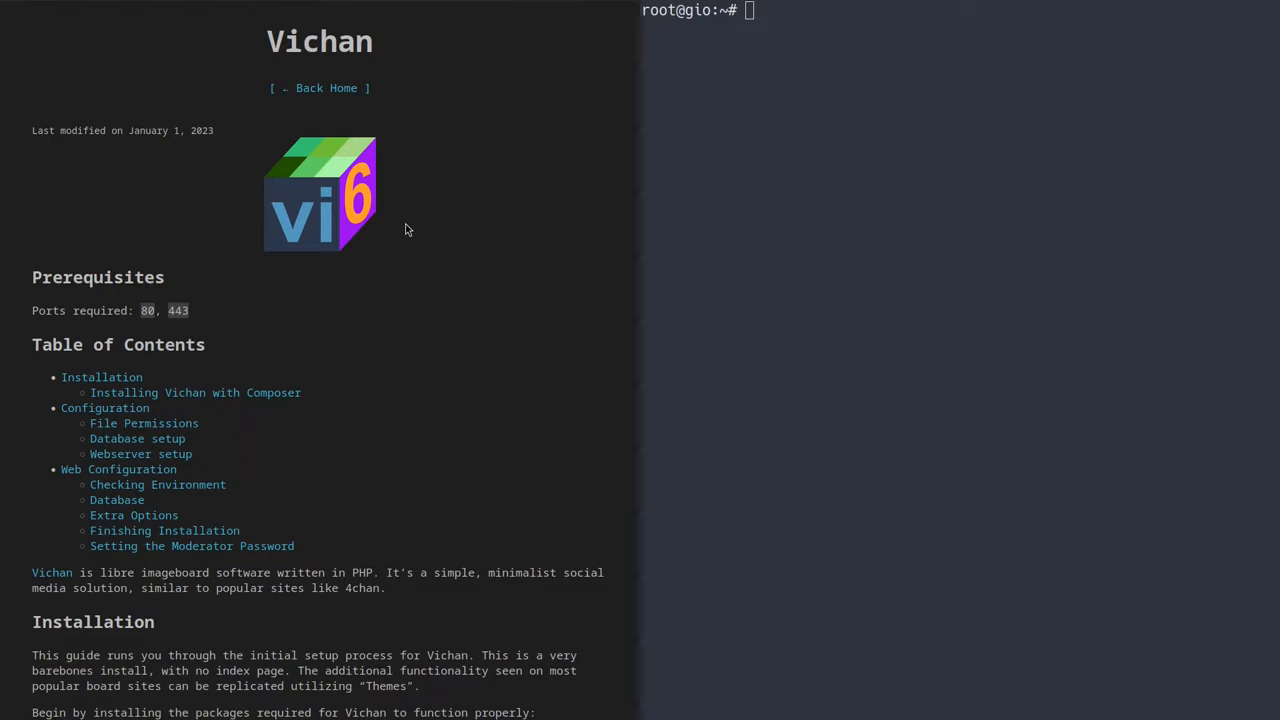
# - Ping chan.denshi.org from the Debian root shell
pyautogui.scroll(-3)
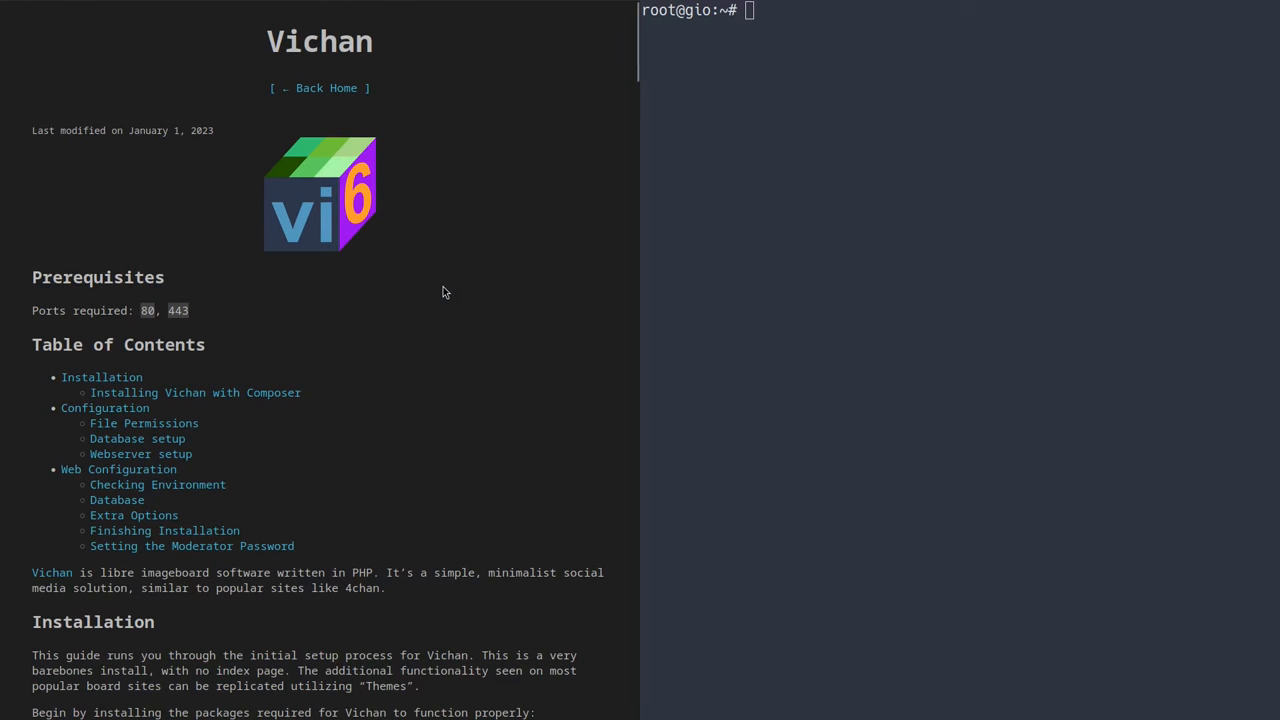
pyautogui.moveTo(487, 350)
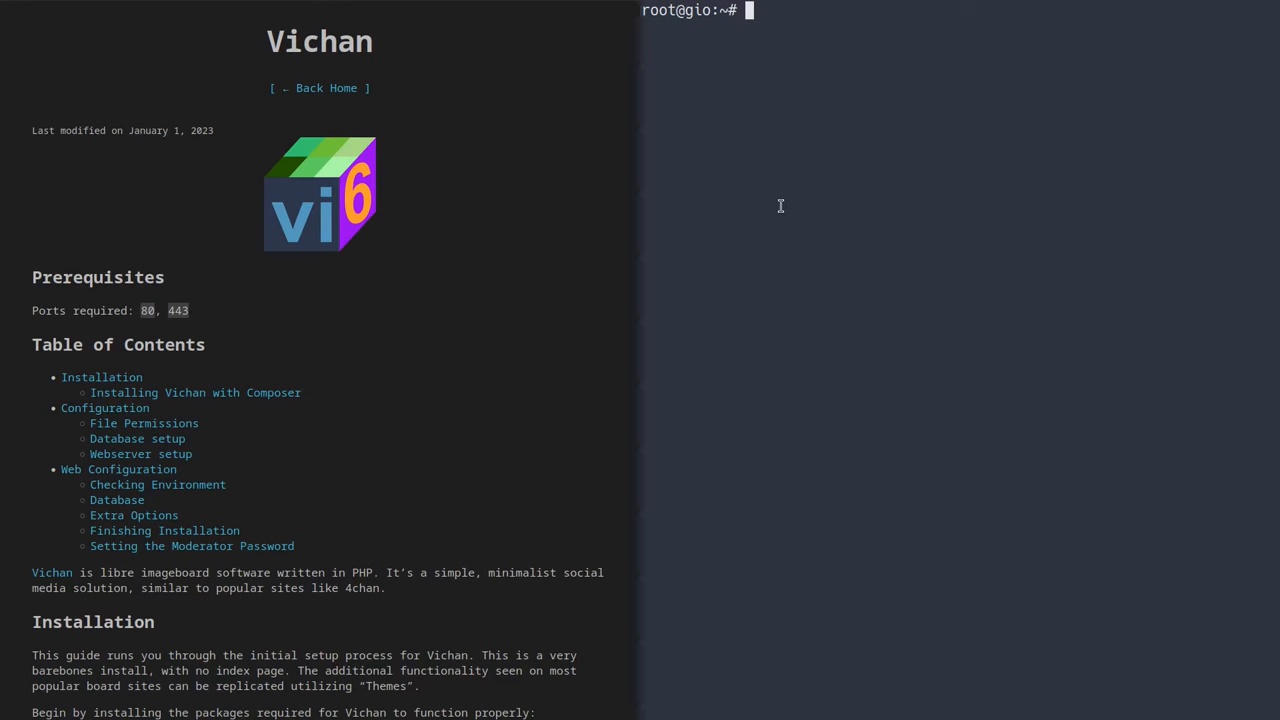
pyautogui.moveTo(823, 172)
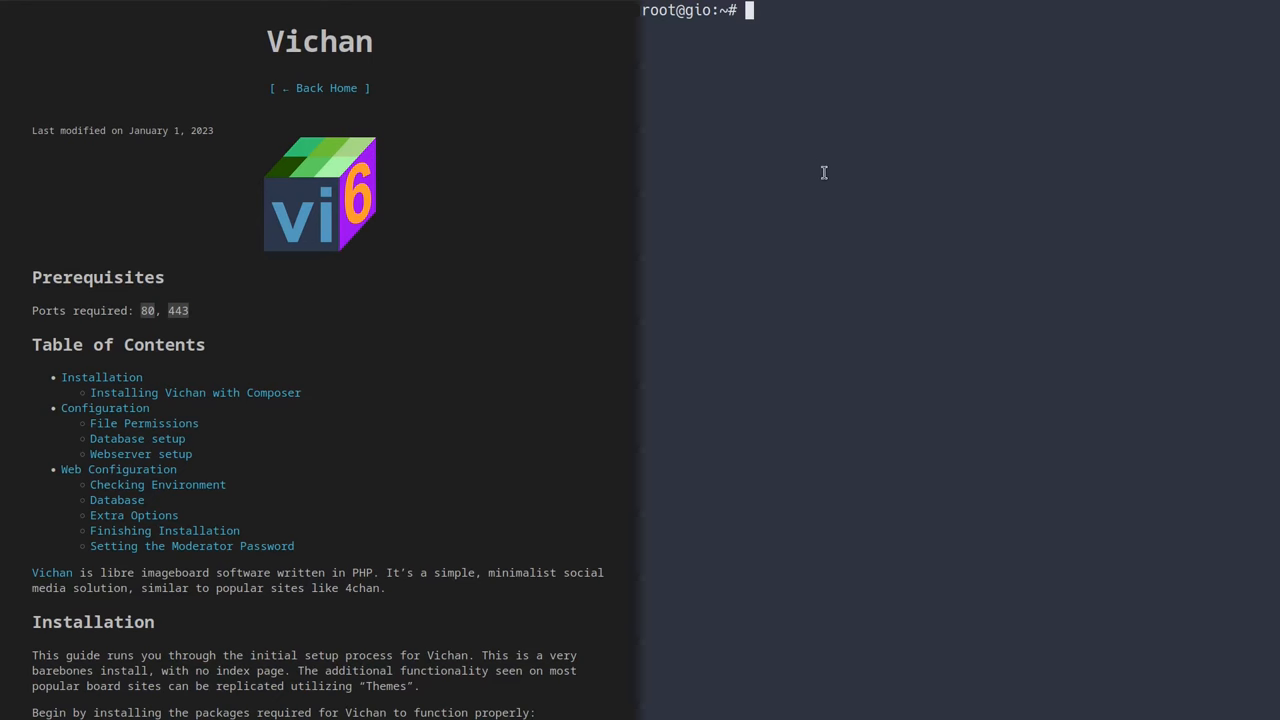
pyautogui.write('p')
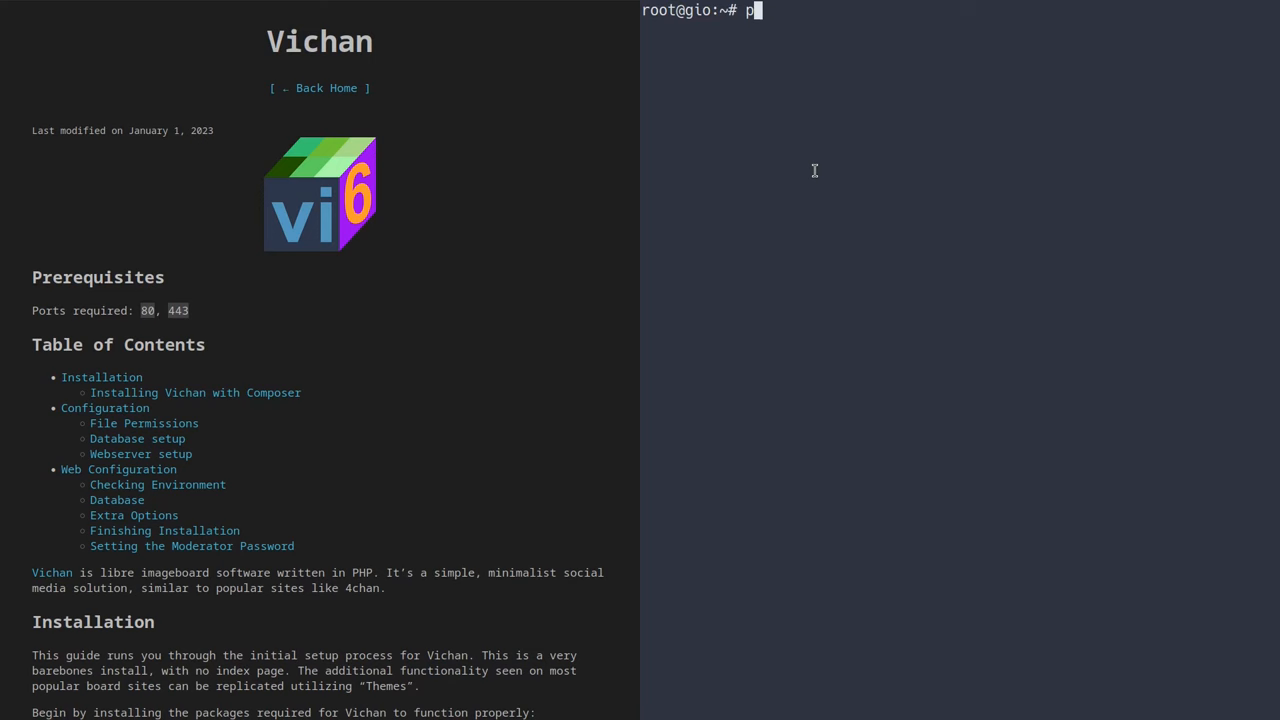
pyautogui.write('ing chan.d')
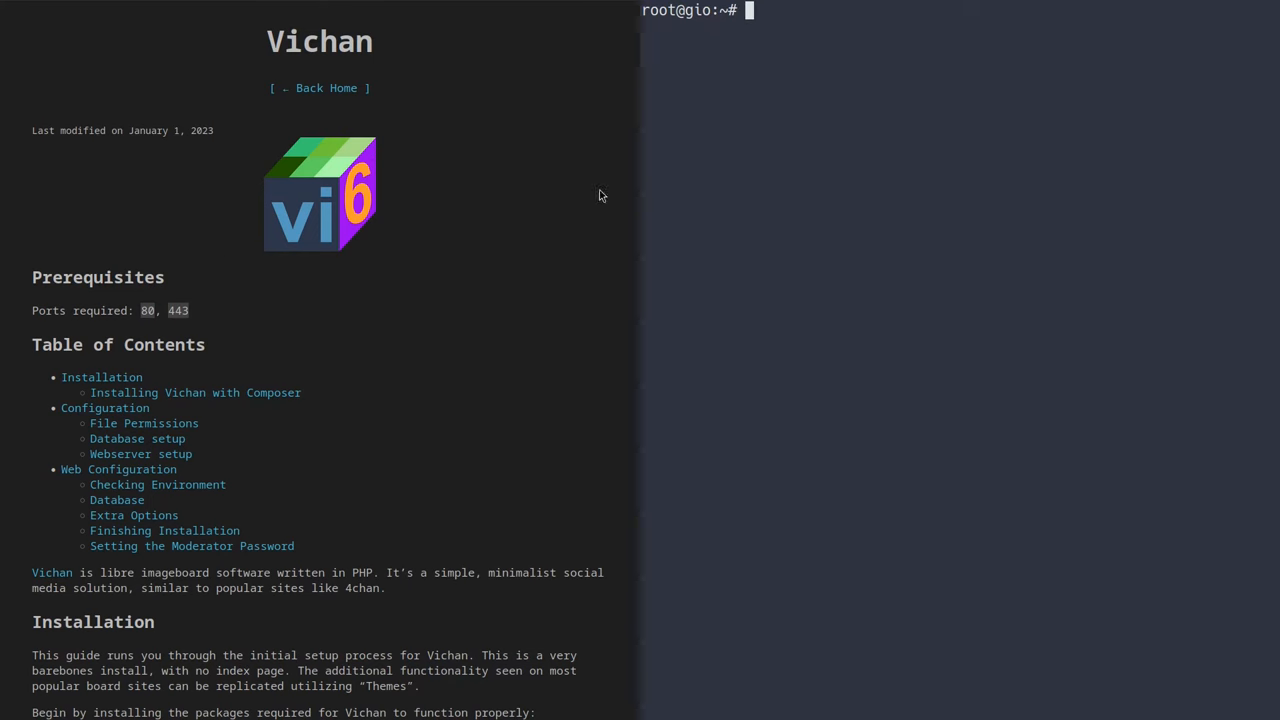
pyautogui.moveTo(112, 303)
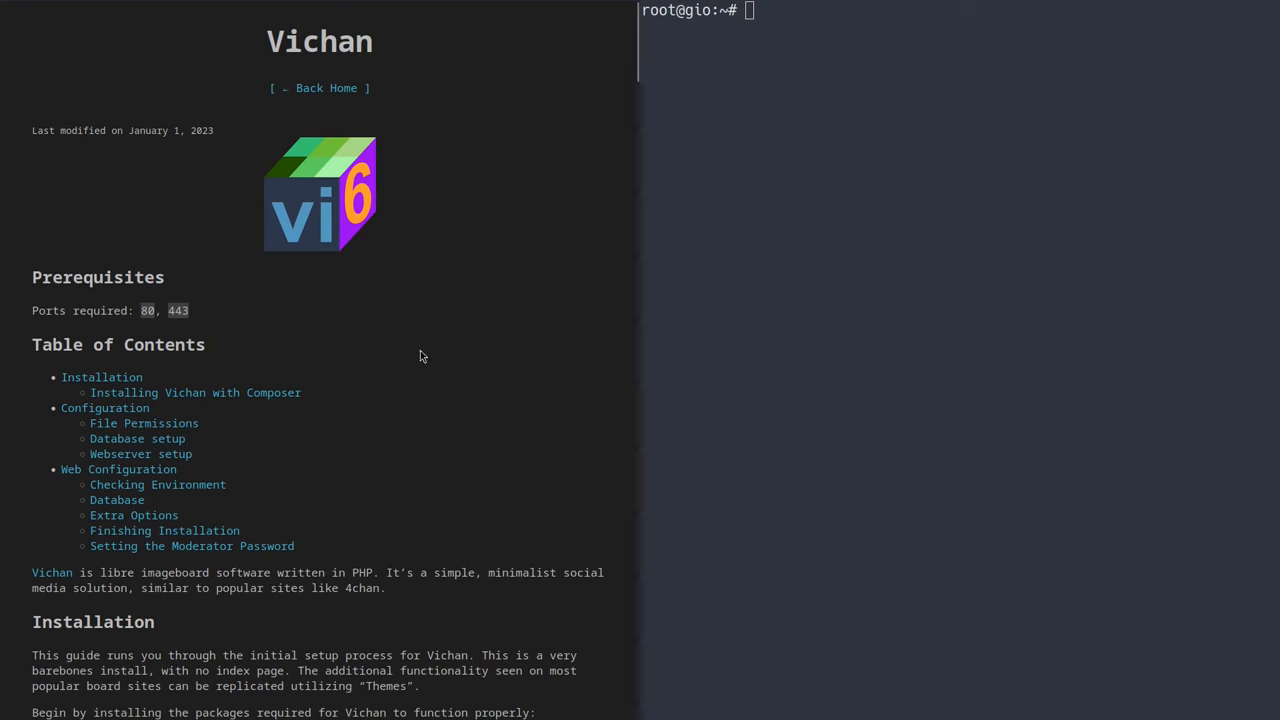
# - Scroll the guide to Installation and apt install nginx with python3-certbot-nginx
pyautogui.scroll(-3)
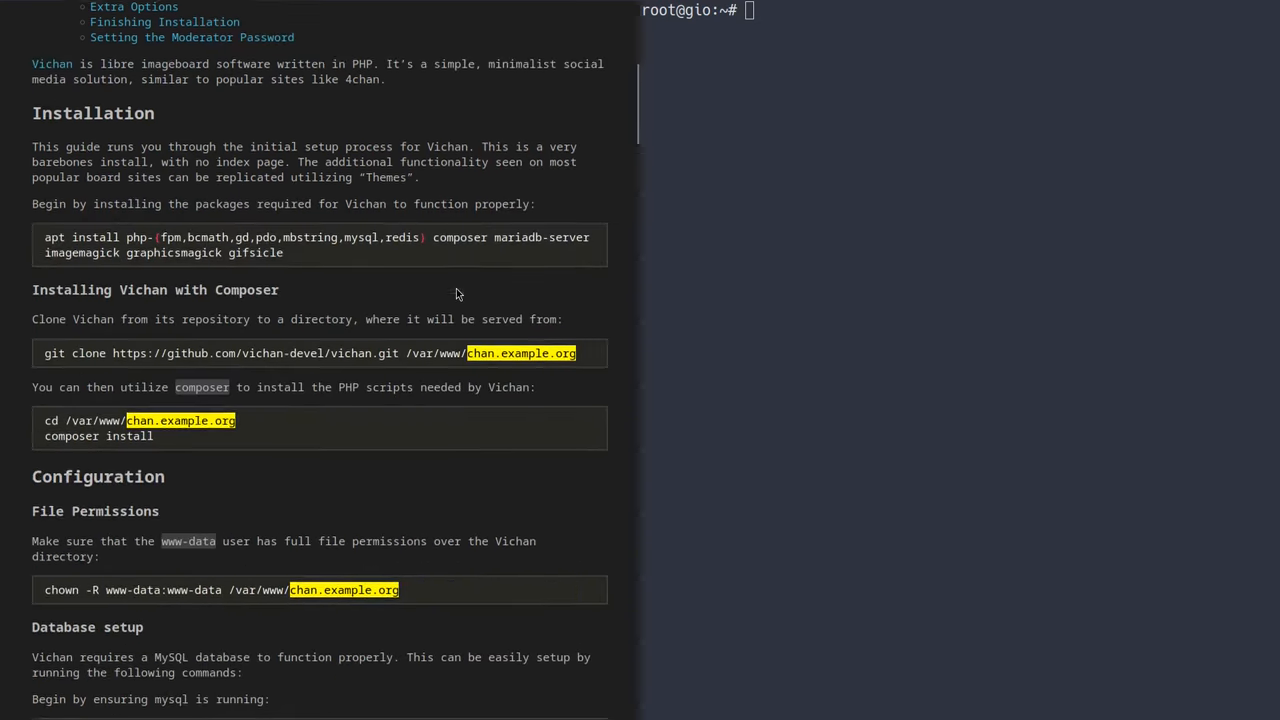
pyautogui.scroll(-3)
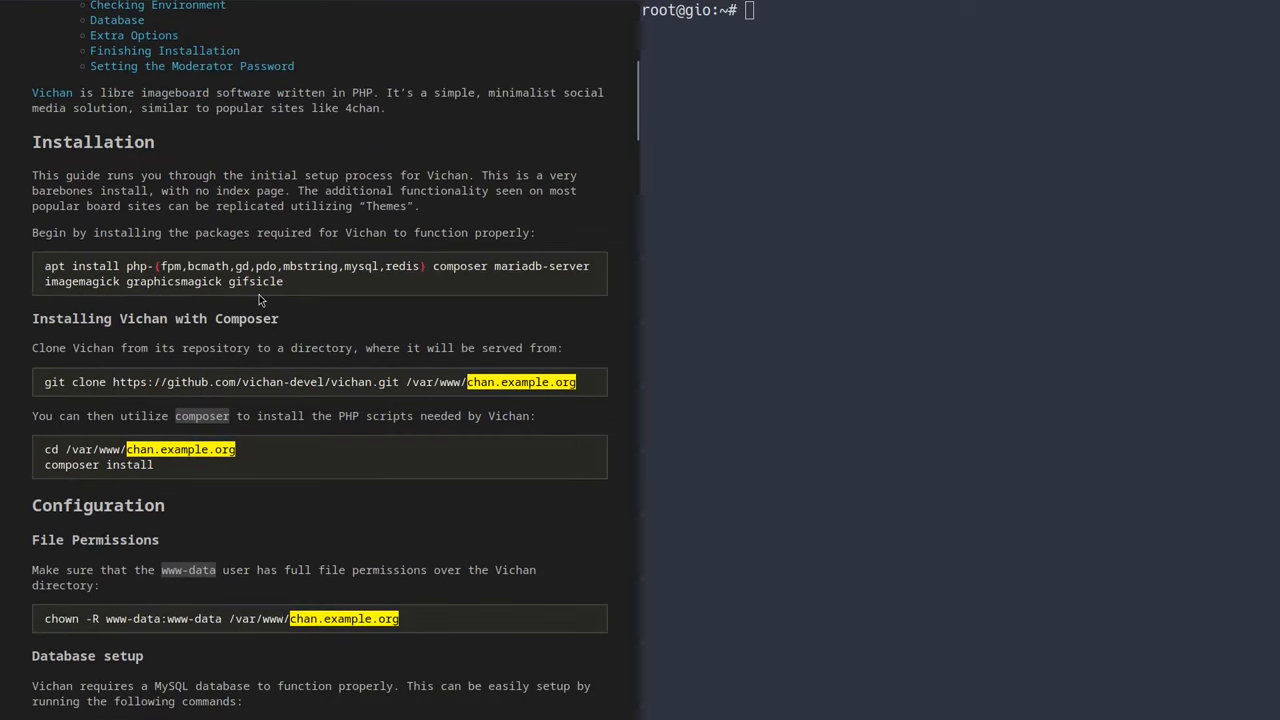
pyautogui.moveTo(268, 288)
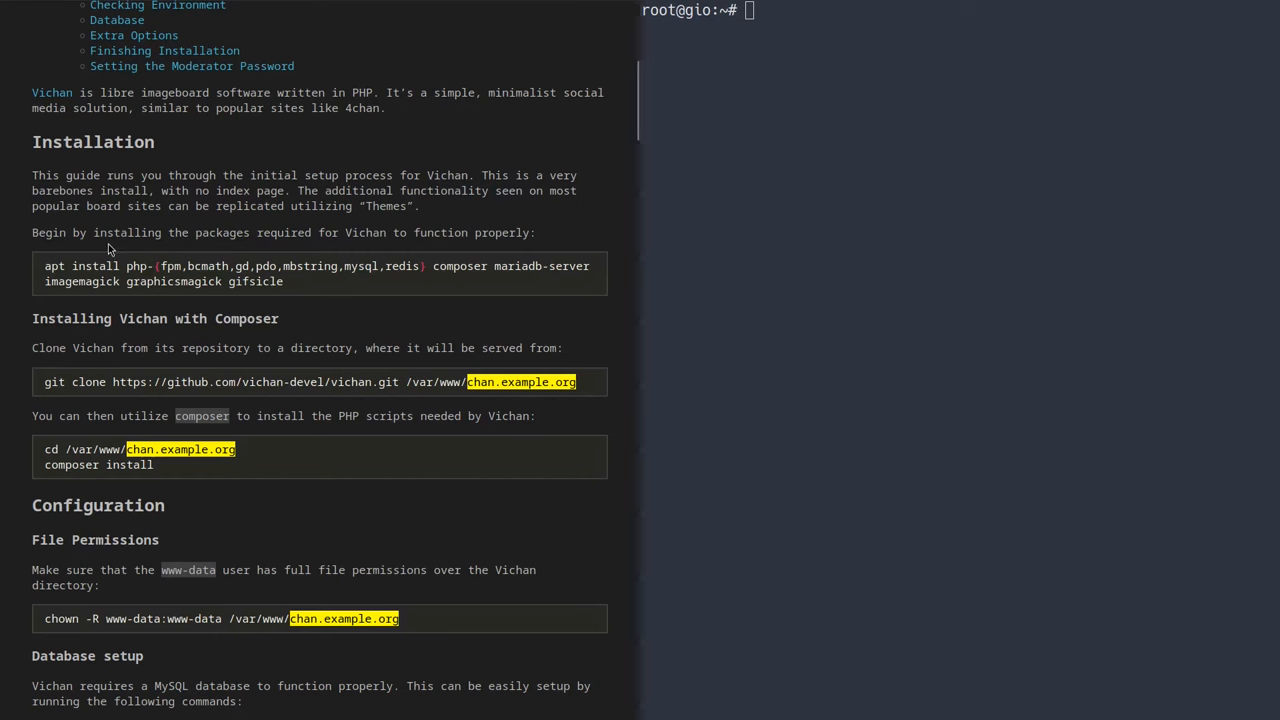
pyautogui.moveTo(137, 273)
pyautogui.write('apt install nginx')
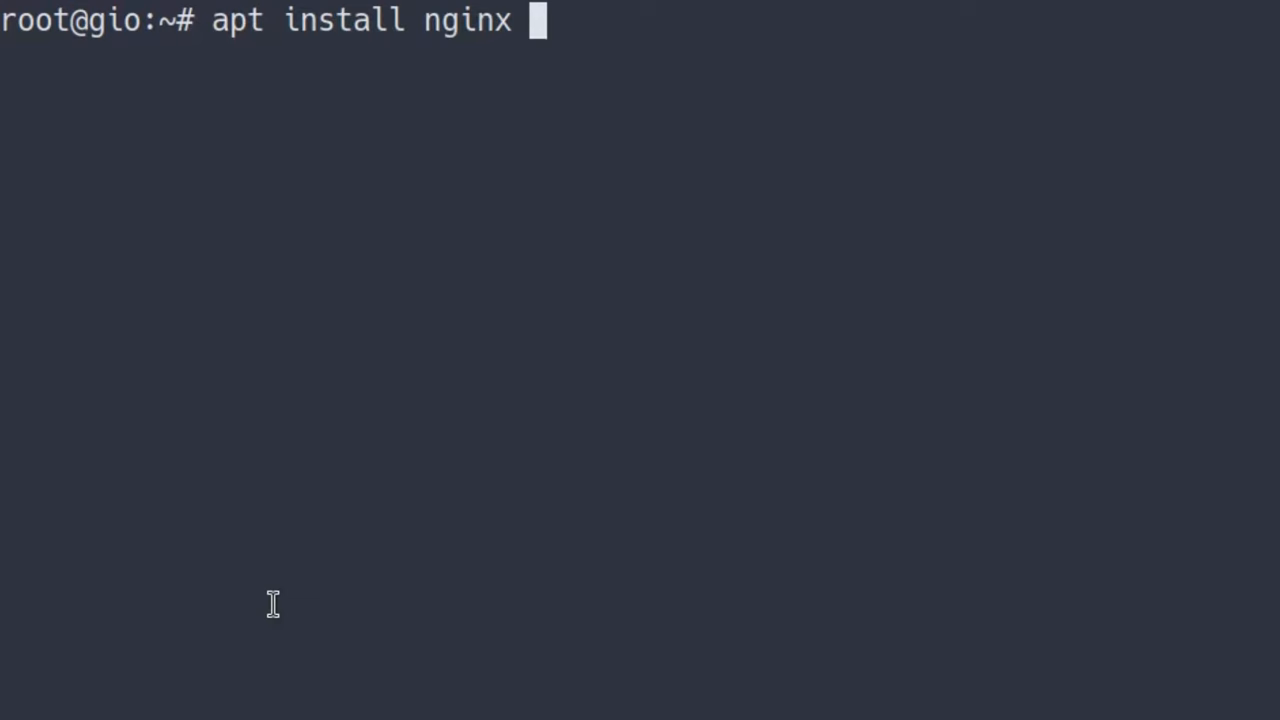
pyautogui.write('python3-certb')
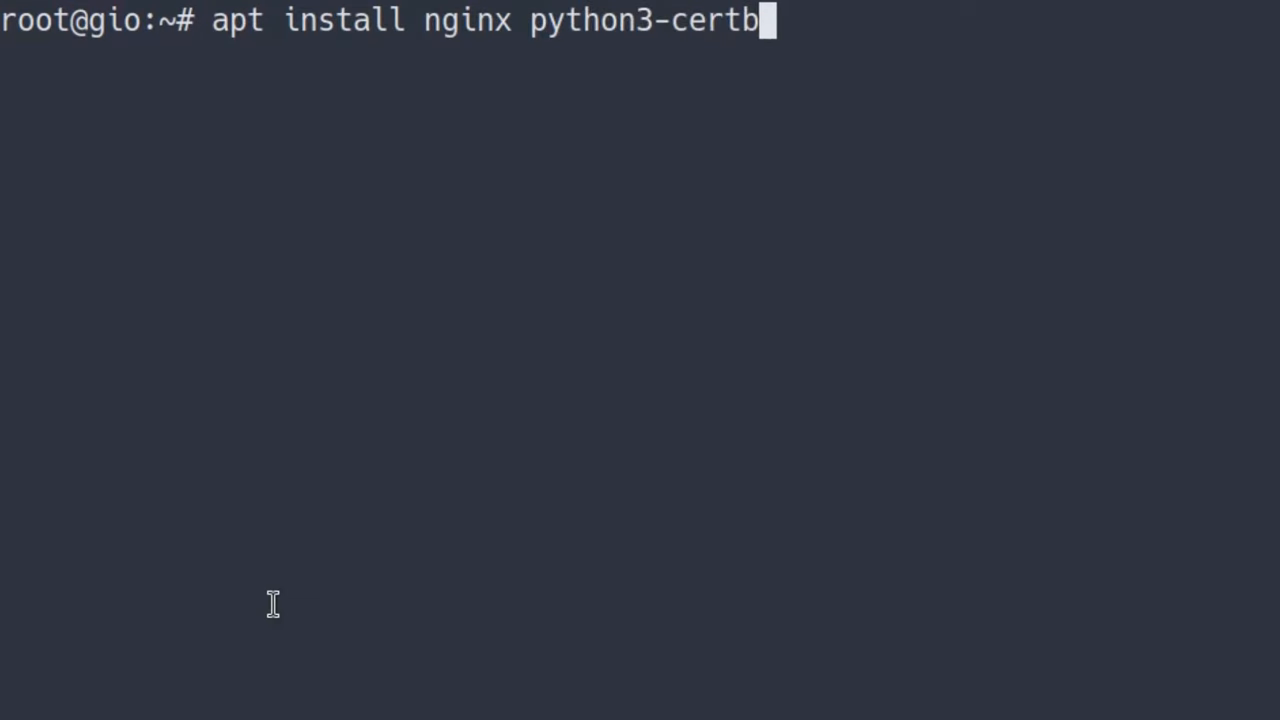
pyautogui.write('ot-')
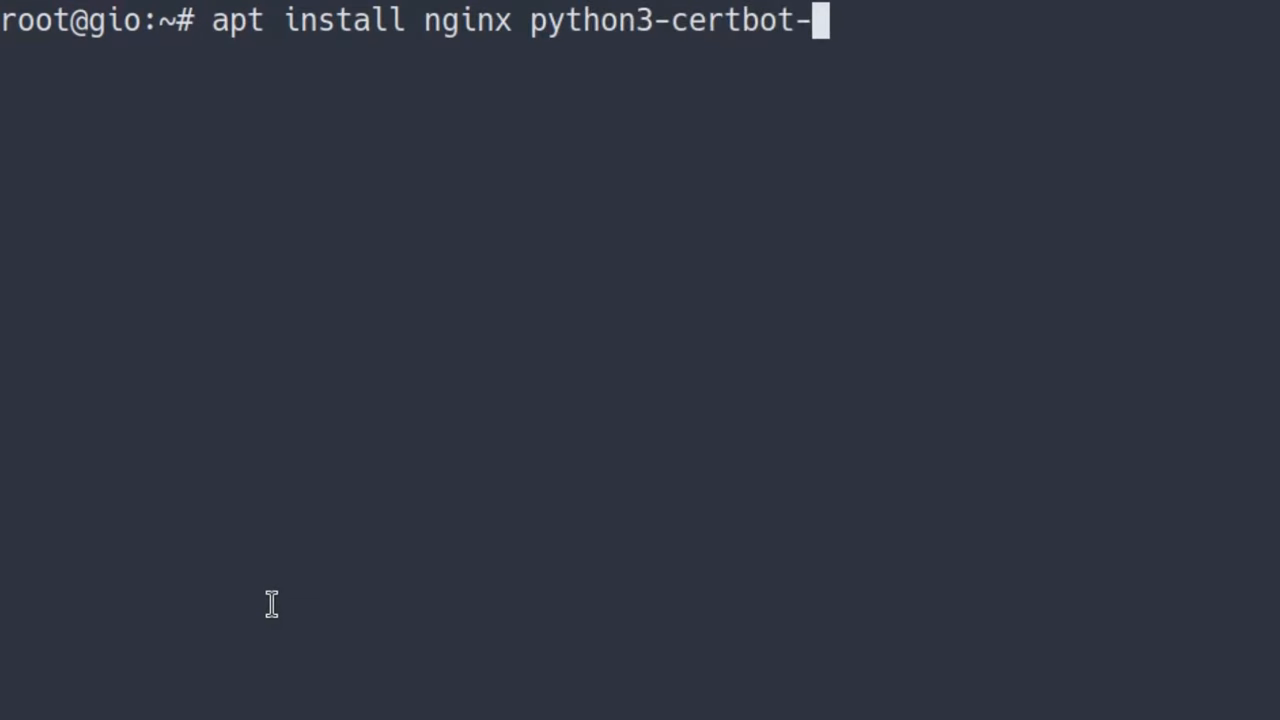
pyautogui.write('nginx')
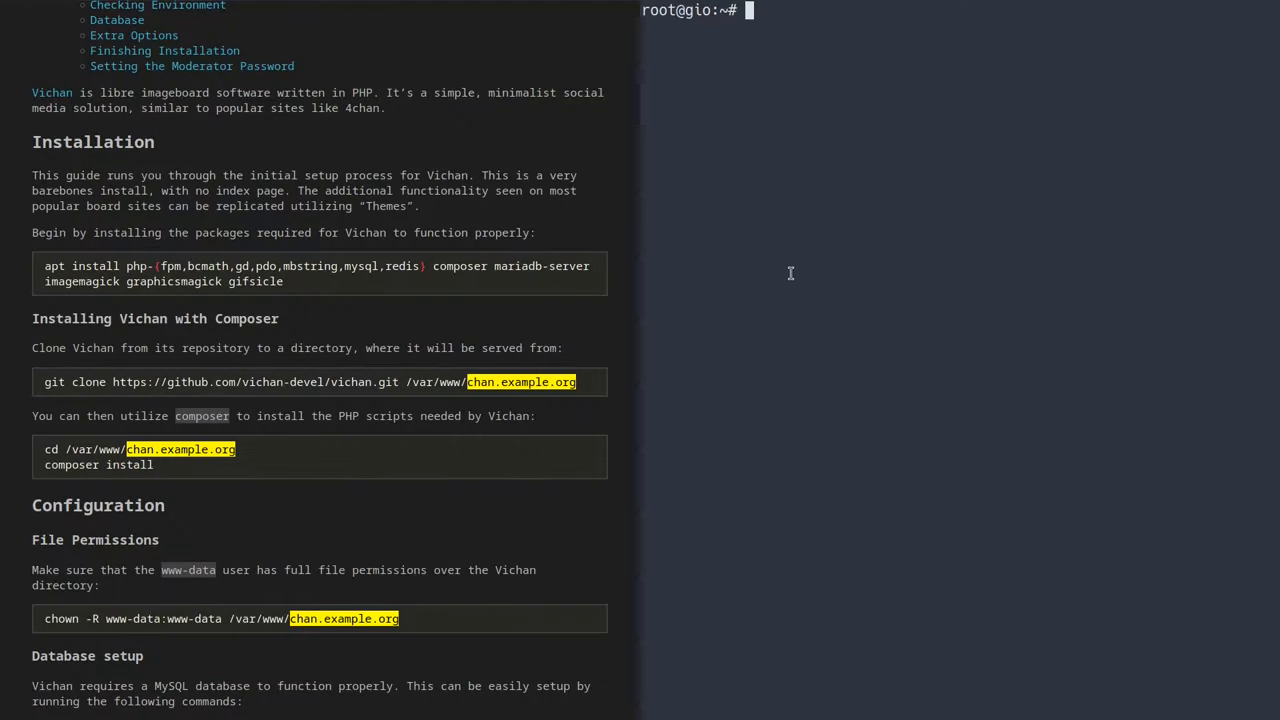
# - Copy the php-{fpm,bcmath,gd,pdo,mbstring,mysql,redis} composer mariadb-server imagemagick graphicsmagick gifsicle install line into the shell
pyautogui.moveTo(45, 266); pyautogui.dragTo(287, 281)
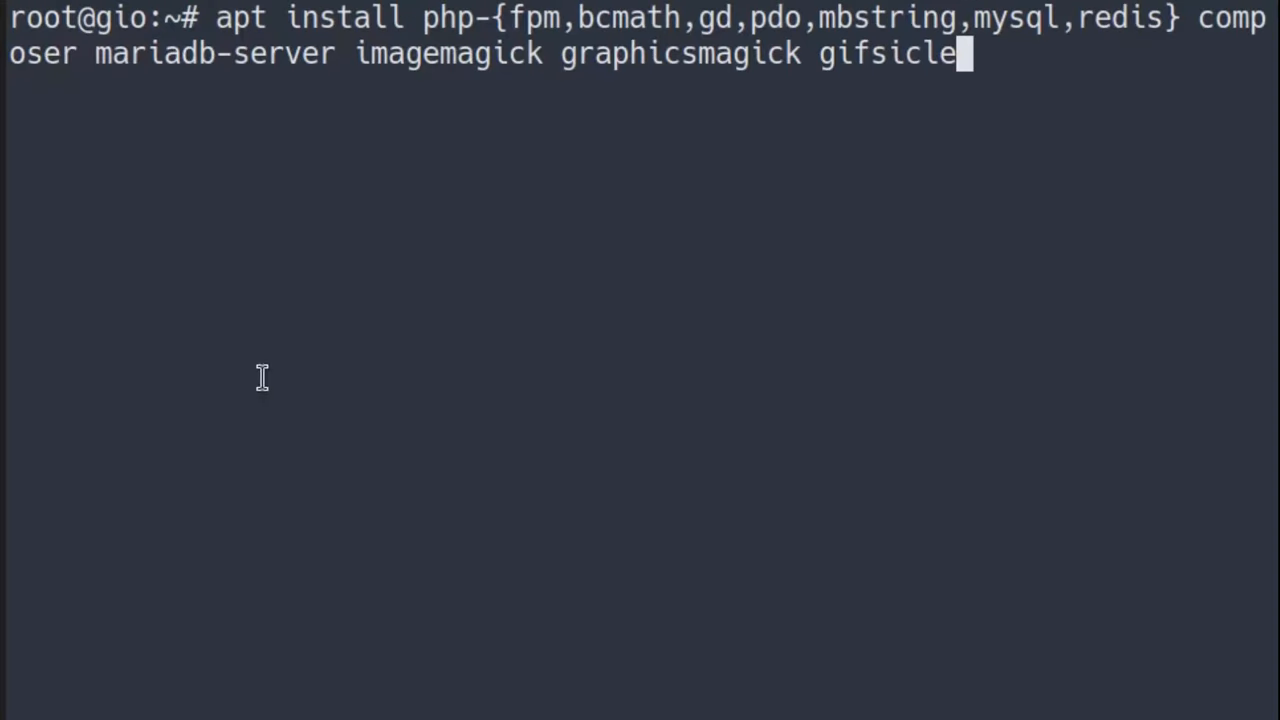
pyautogui.doubleClick(446, 17)
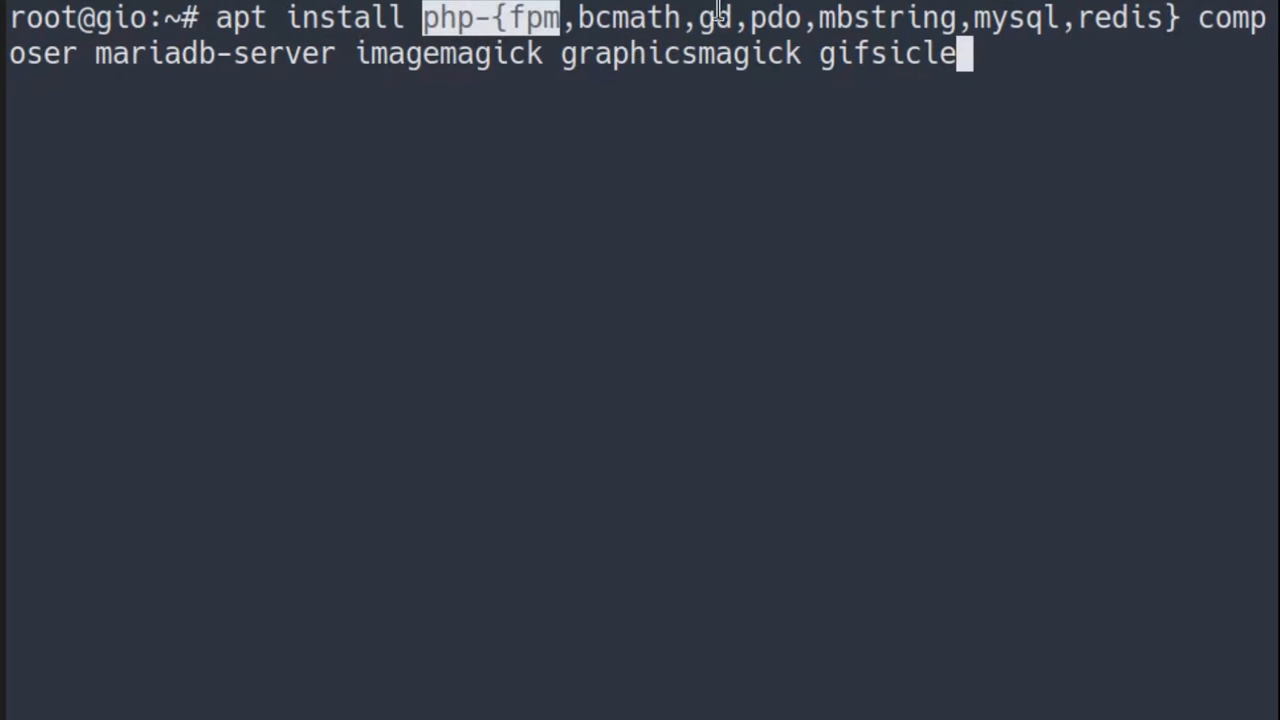
pyautogui.moveTo(968, 30)
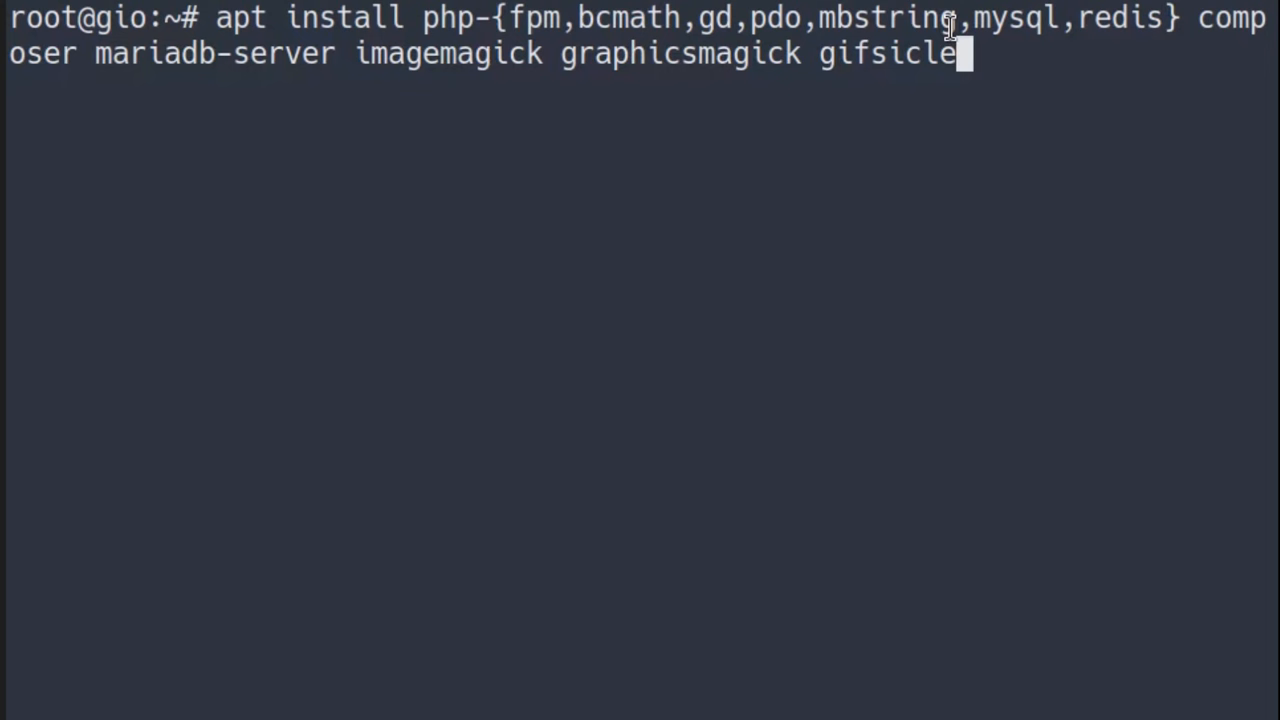
pyautogui.moveTo(720, 25)
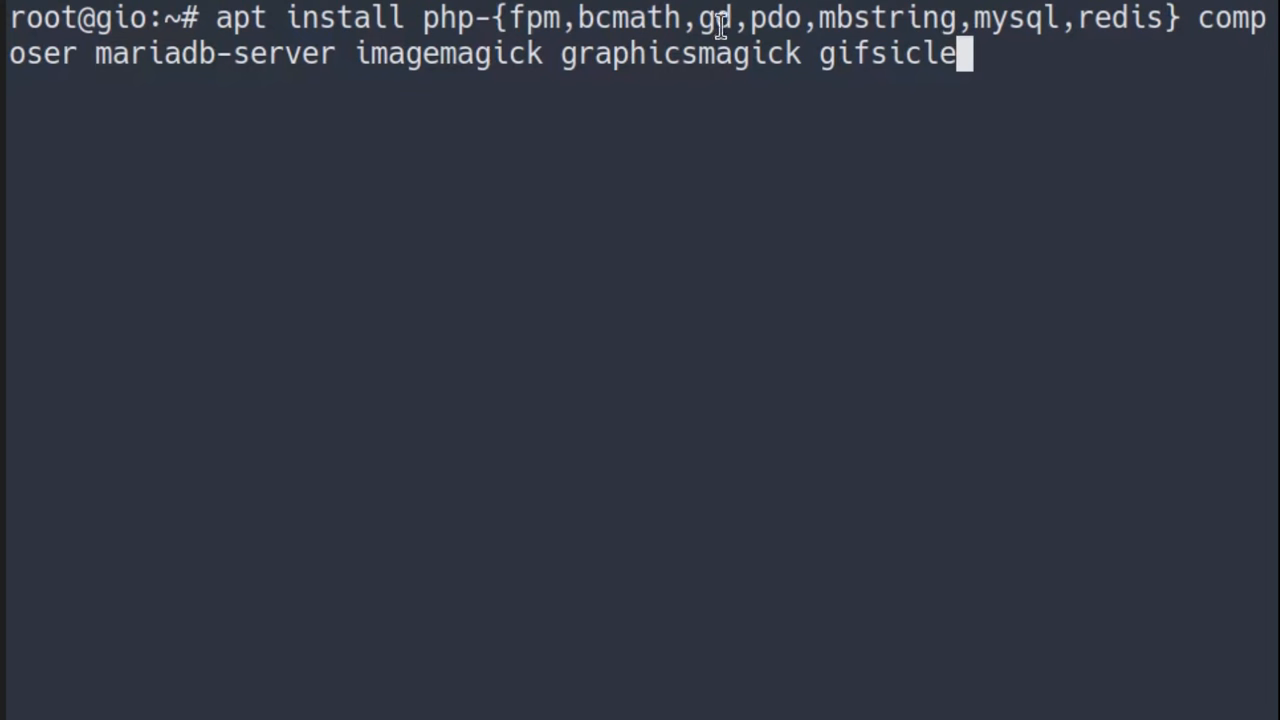
pyautogui.moveTo(1078, 140)
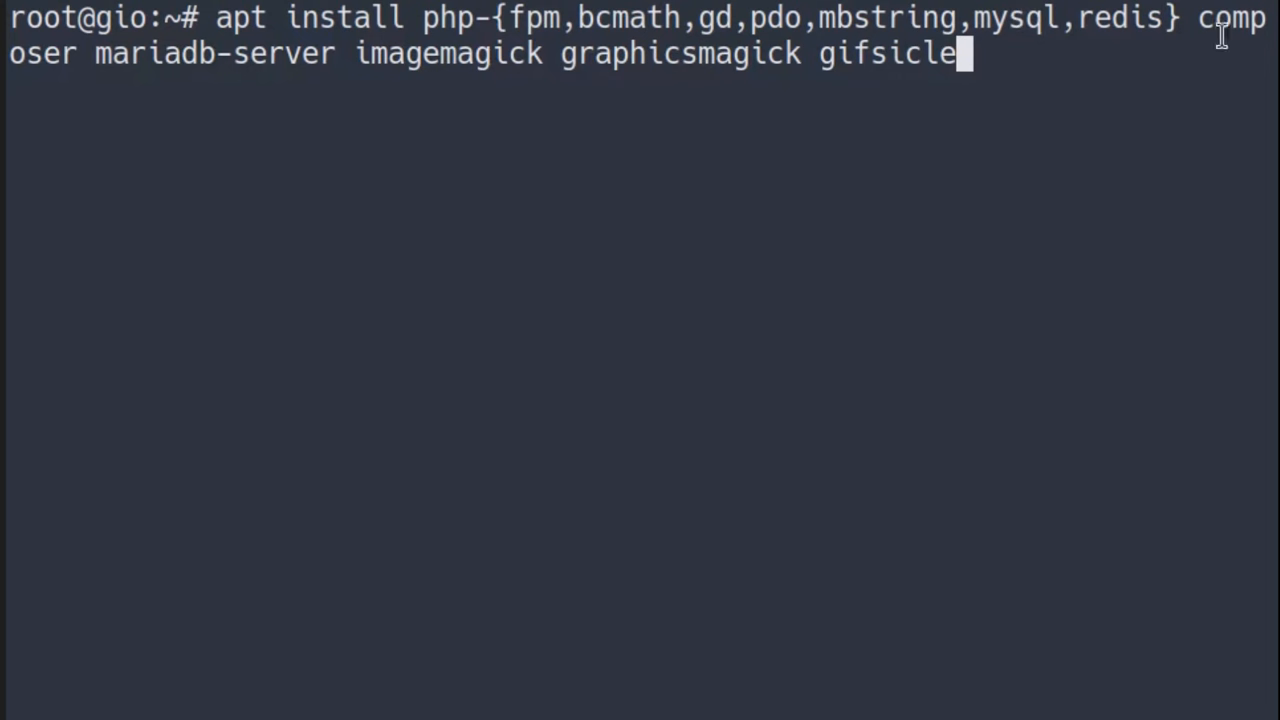
pyautogui.doubleClick(214, 53)
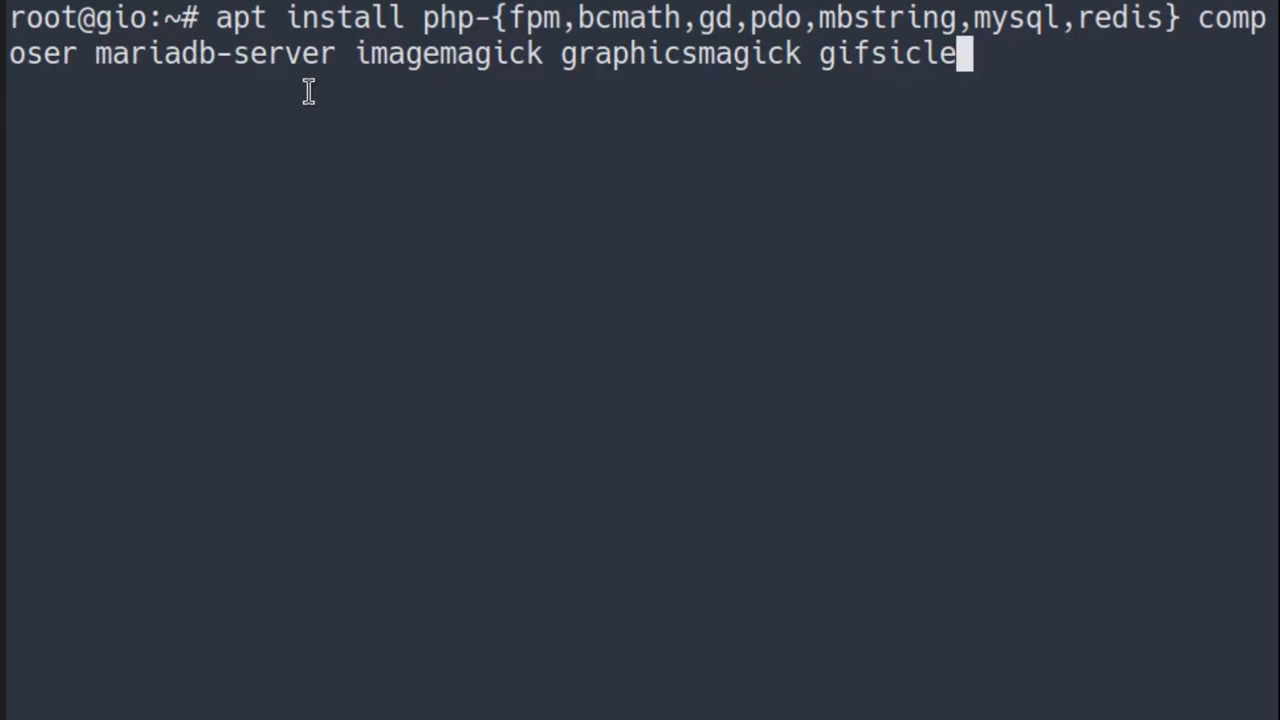
pyautogui.moveTo(318, 90)
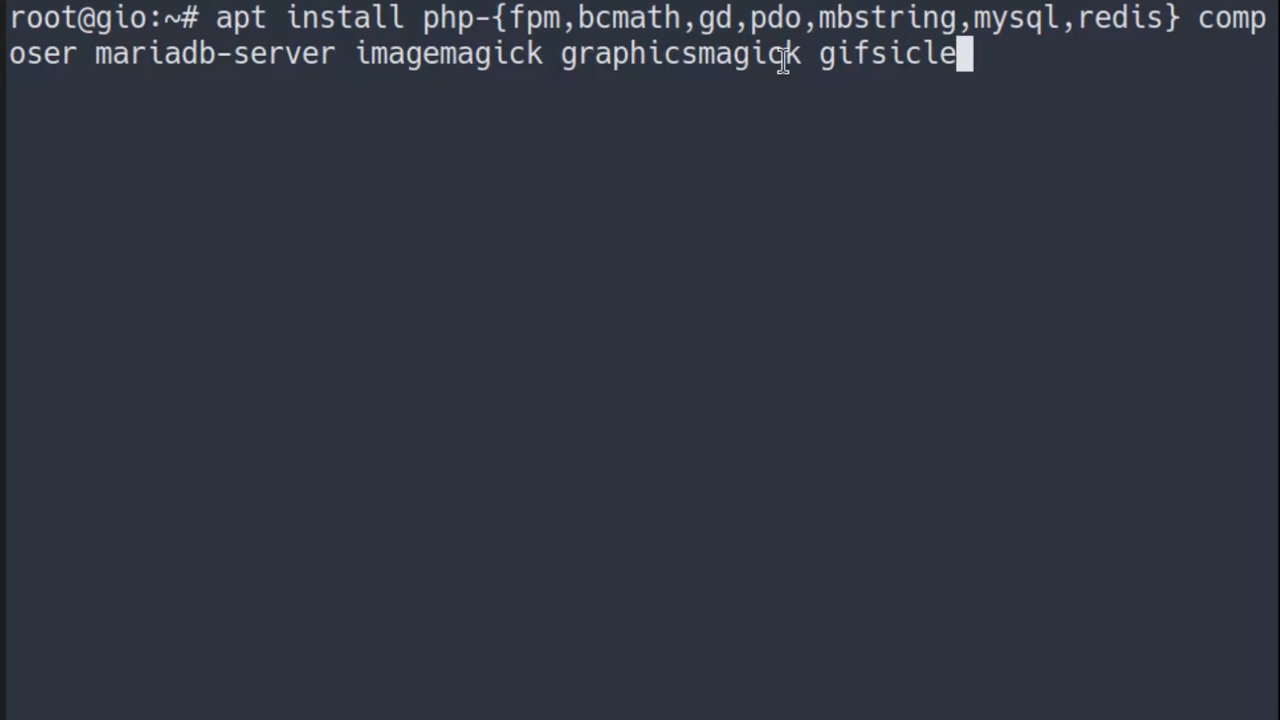
pyautogui.moveTo(925, 55)
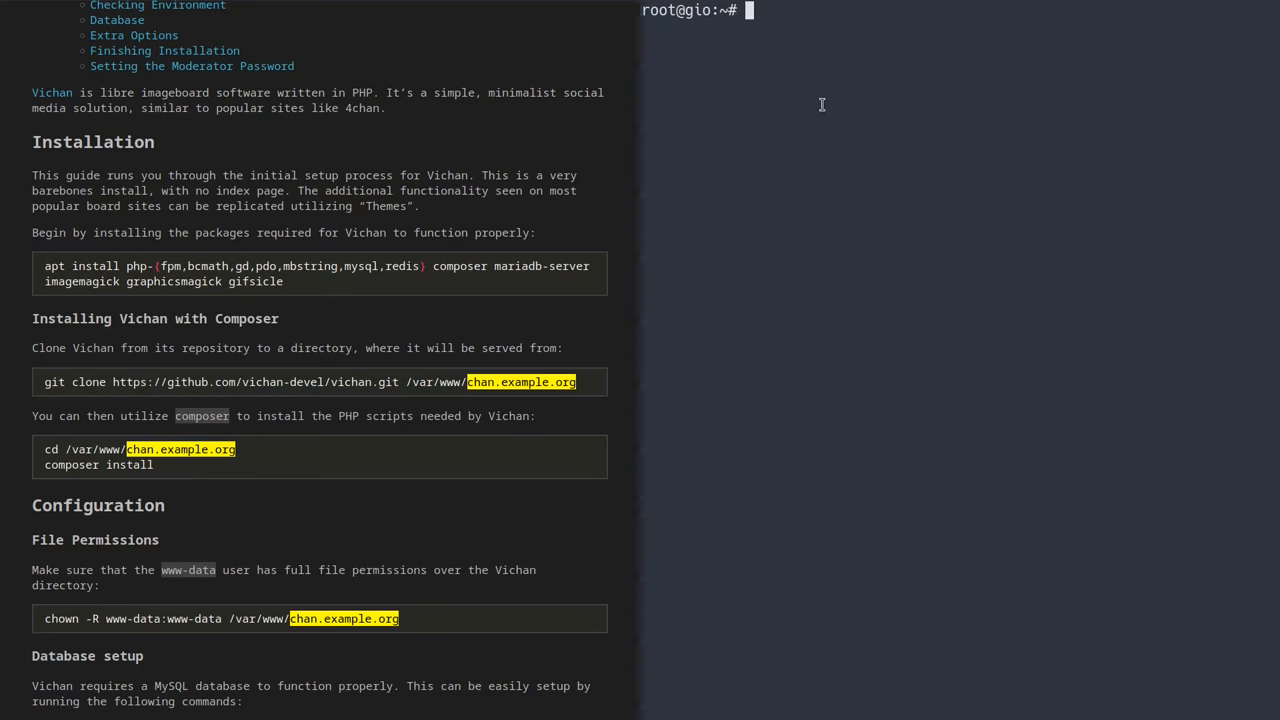
# - Clone github.com/vichan-devel/vichan into /var/www/chan.denshi.org
pyautogui.scroll(-3)
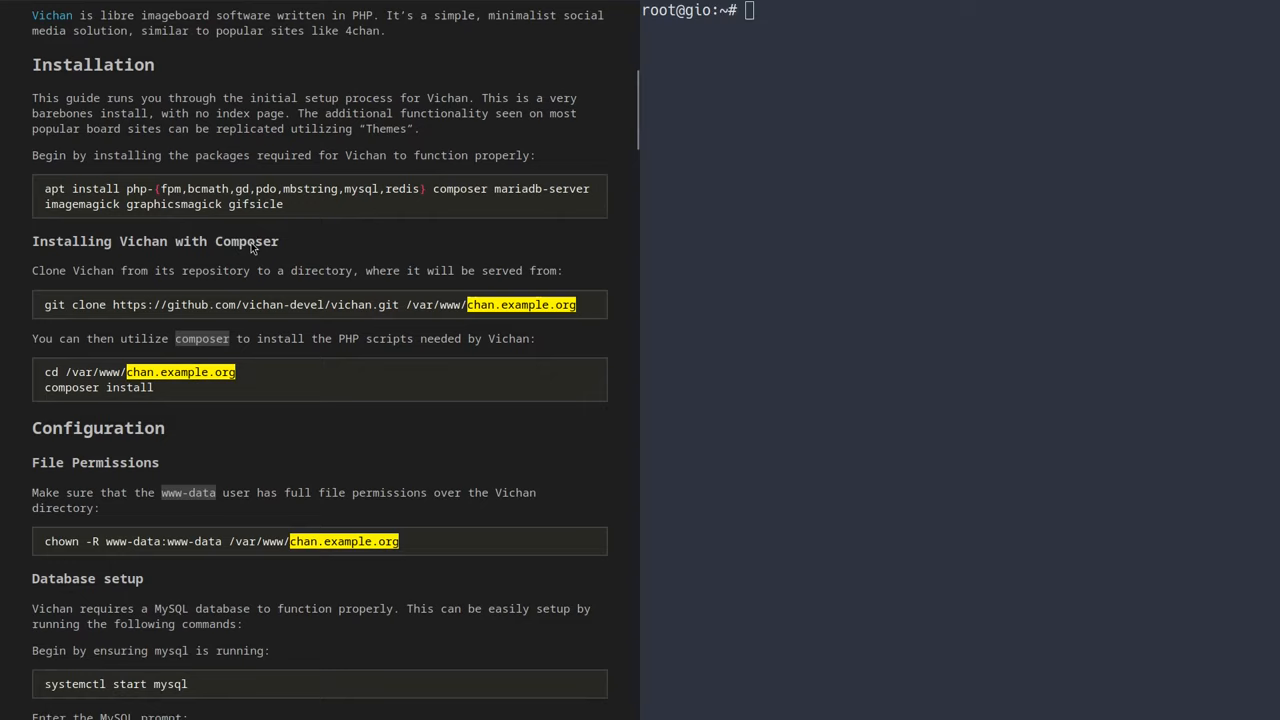
pyautogui.scroll(-3)
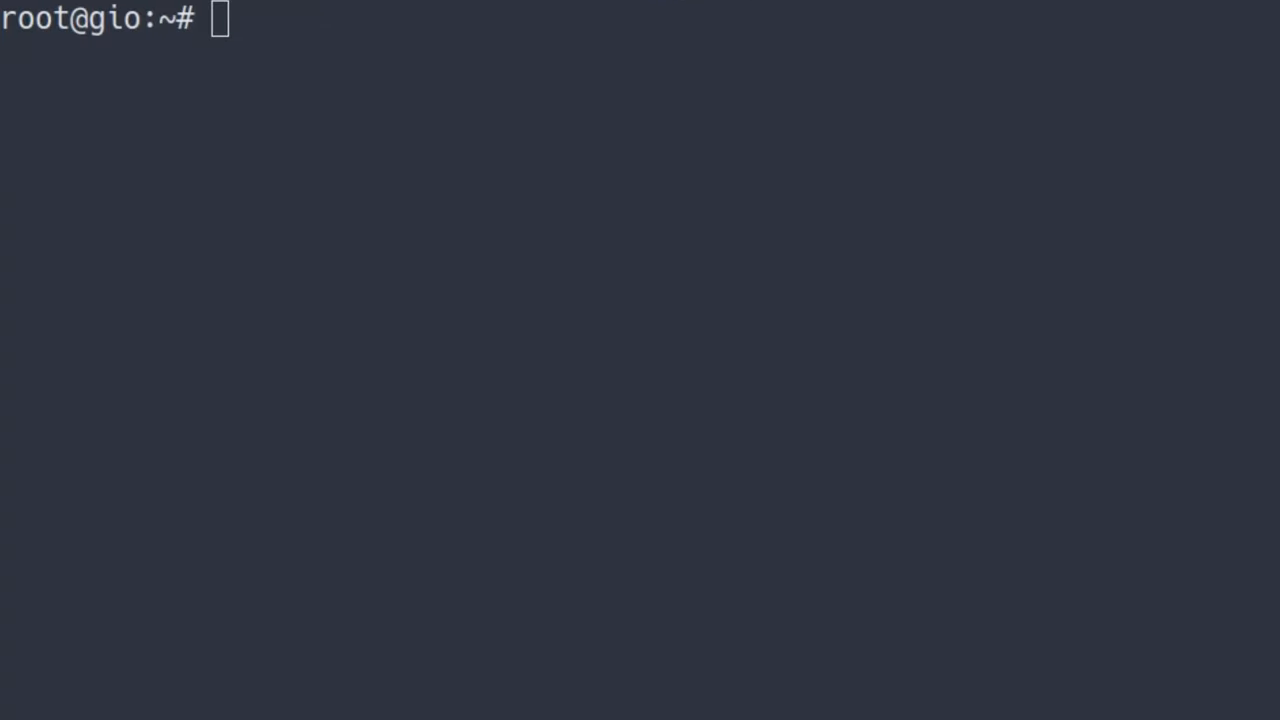
pyautogui.write('git clone https://github.com/vichan-devel/vichan.git')
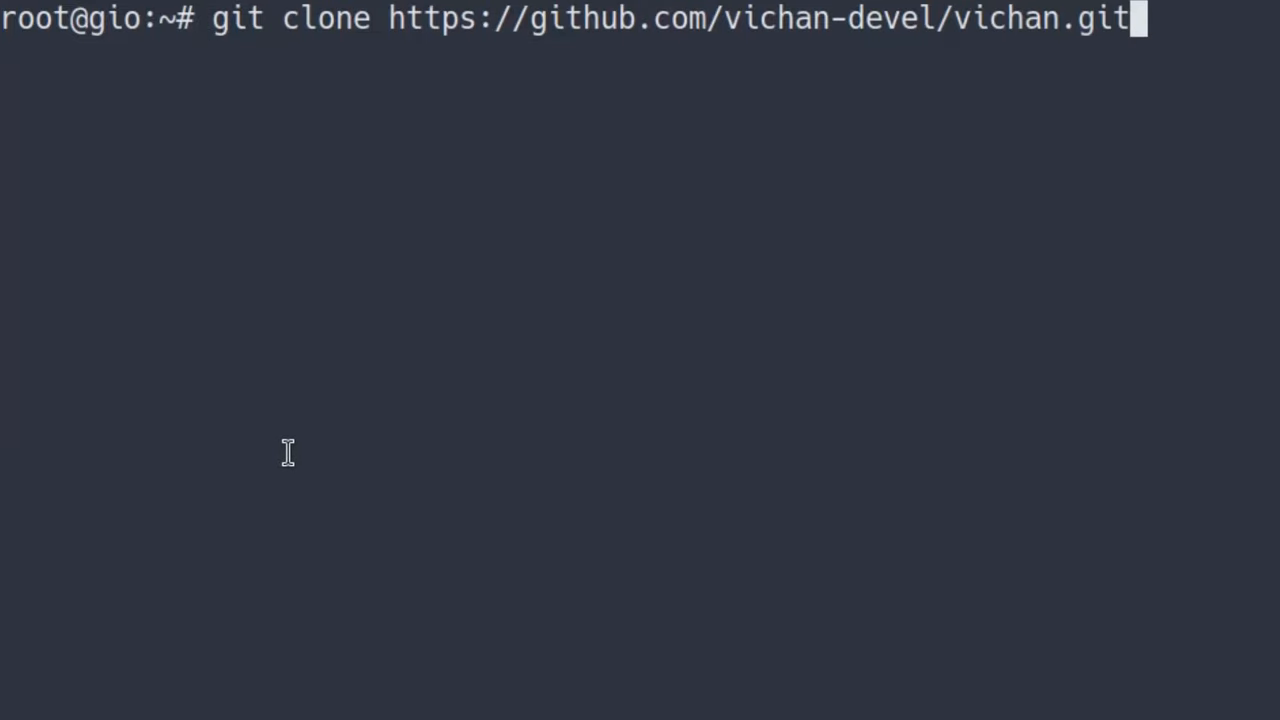
pyautogui.write('\\')
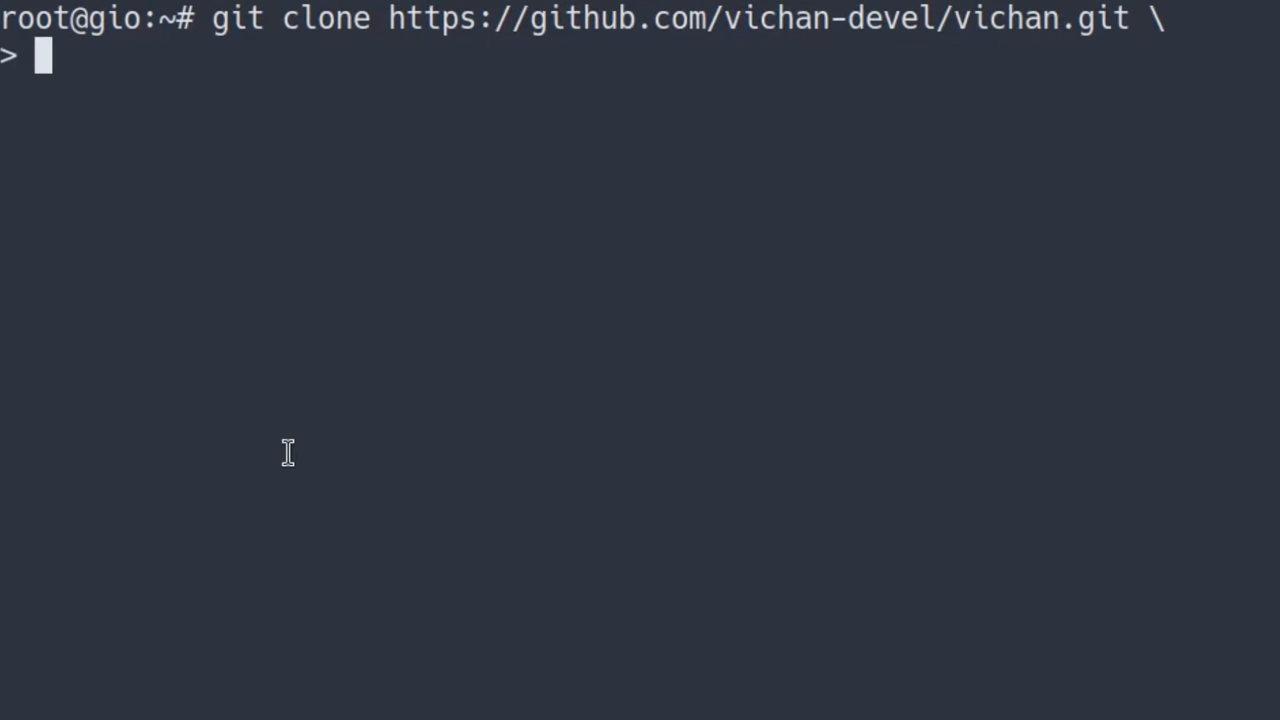
pyautogui.write('/var/ww')
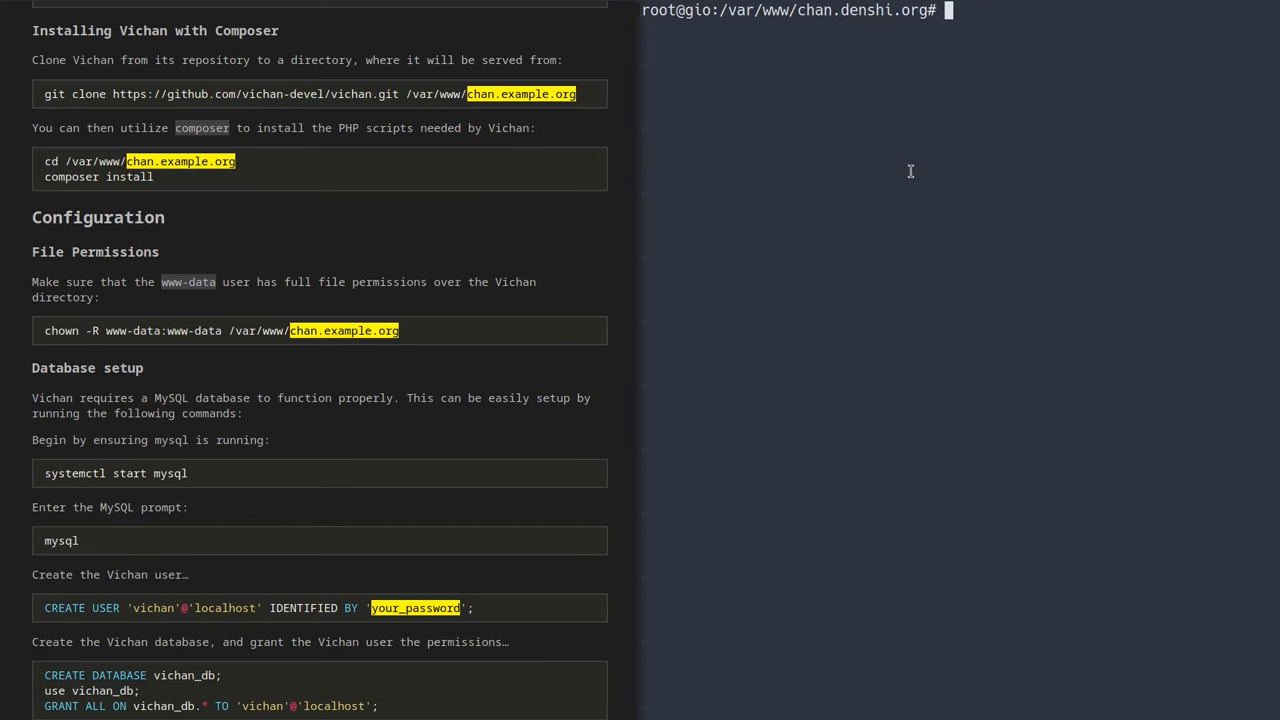
# - Run composer install in the site directory, answering 'y' to the root warning
pyautogui.scroll(-3)
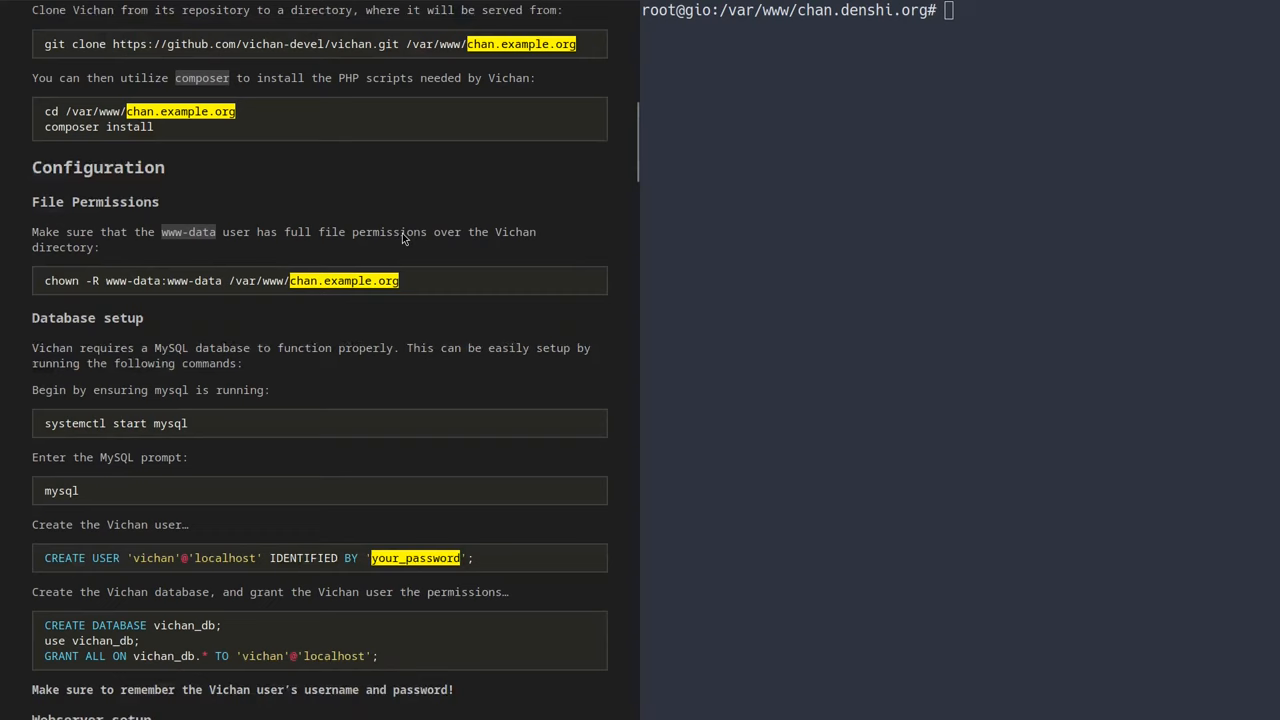
pyautogui.write('composer')
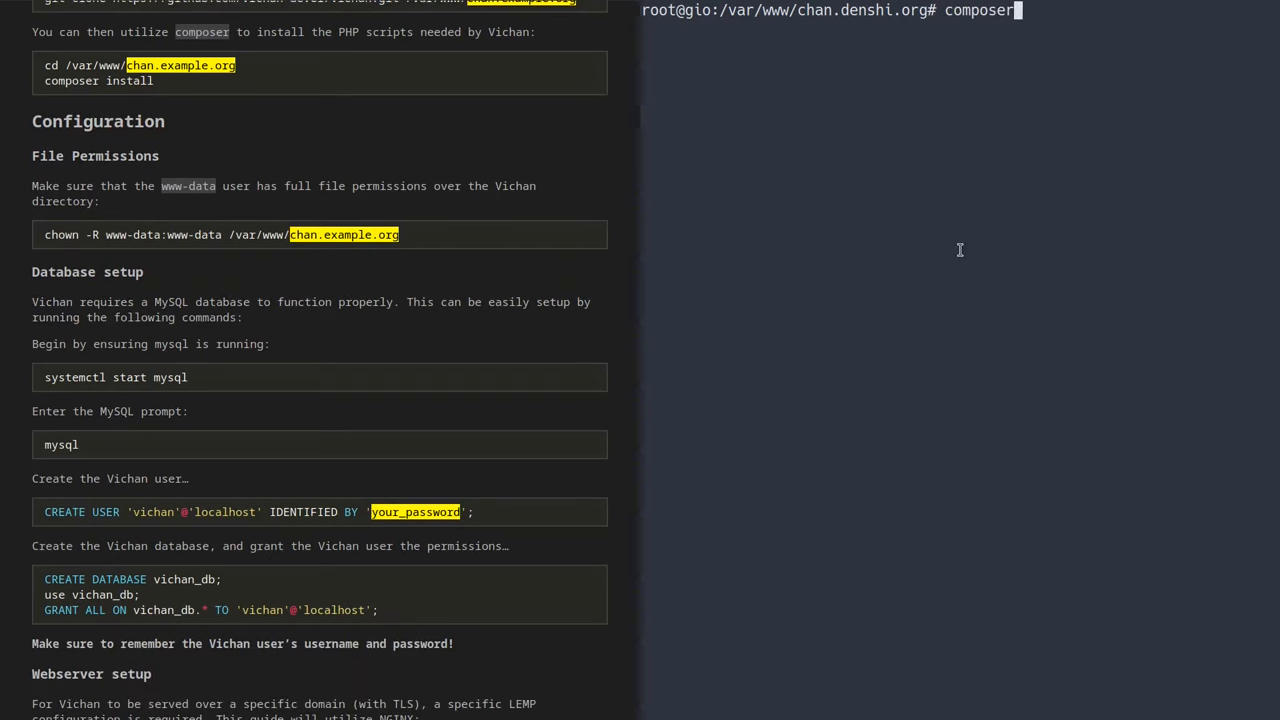
pyautogui.write('install')
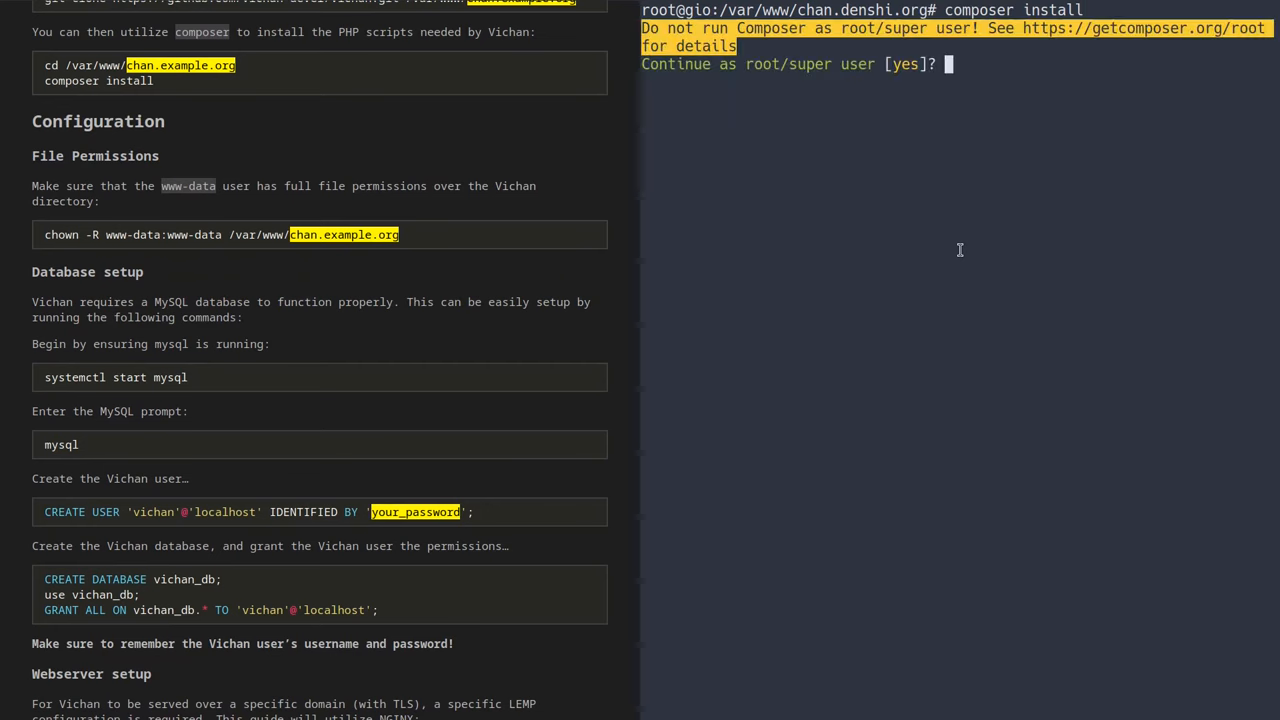
pyautogui.write('y')
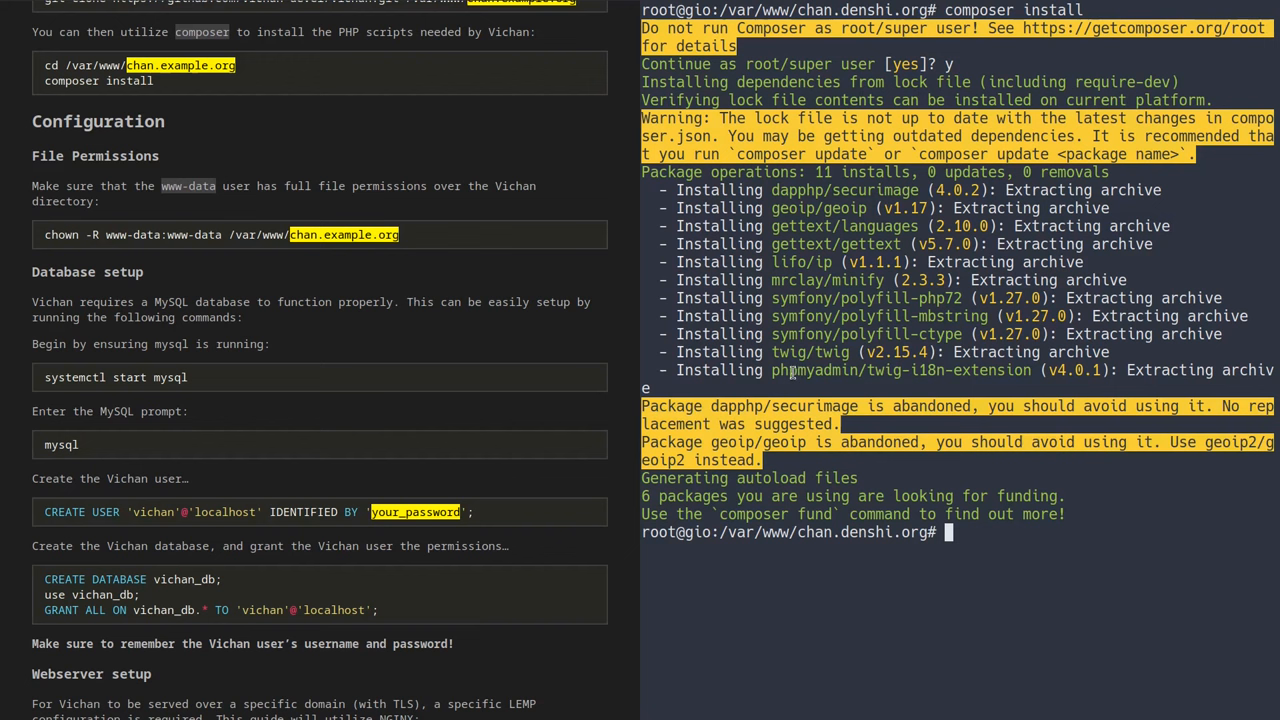
pyautogui.moveTo(832, 393)
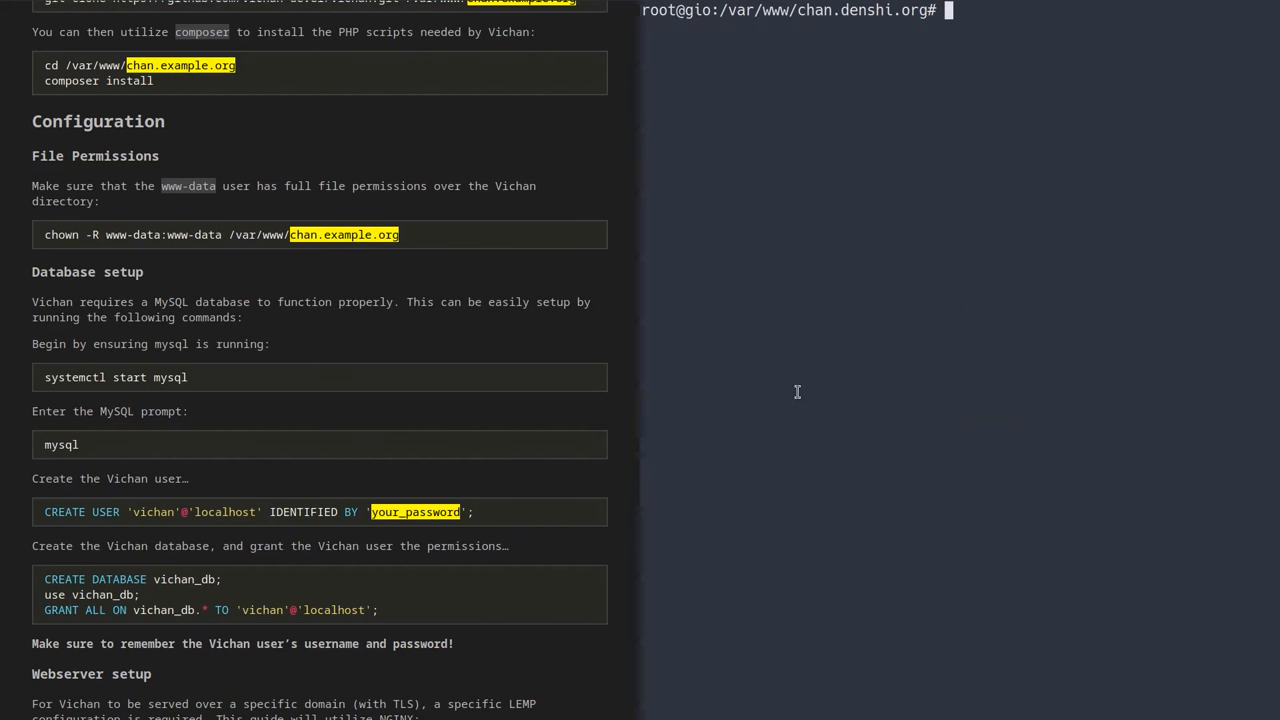
# - Create the MariaDB user 'vichan'@'localhost' identified by a password
pyautogui.scroll(-3)
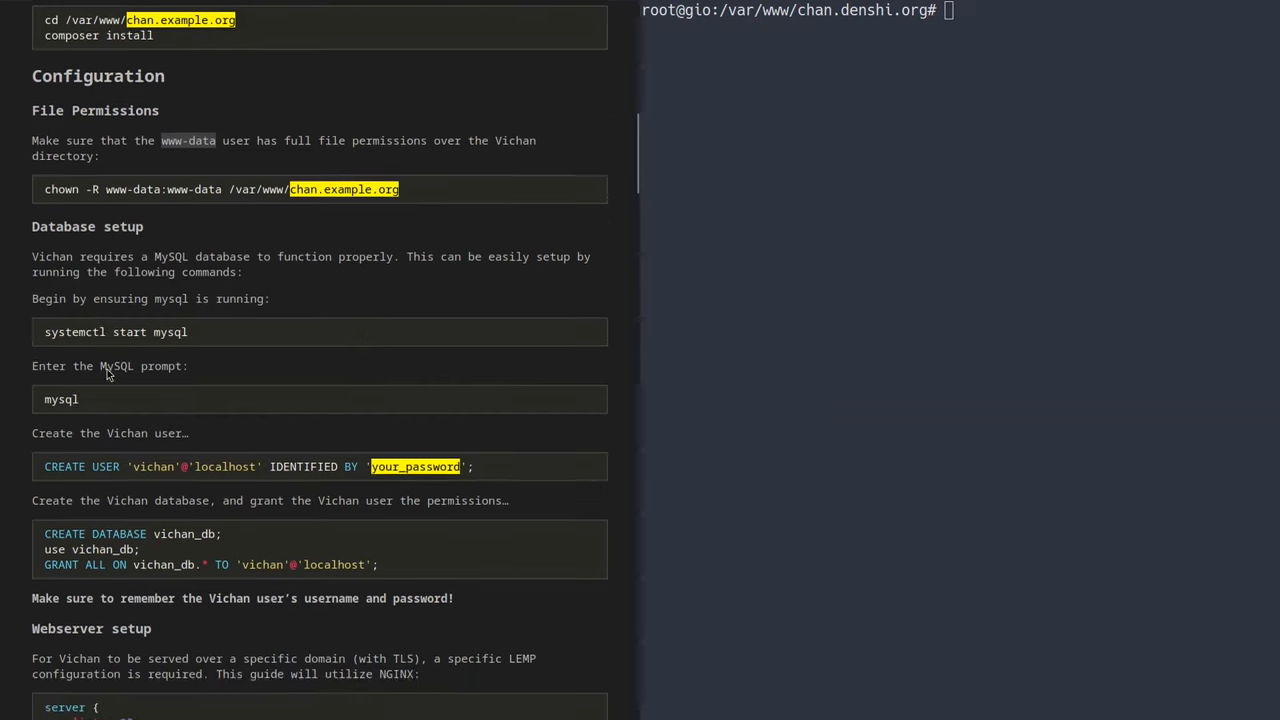
pyautogui.scroll(-3)
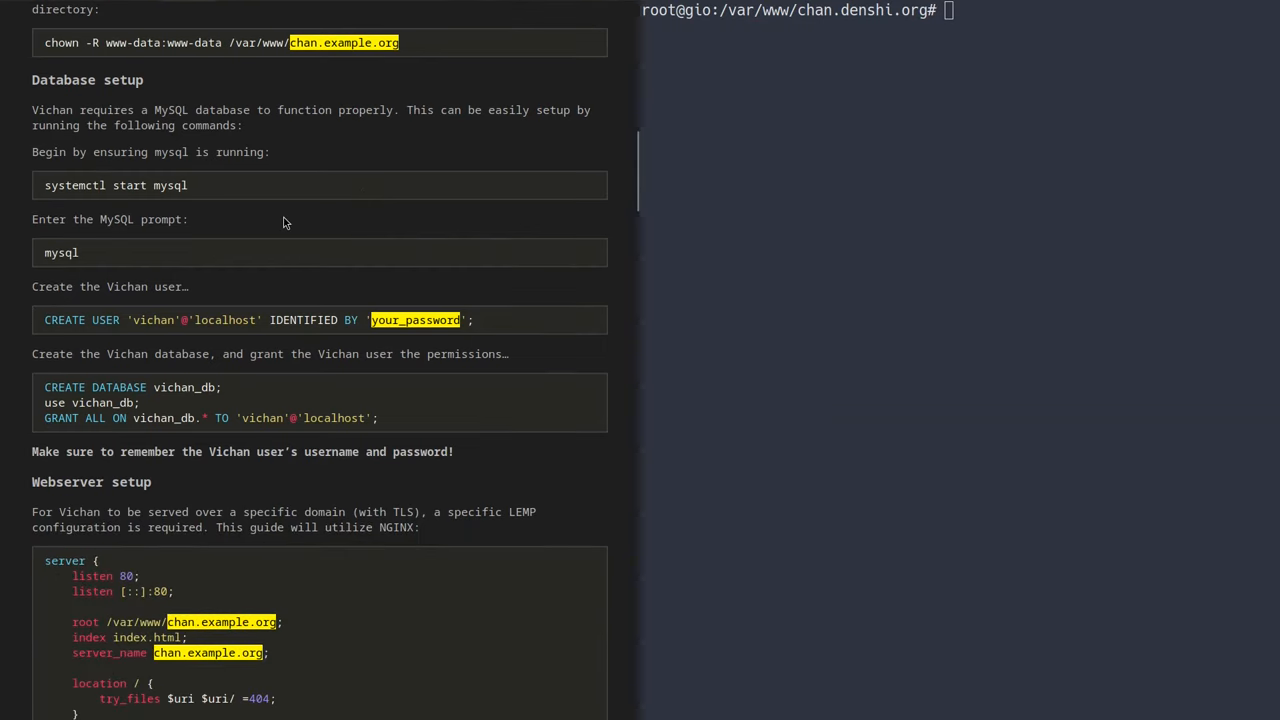
pyautogui.write('systemctl')
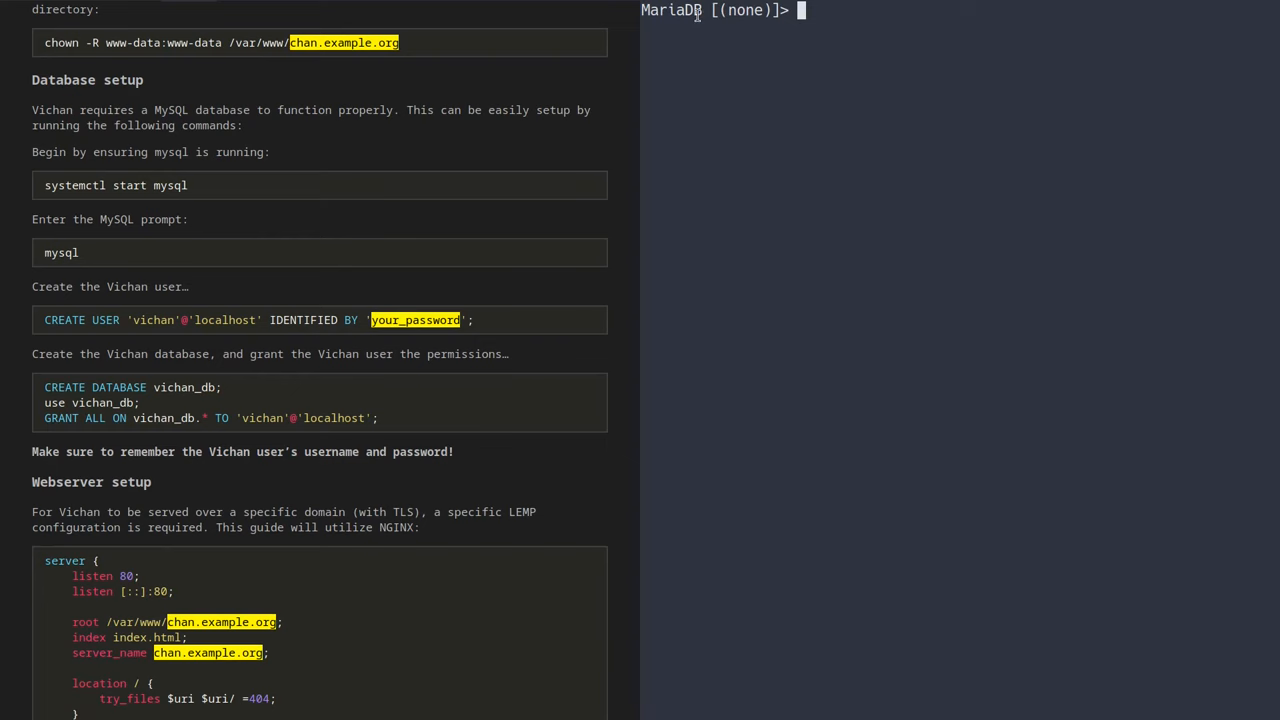
pyautogui.scroll(-3)
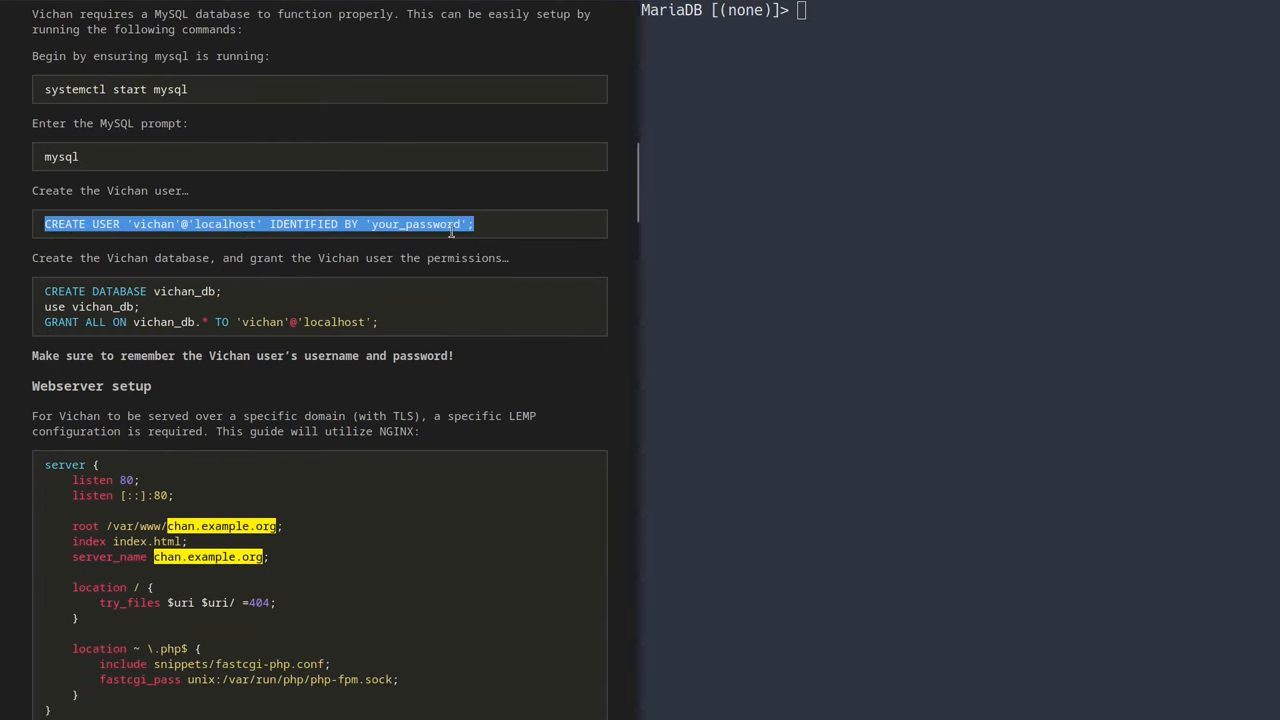
pyautogui.doubleClick(415, 223)
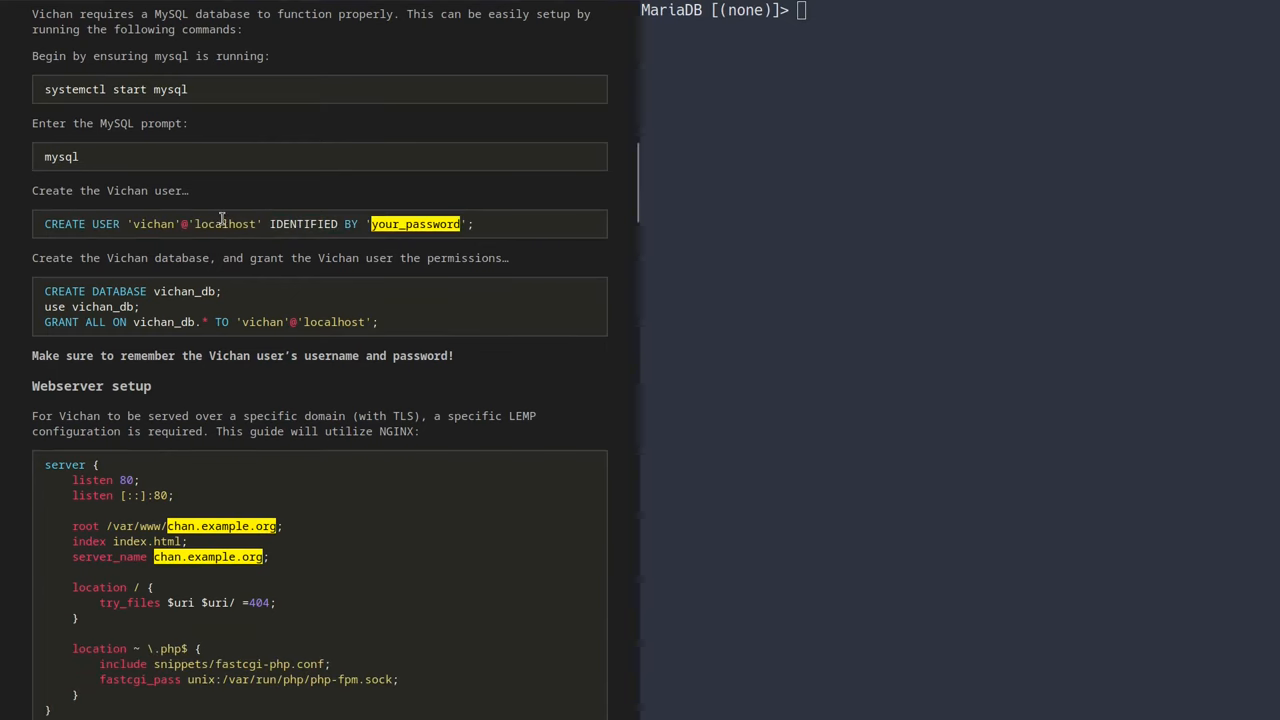
pyautogui.write("CREATE USER 'vichan'@'localhost' IDENTIFIED BY 'your_password';")
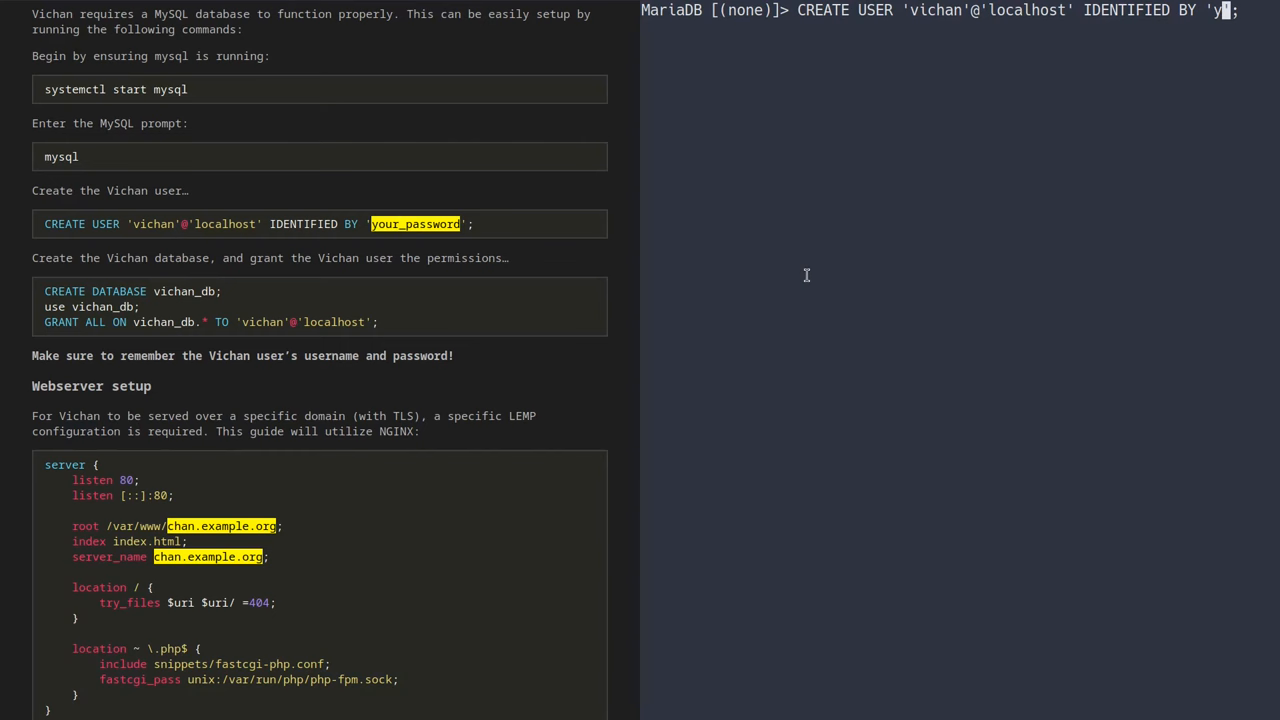
pyautogui.write('234')
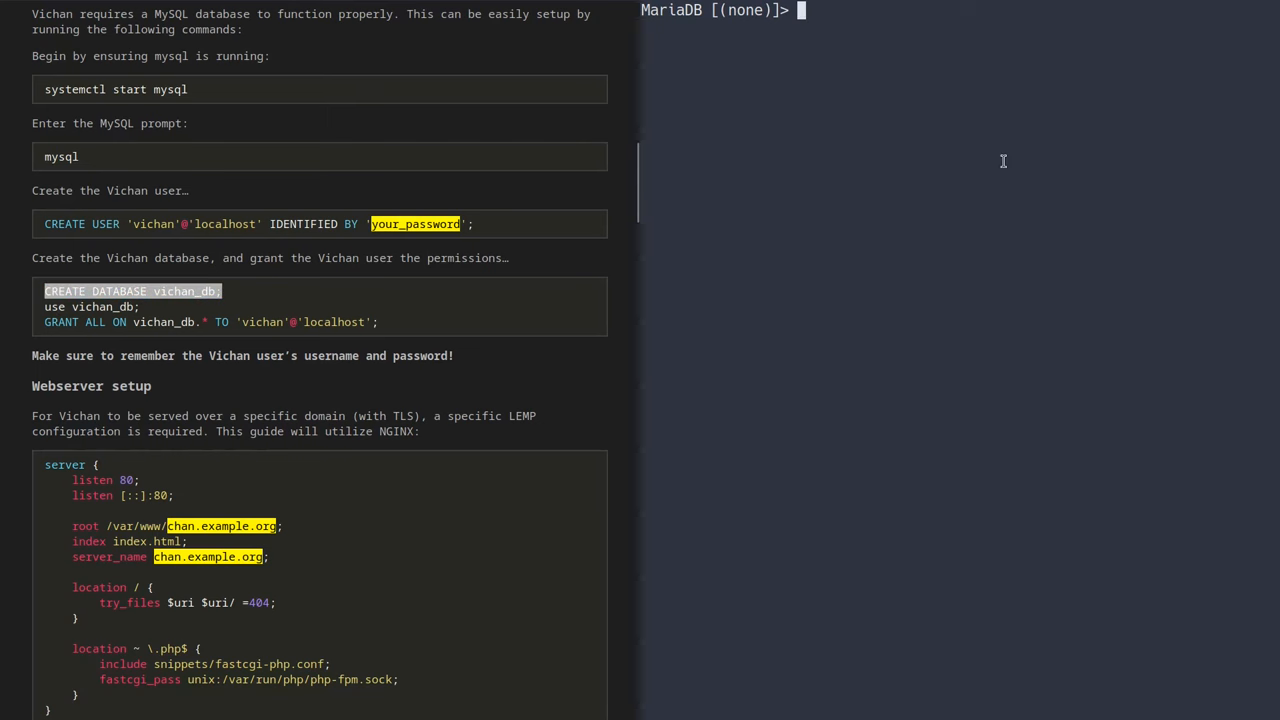
# - Create and select the vichan_db database, then exit MariaDB
pyautogui.write('CREATE DATABASE vichan_db;')
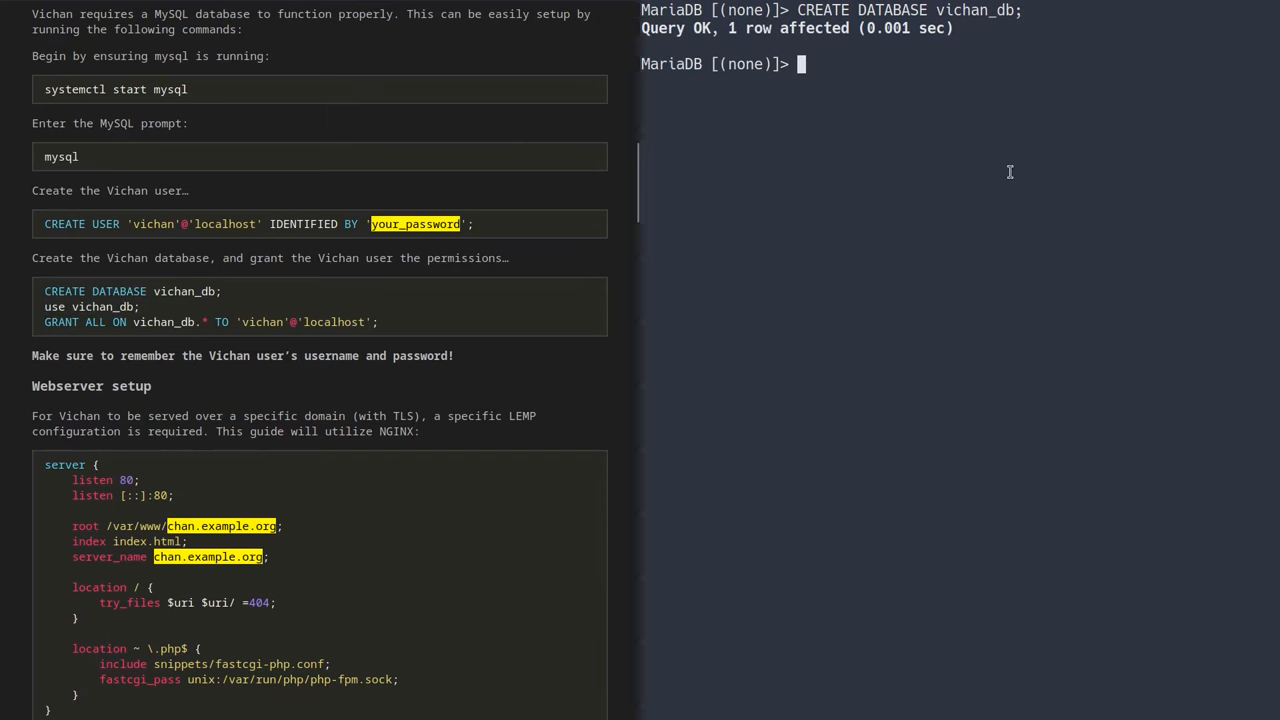
pyautogui.write('use vichan_db;')
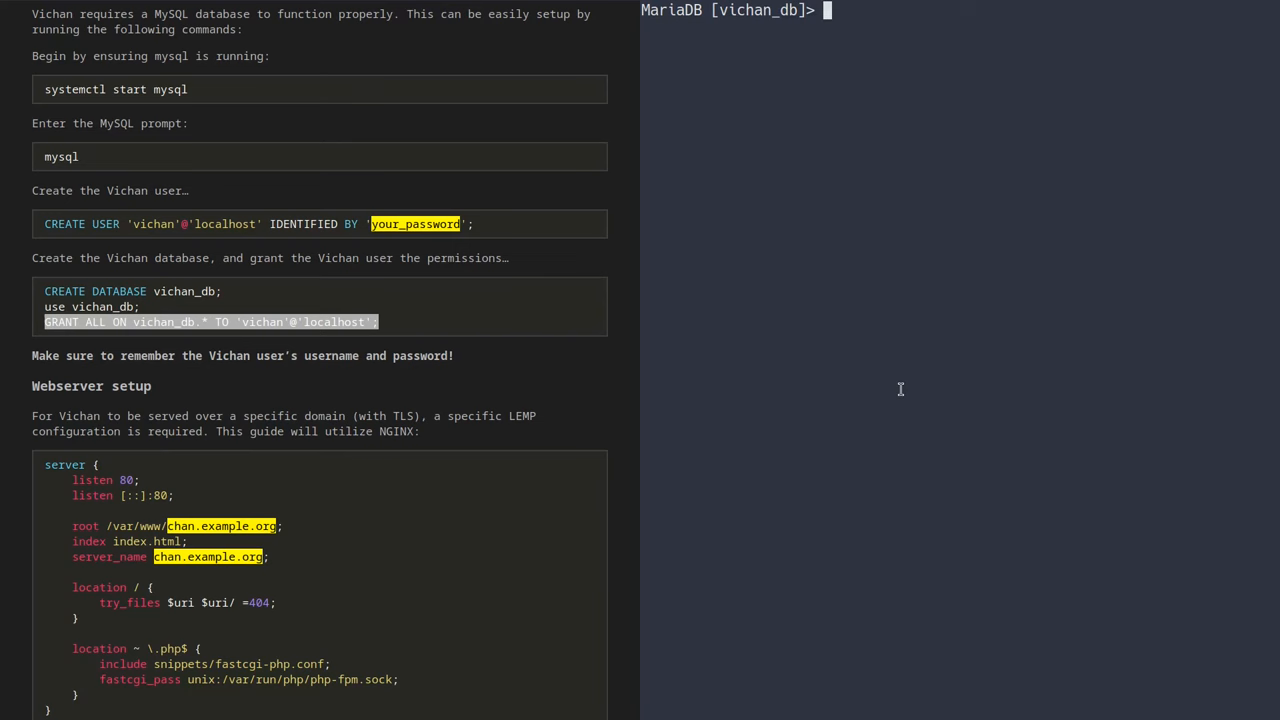
pyautogui.write('exit')
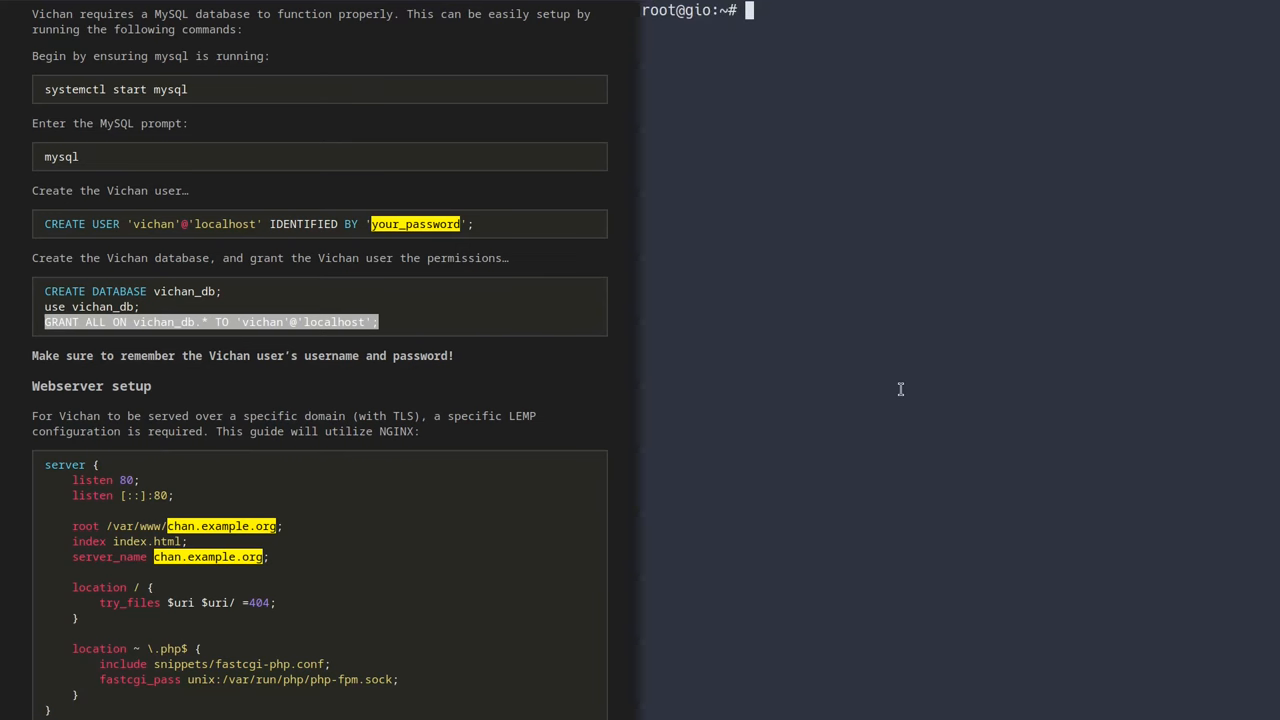
# - Open /etc/nginx/sites-enabled/chan.denshi.org in vim
pyautogui.scroll(-3)
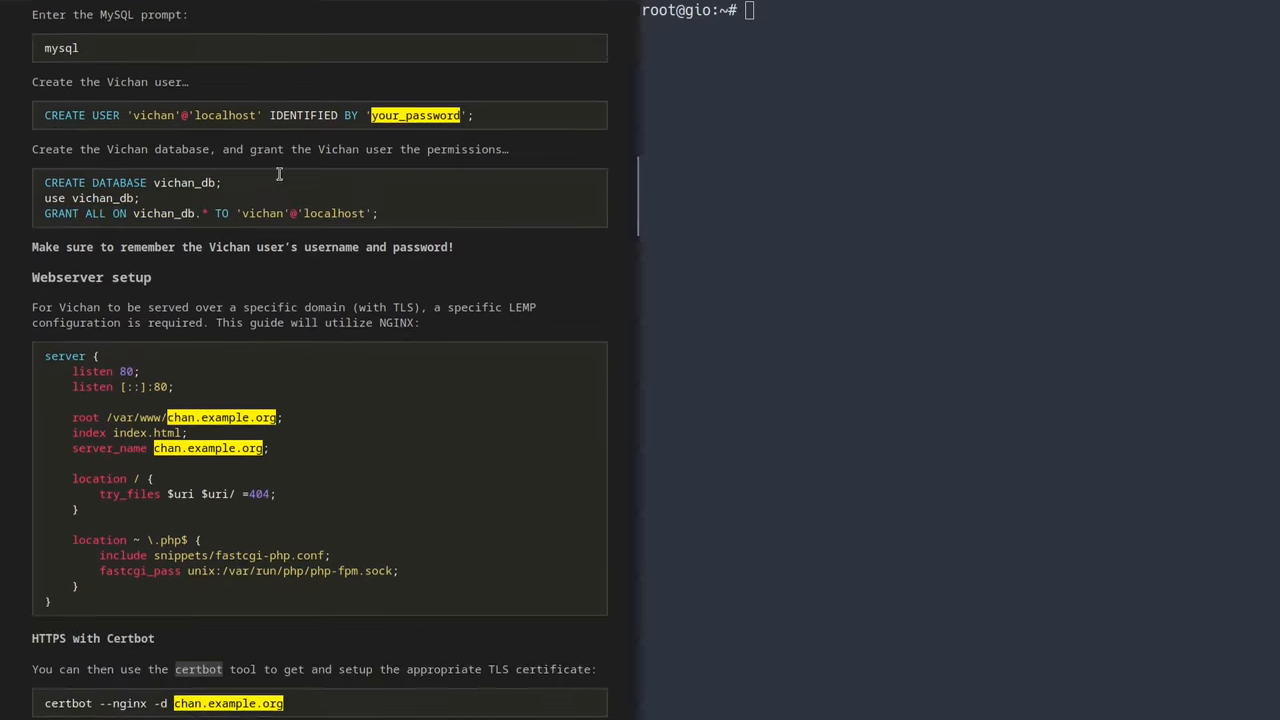
pyautogui.scroll(-3)
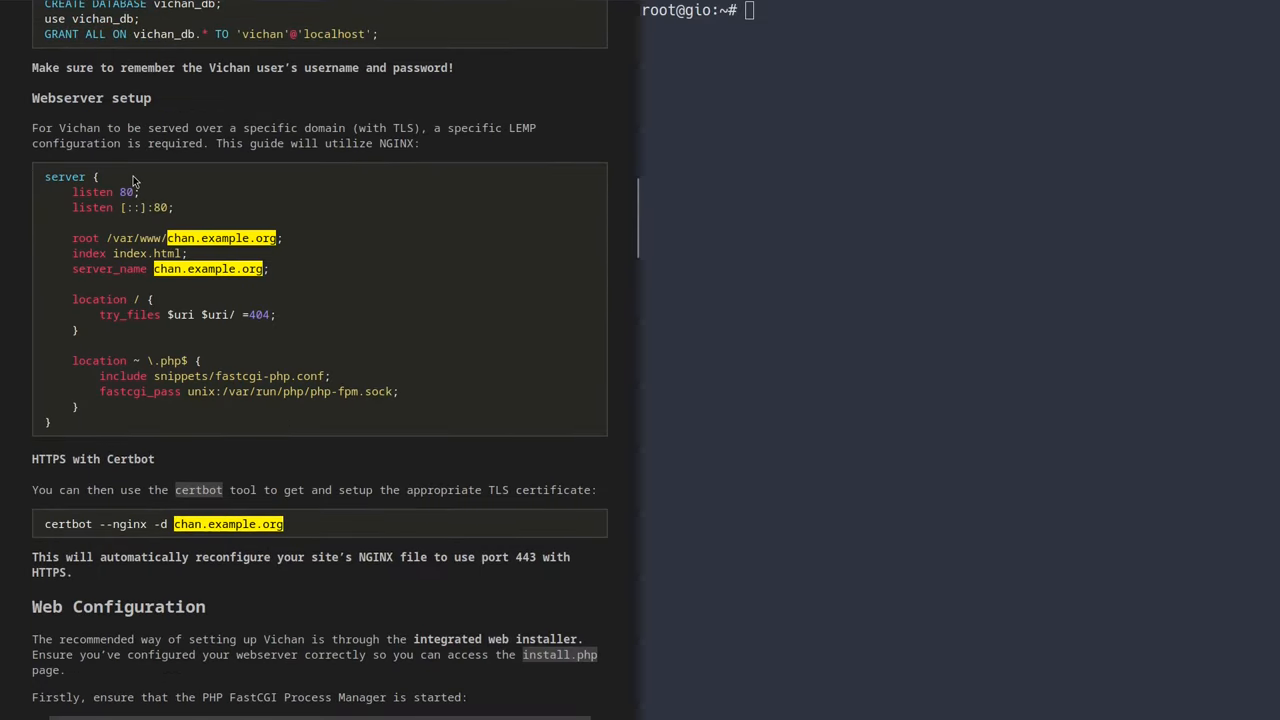
pyautogui.write('vim /e')
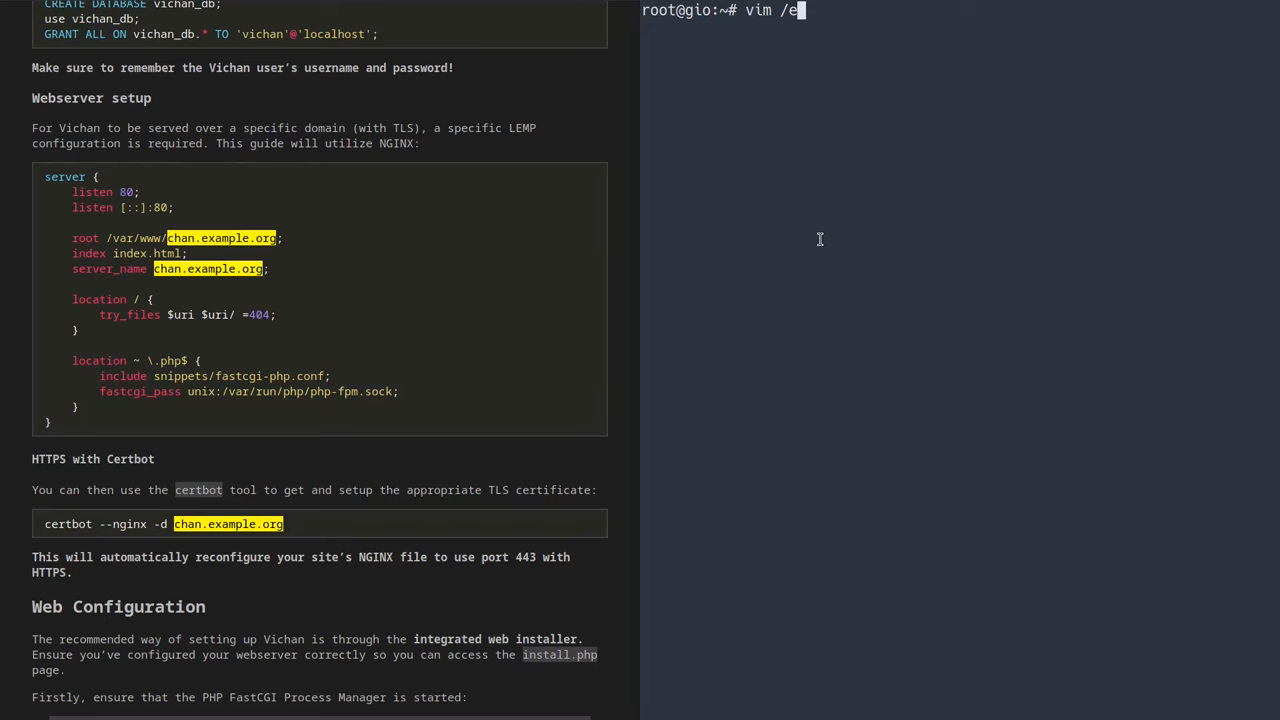
pyautogui.write('tc/nginx/sites-e')
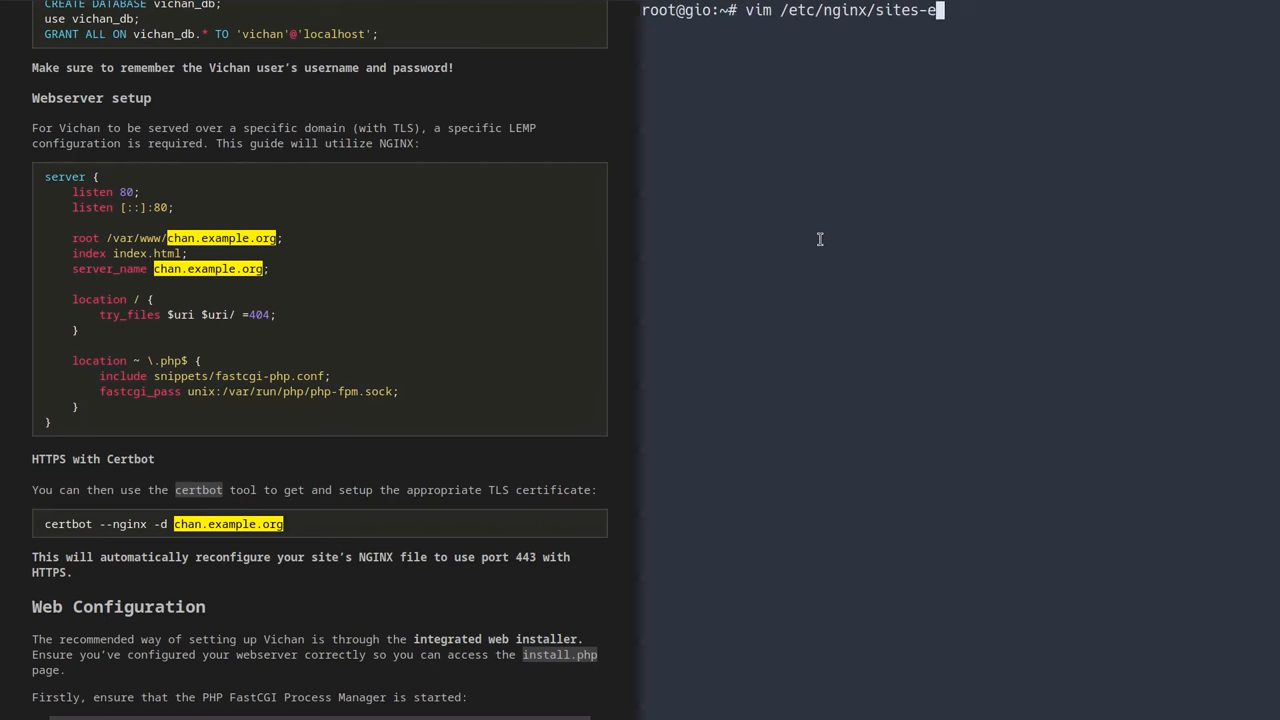
pyautogui.write('nabled/')
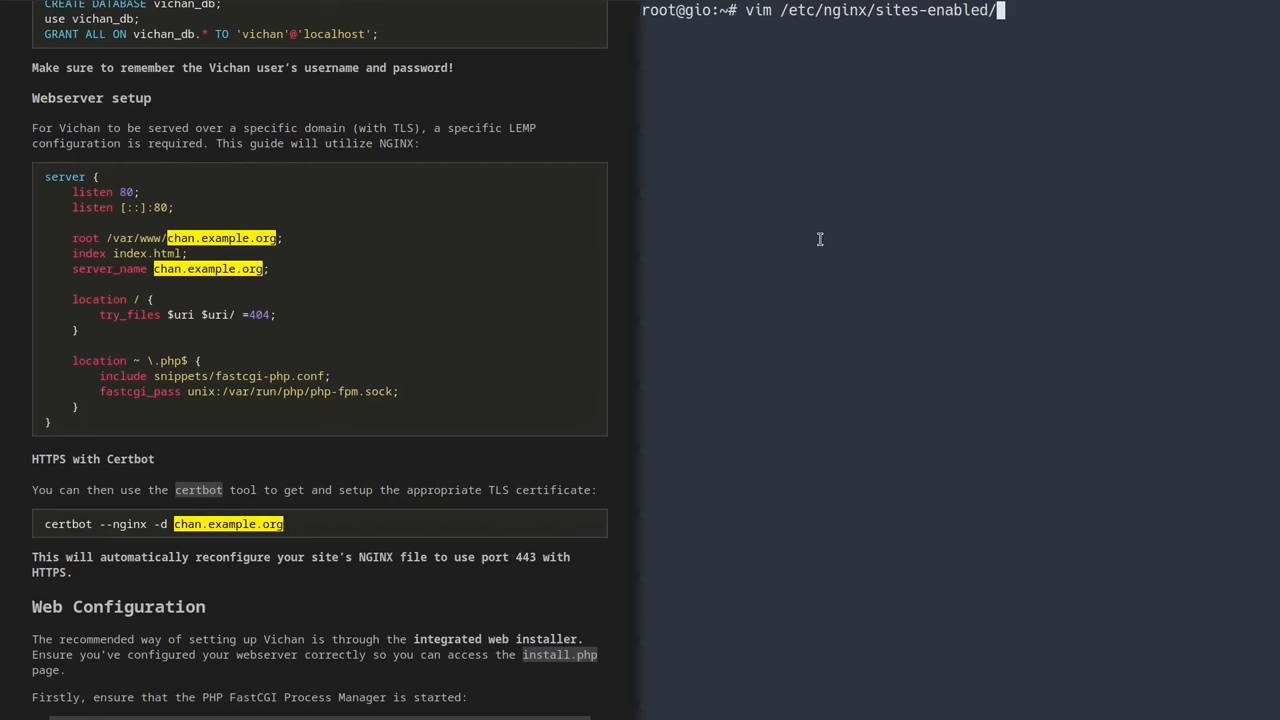
pyautogui.write('chan.denshi.org')
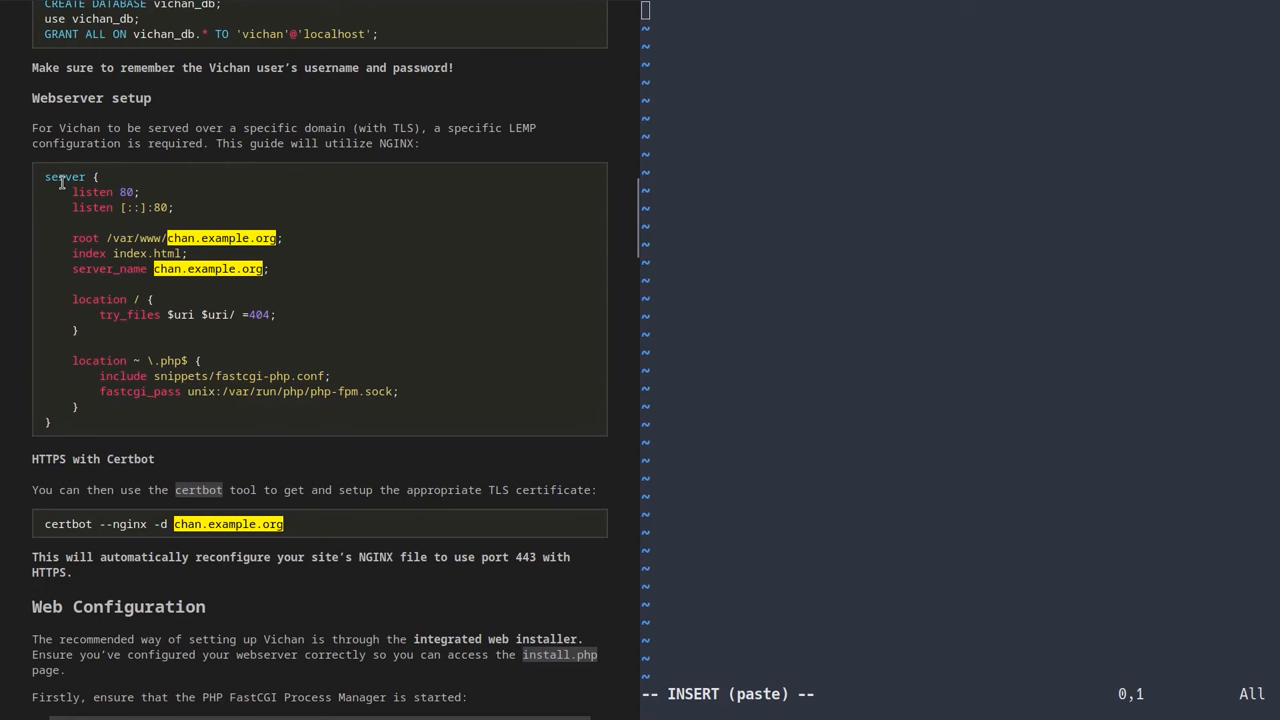
# - Paste the guide's server block, using the denshi domain and php8.2-fpm socket
pyautogui.moveTo(45, 176); pyautogui.dragTo(78, 423)
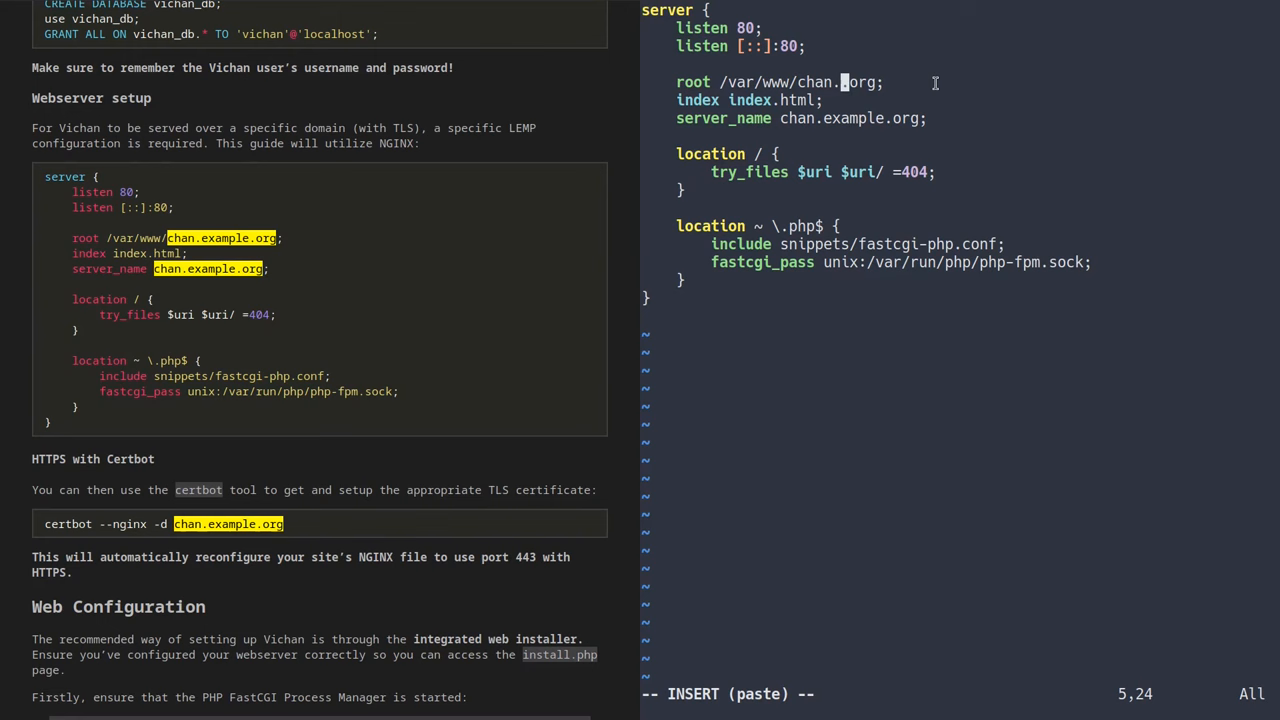
pyautogui.write('denshi.')
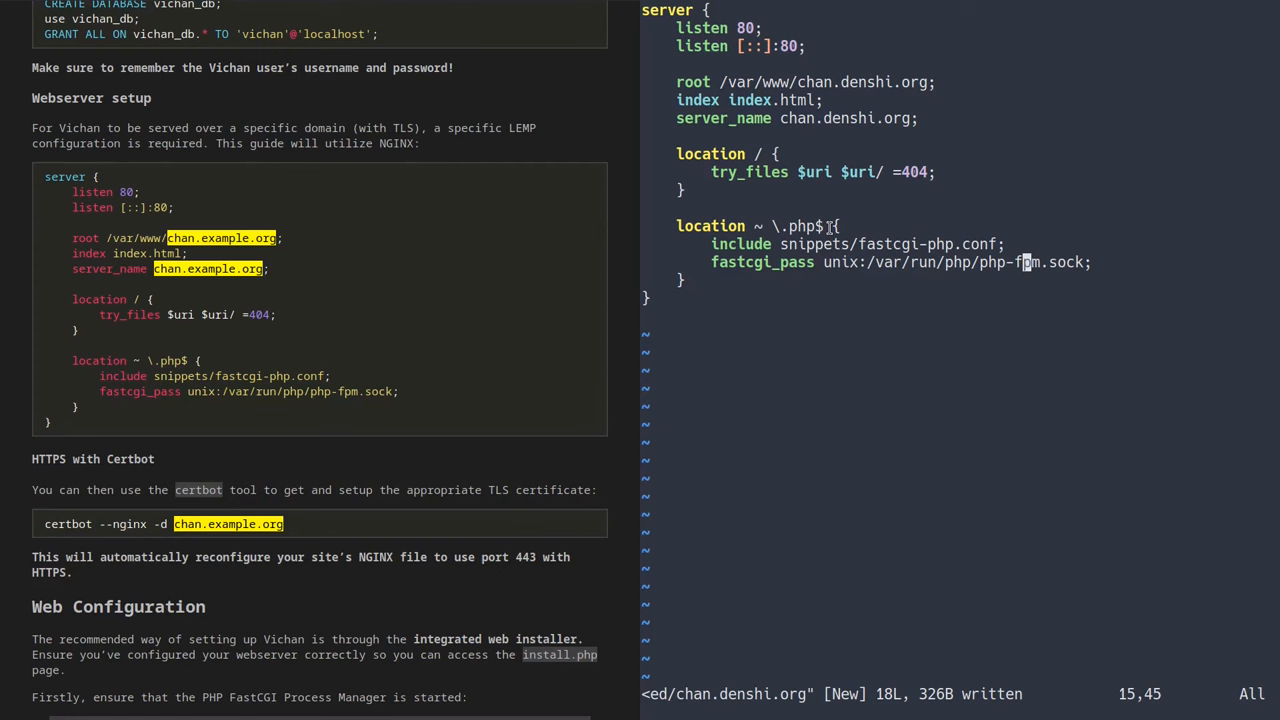
pyautogui.press('Left')
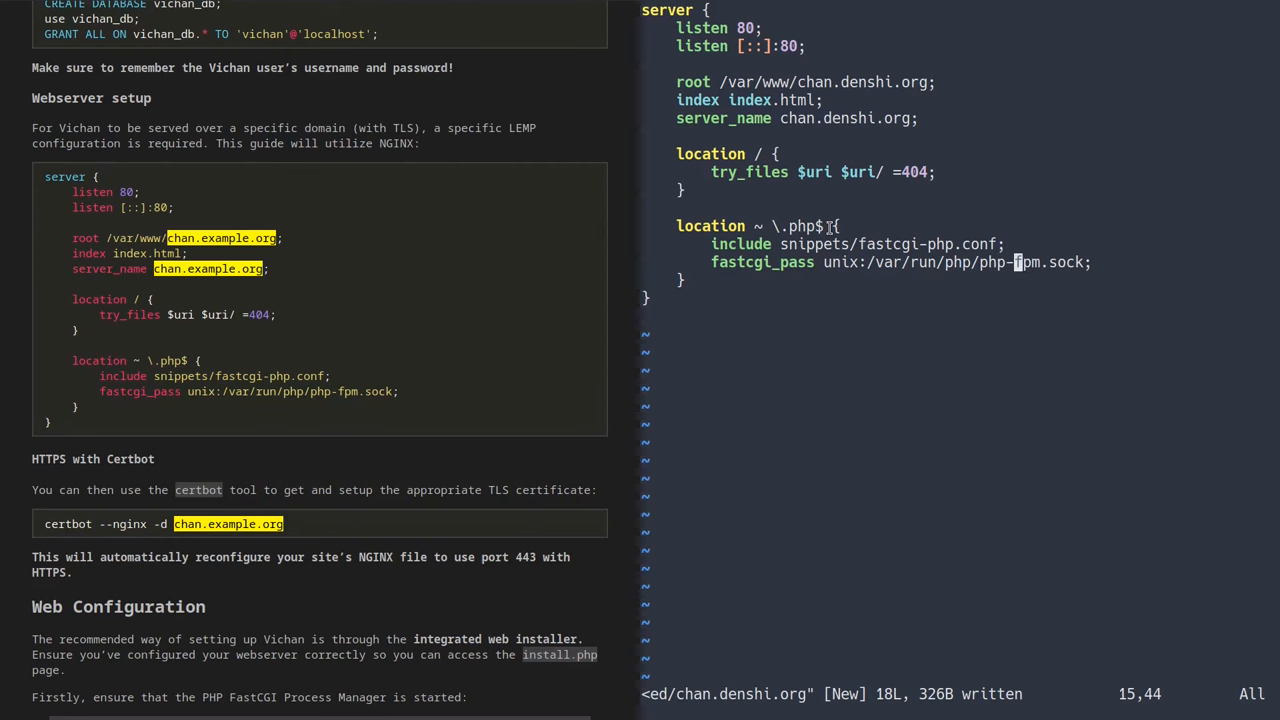
pyautogui.press('i')
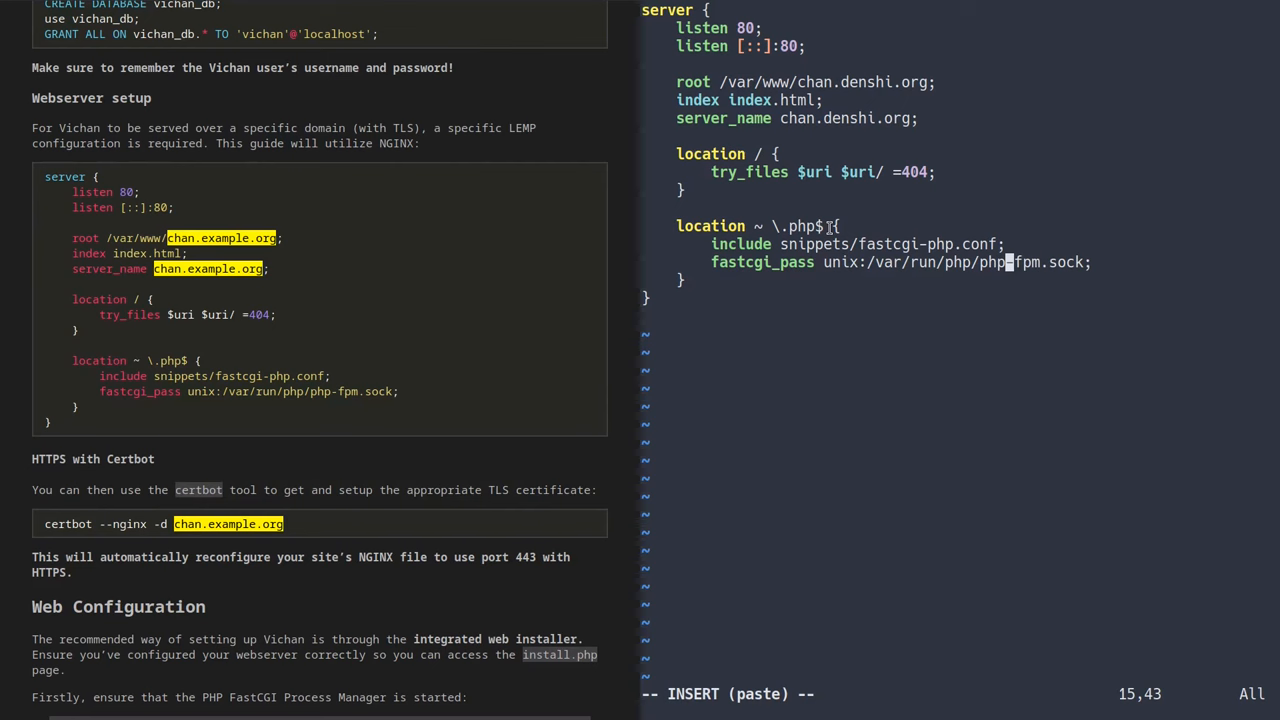
pyautogui.write('8.2')
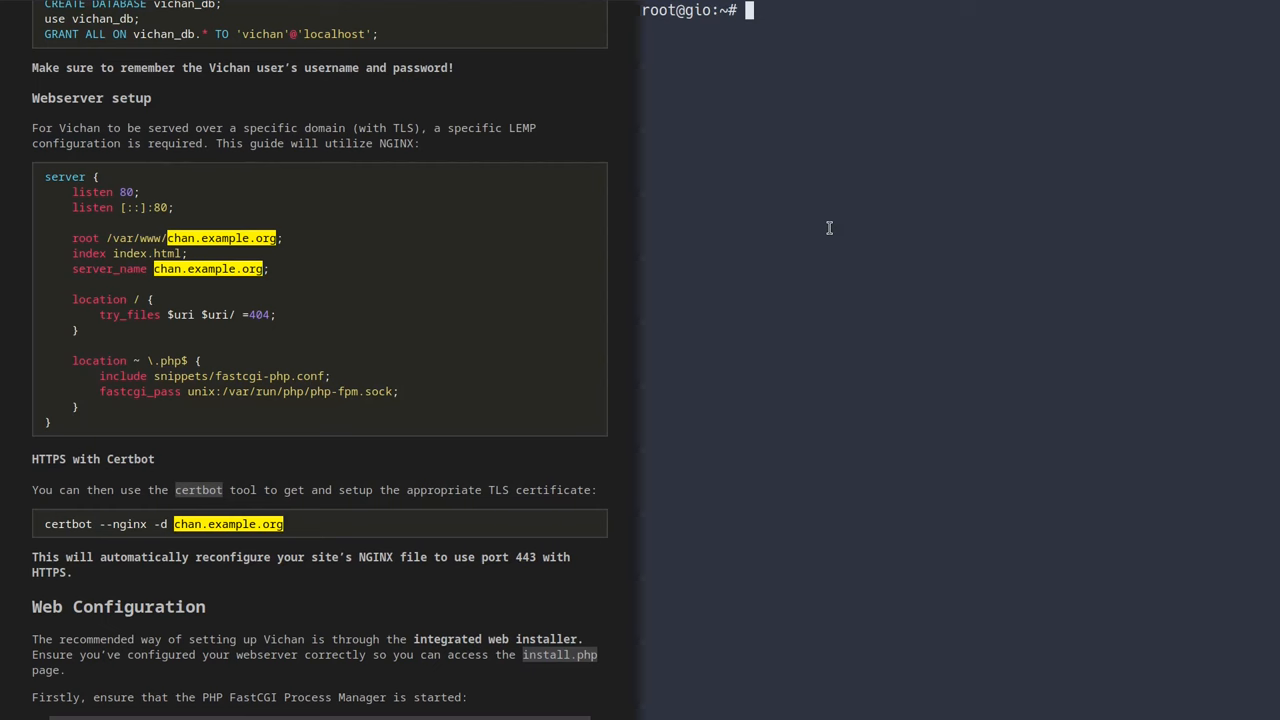
# - Run nginx -t and confirm syntax is ok and the test is successful
pyautogui.write('nginx -t')
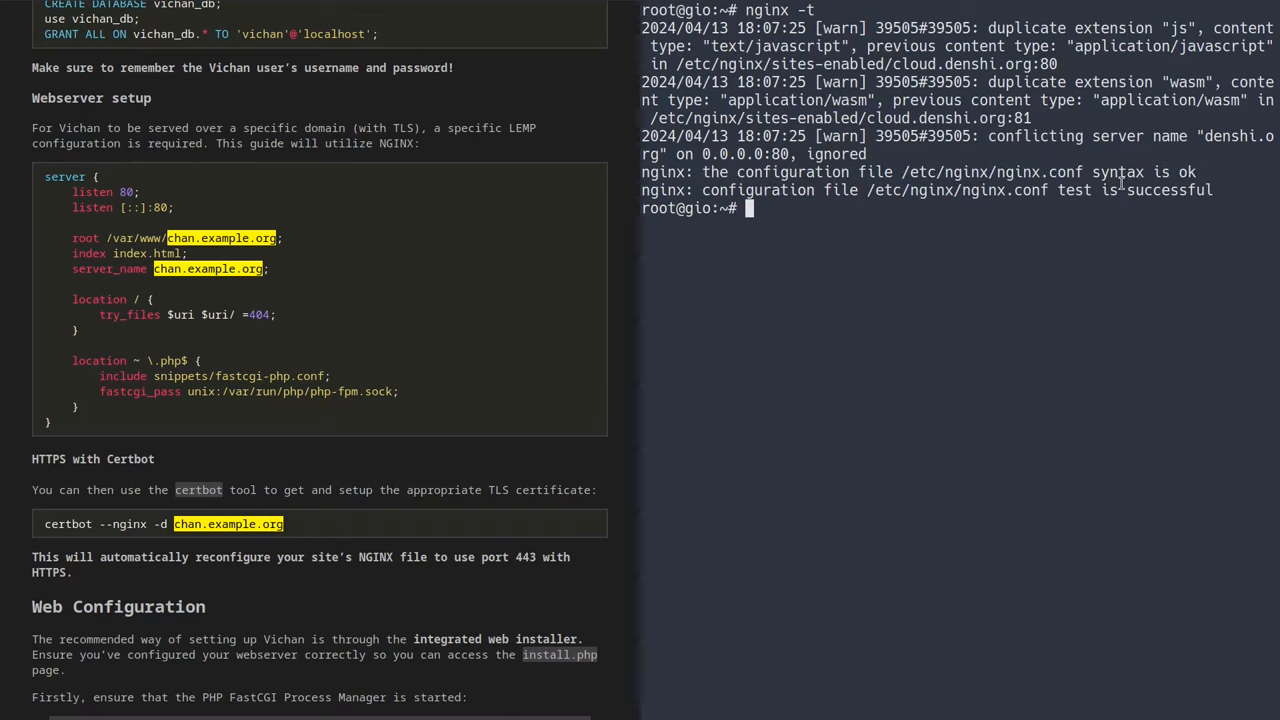
pyautogui.scroll(-3)
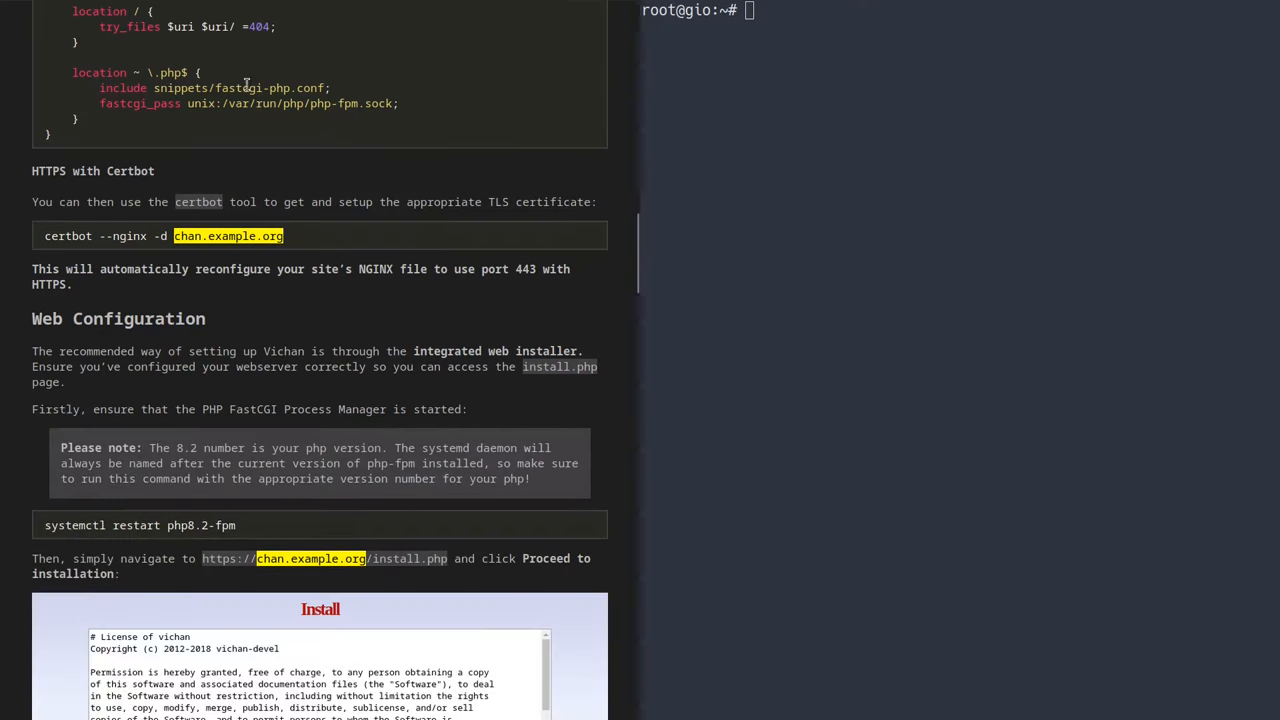
pyautogui.moveTo(90, 227)
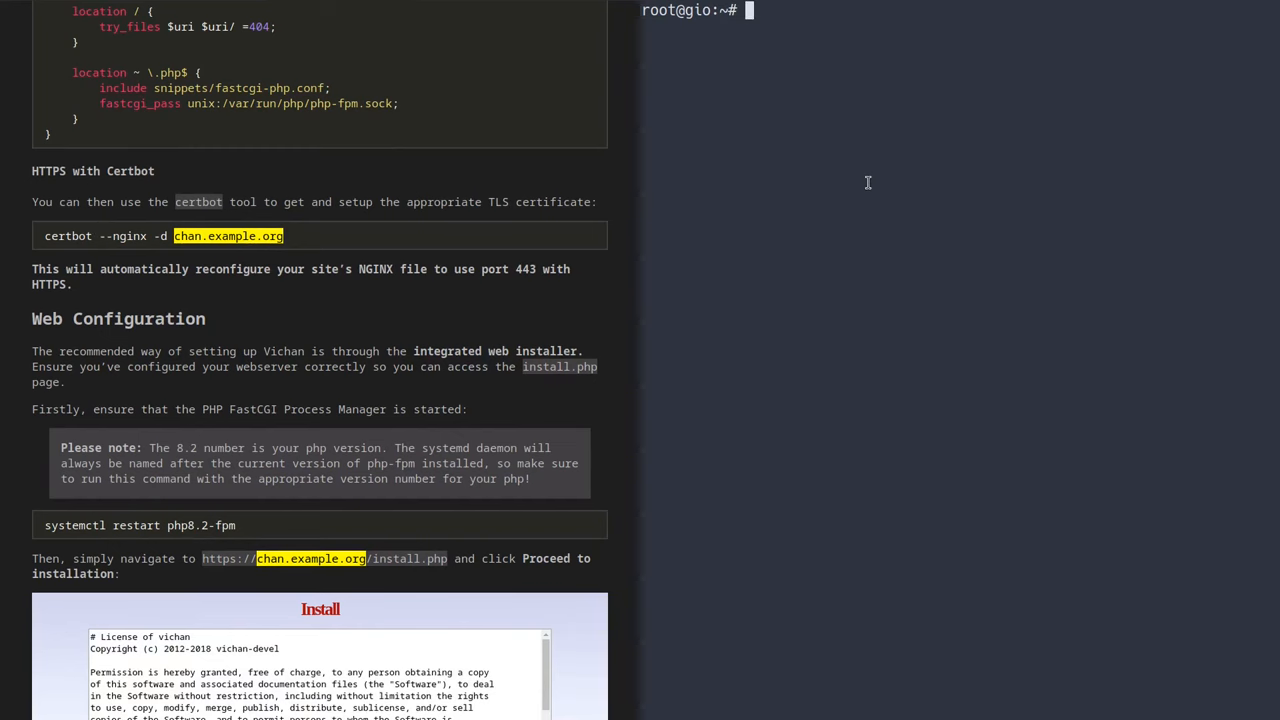
# - Reinstall the chan.denshi.org certificate with certbot option 1, then restart php8.2-fpm
pyautogui.write('cer')
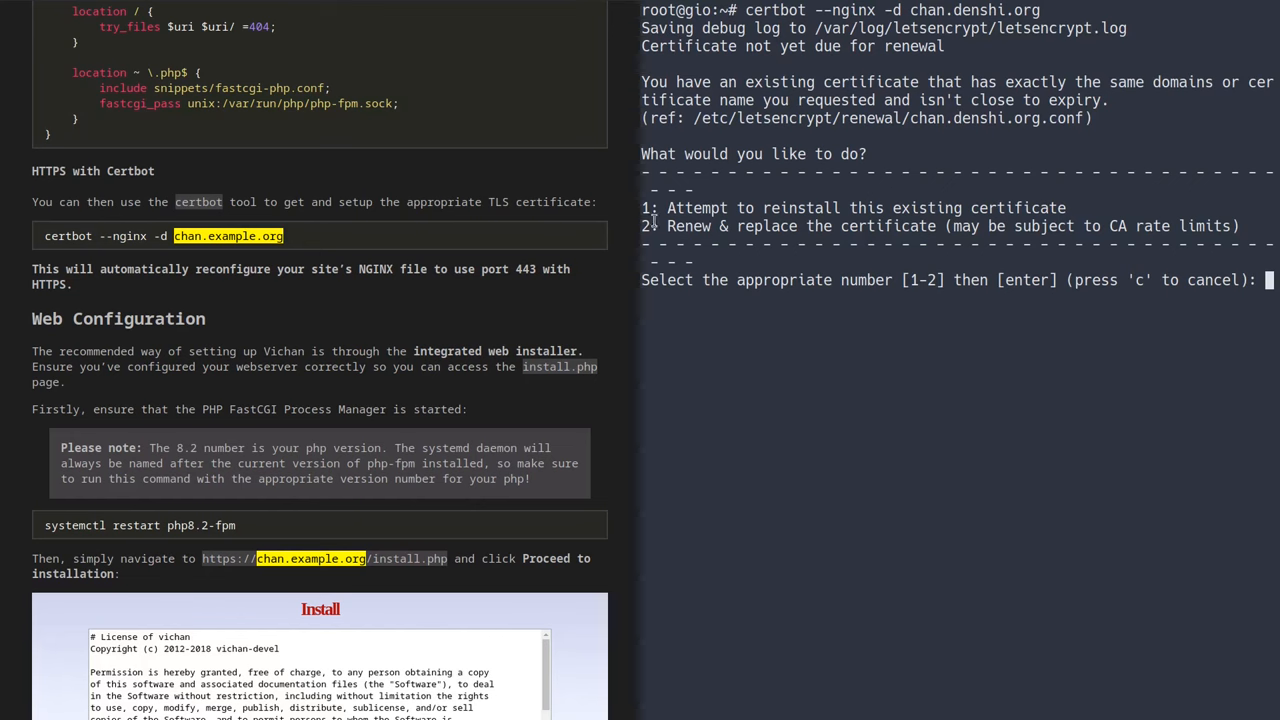
pyautogui.write('1')
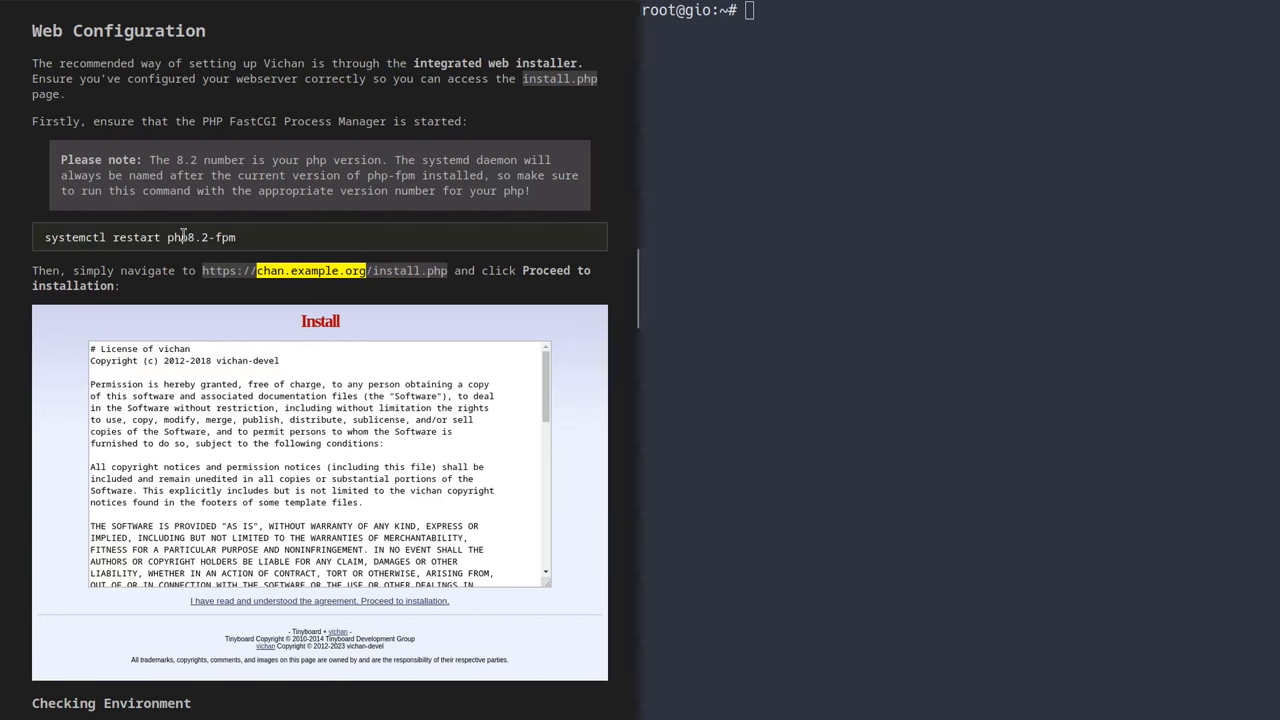
pyautogui.write('s')
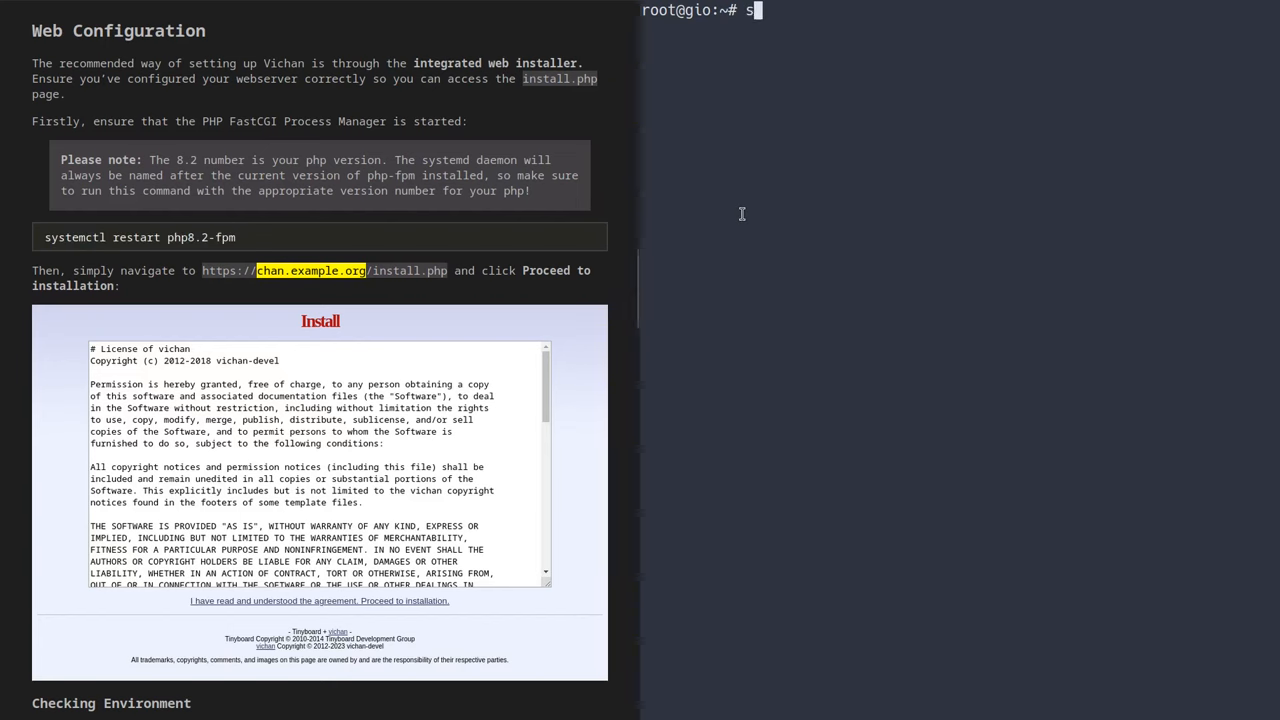
pyautogui.write('ystemctl restart php')
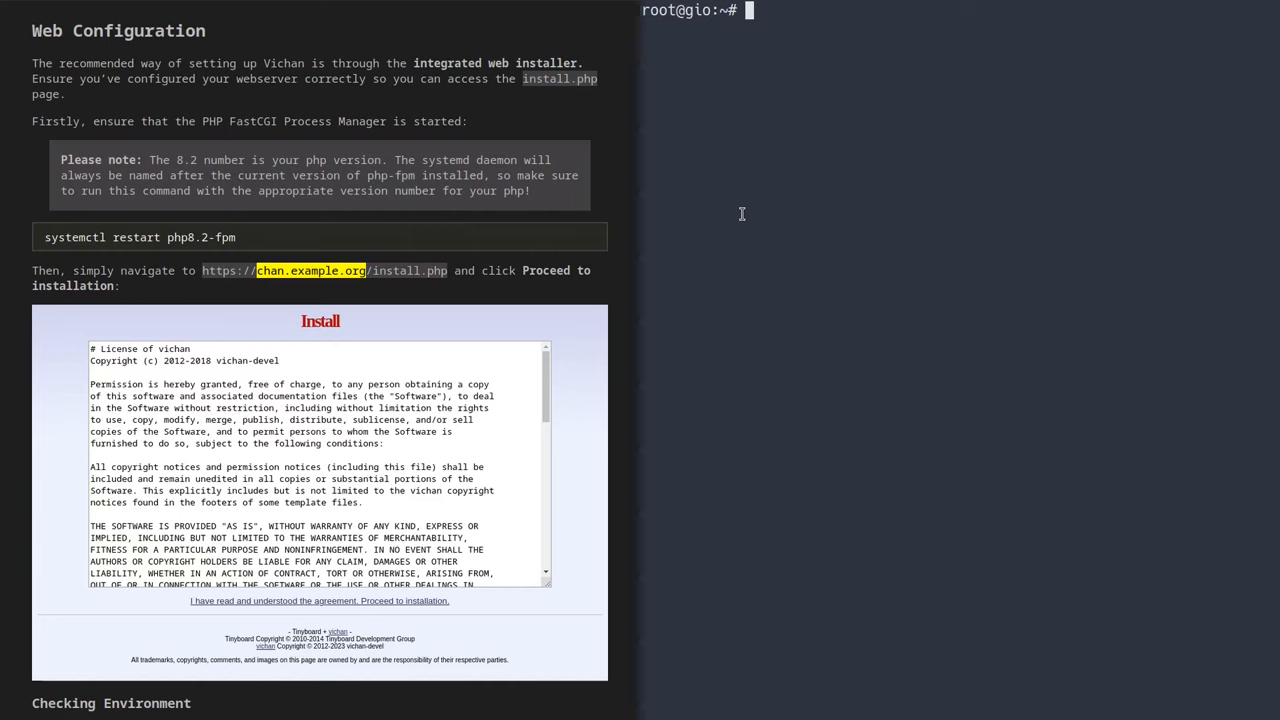
pyautogui.scroll(-3)
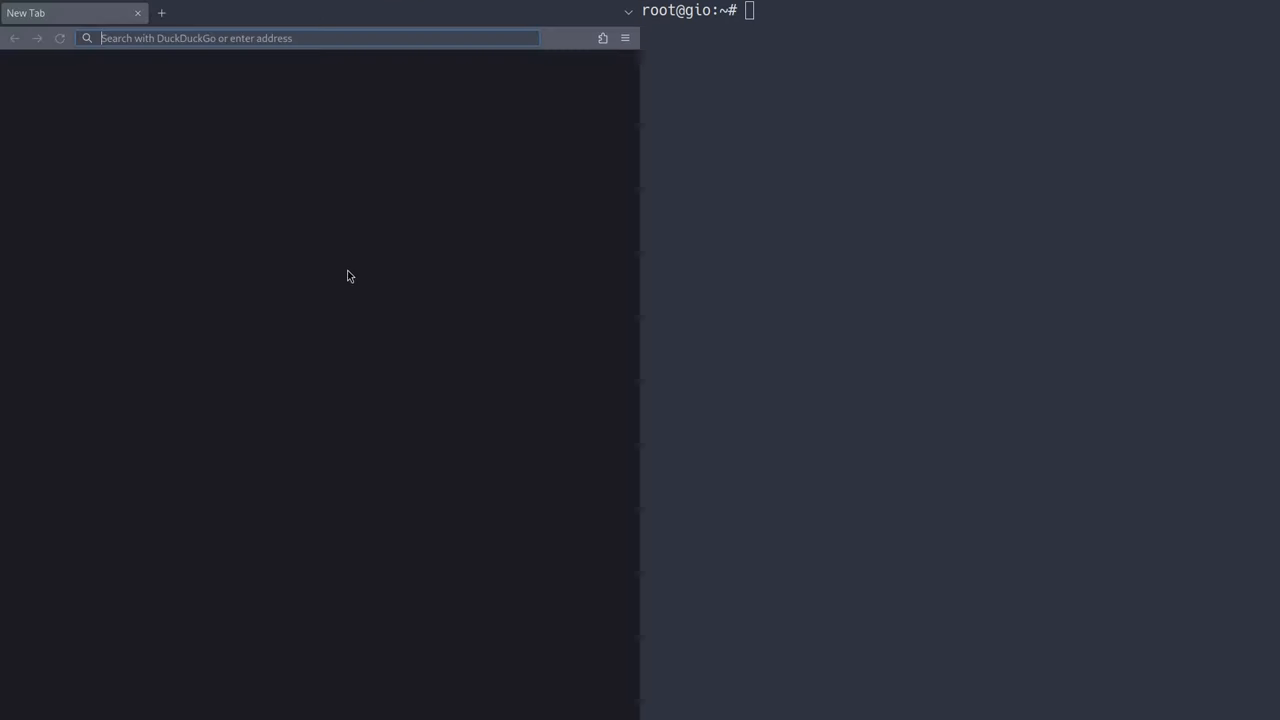
# - Load chan.denshi.org/install.php and accept the Vichan licence agreement
pyautogui.write('chan.denshi.org/inst')
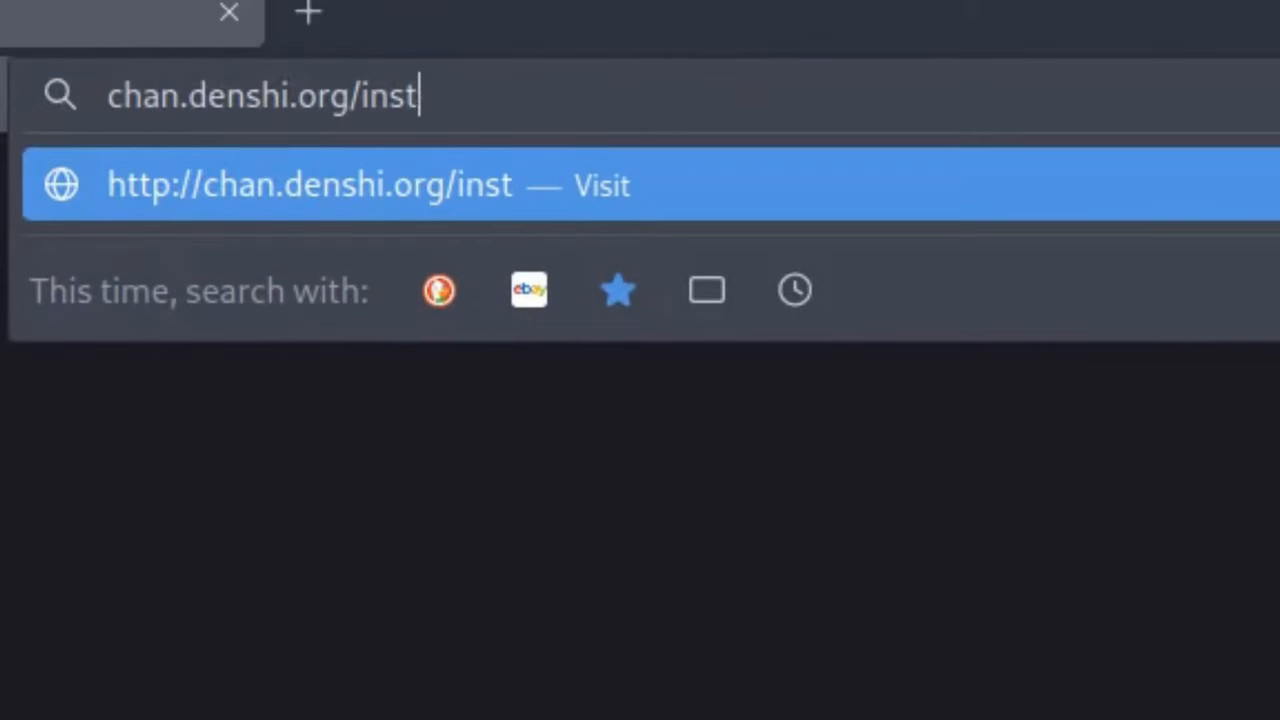
pyautogui.write('all.php')
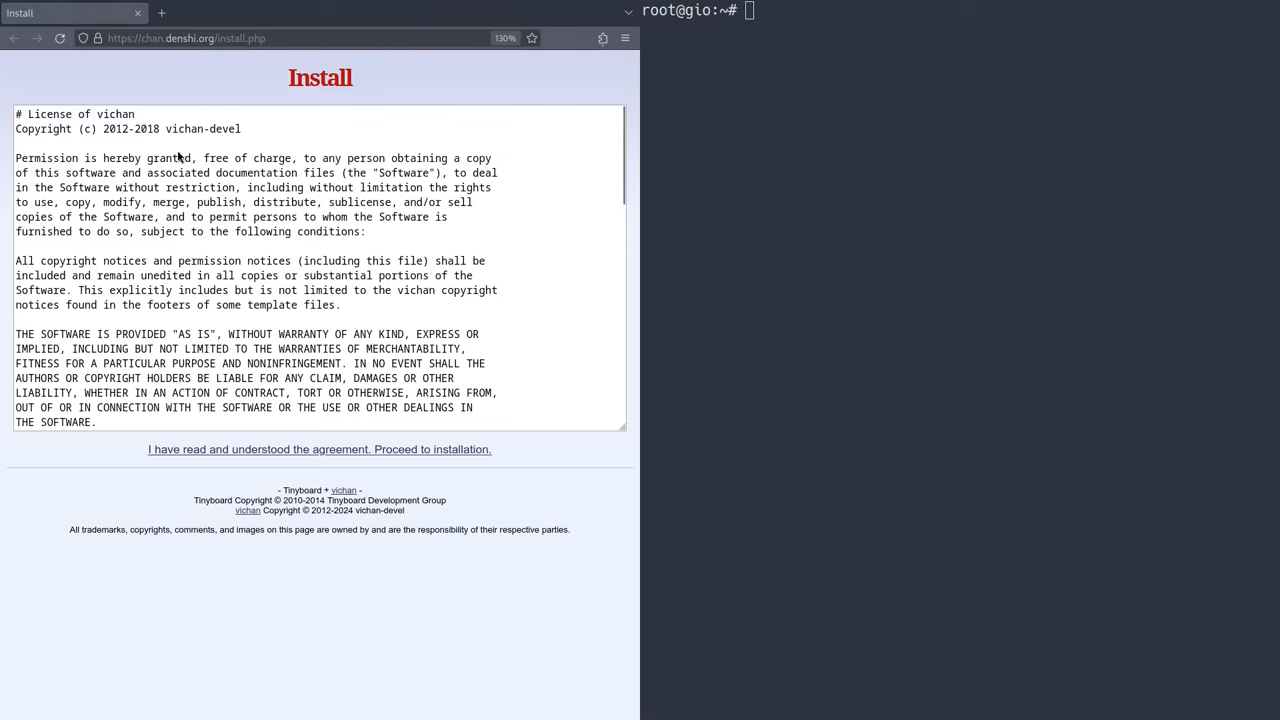
pyautogui.scroll(-3)
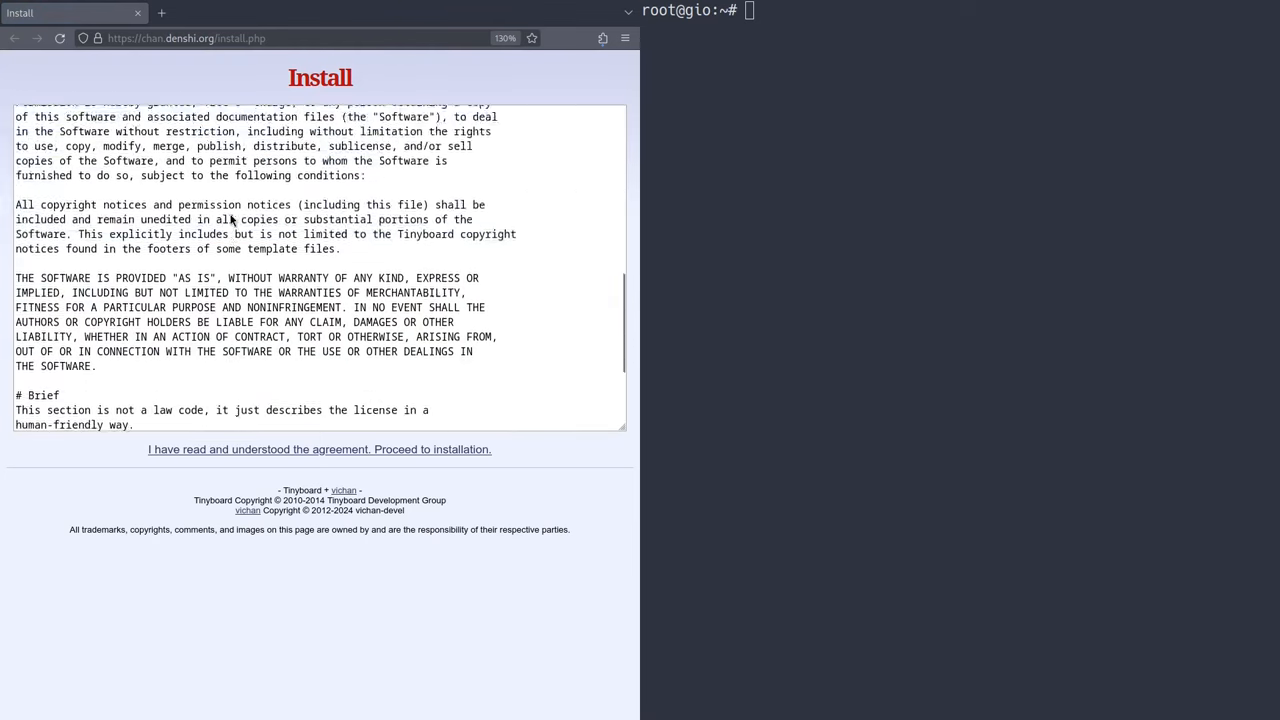
pyautogui.scroll(-3)
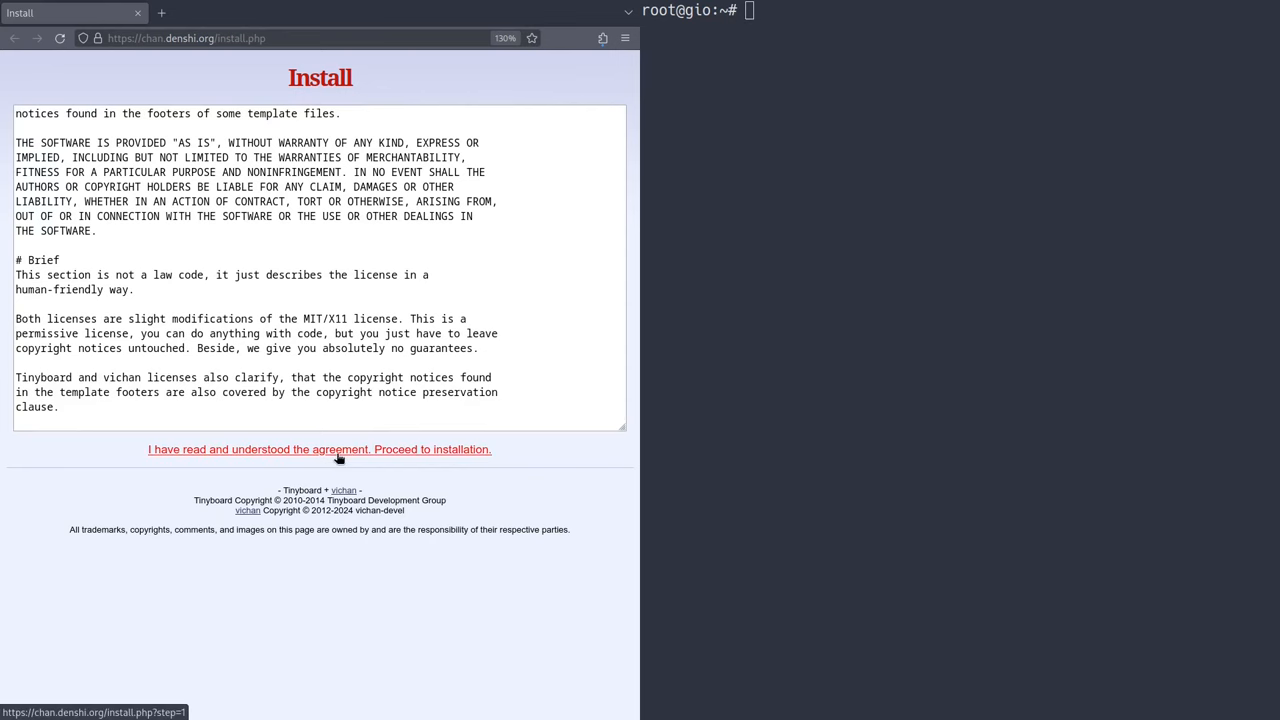
pyautogui.click(319, 449)
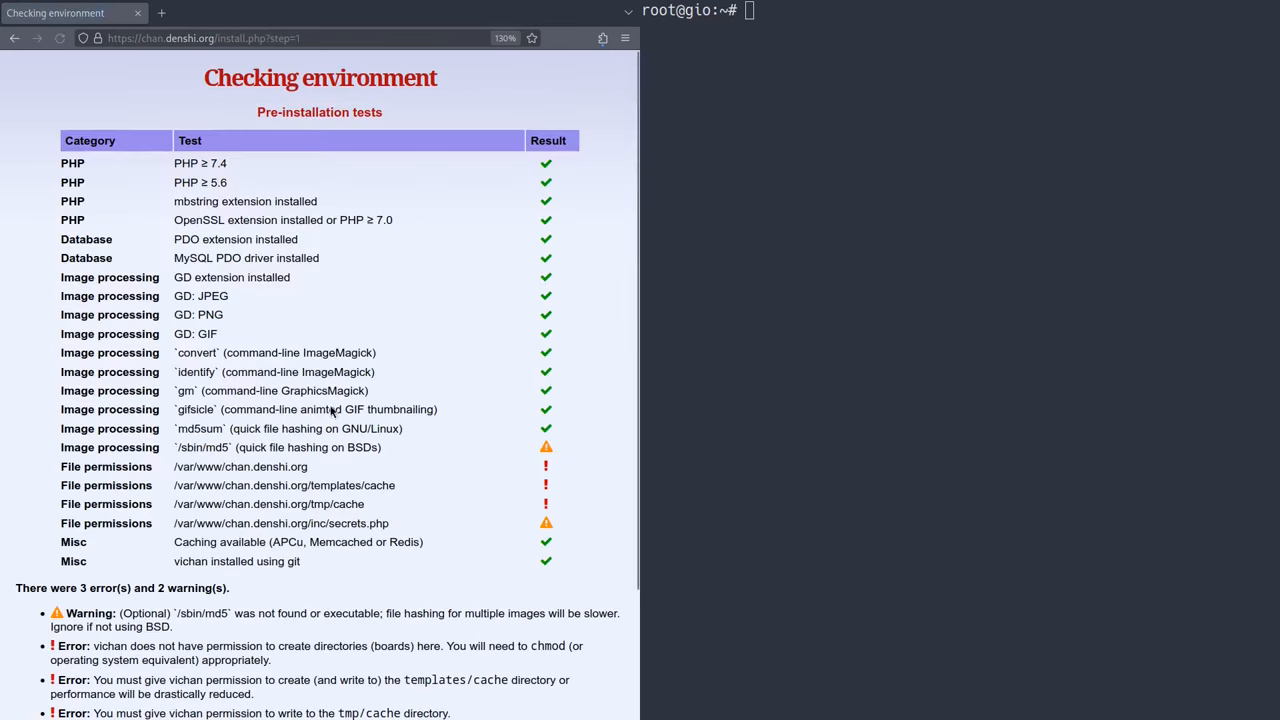
pyautogui.moveTo(267, 471)
pyautogui.write('chown -R www-')
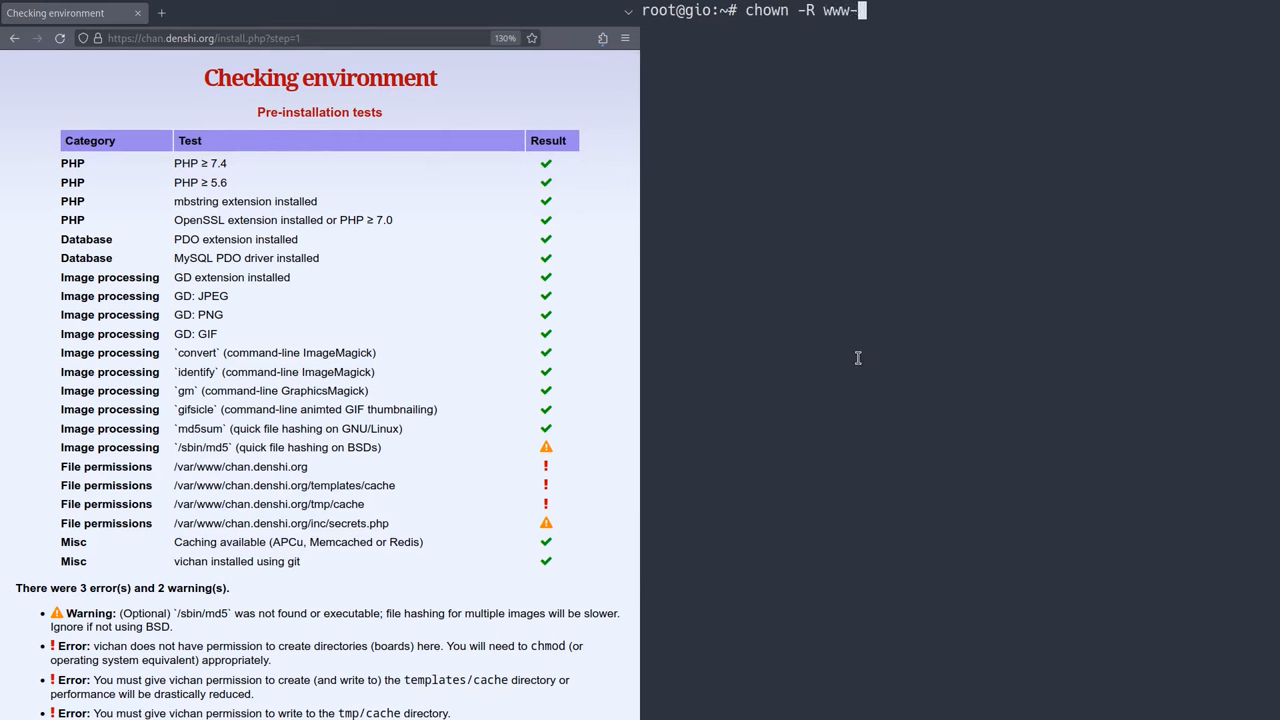
# - Make www-data own /var/www/chan.denshi.org/ and proceed past the now error-free checks
pyautogui.write('data:www-dat')
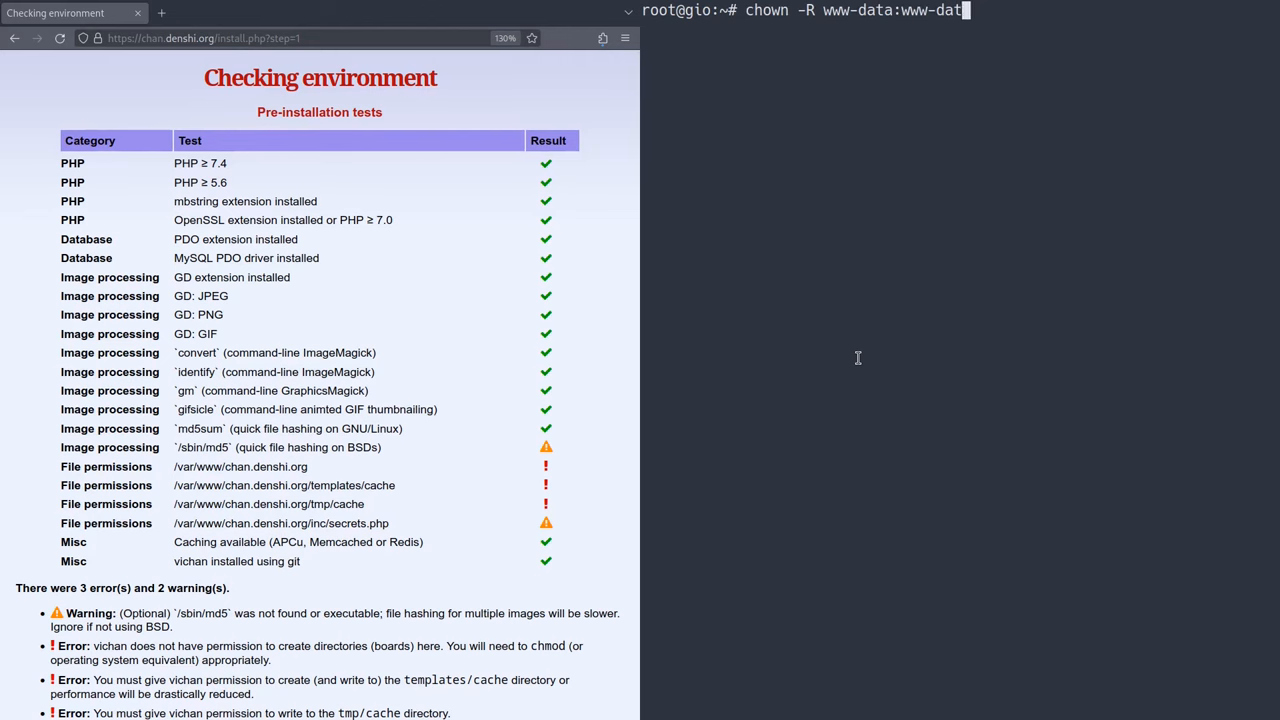
pyautogui.write('/var/www/c')
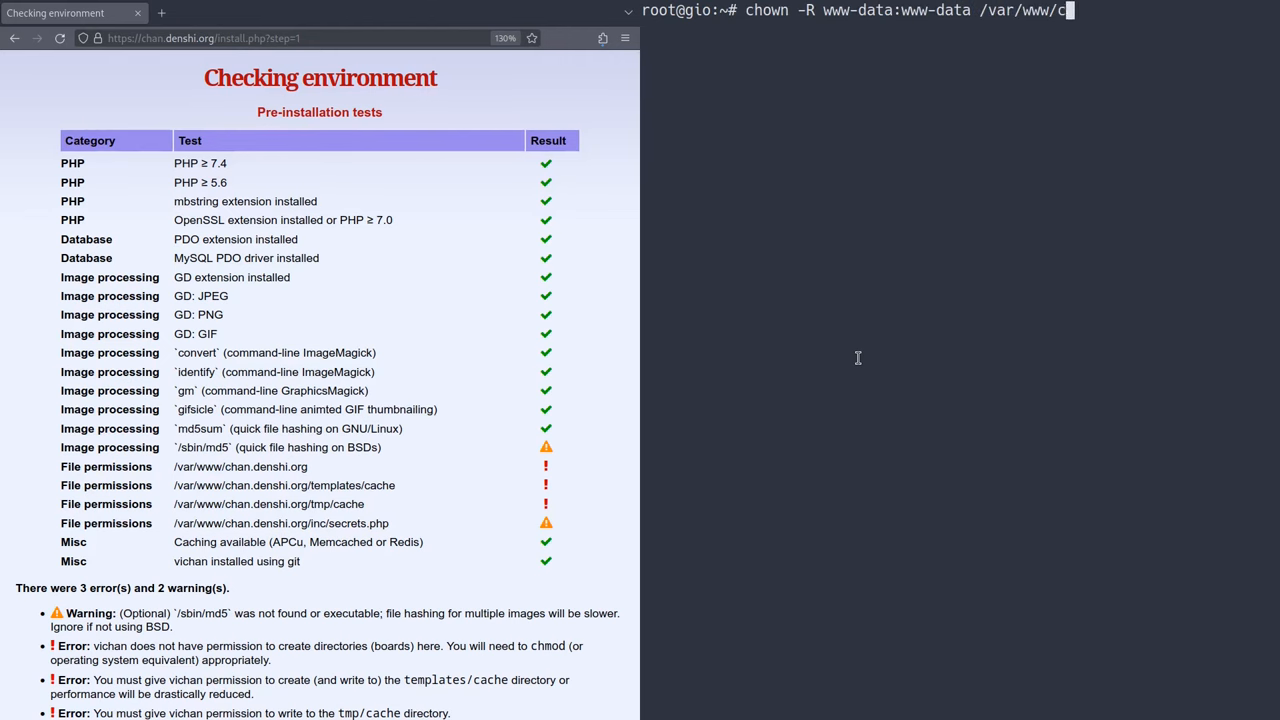
pyautogui.write('han.denshi.org/')
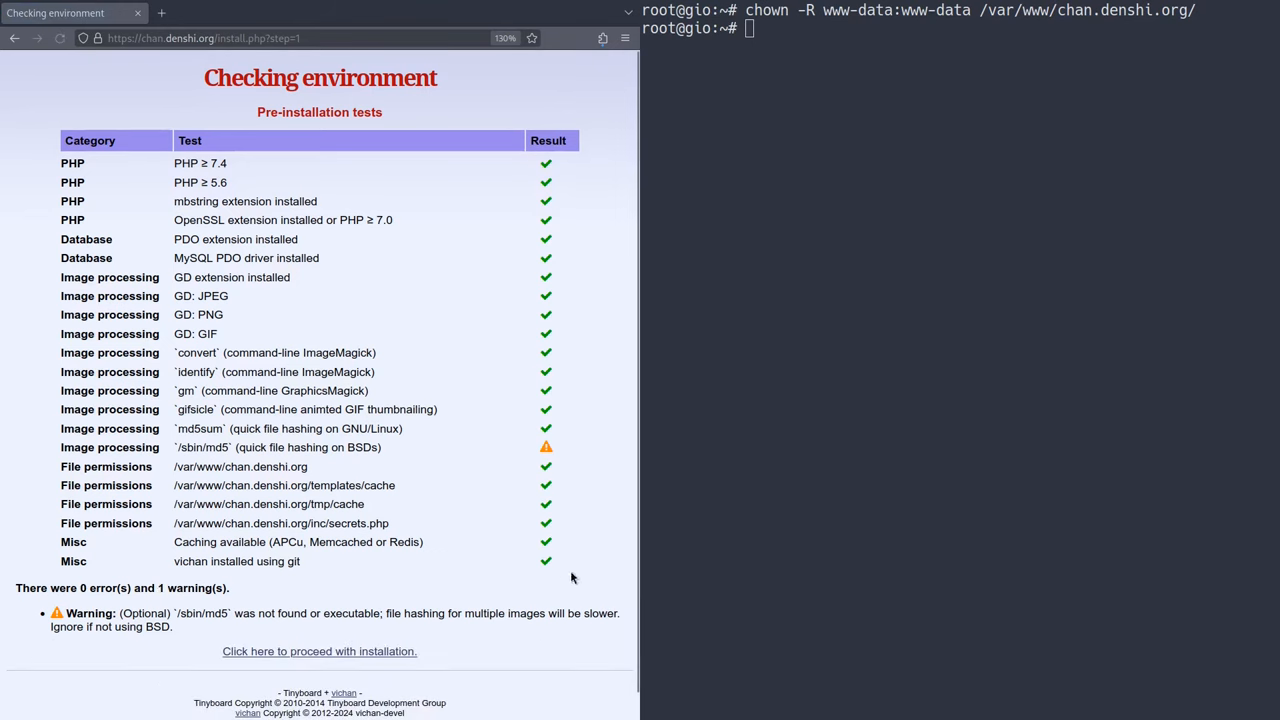
pyautogui.moveTo(273, 434)
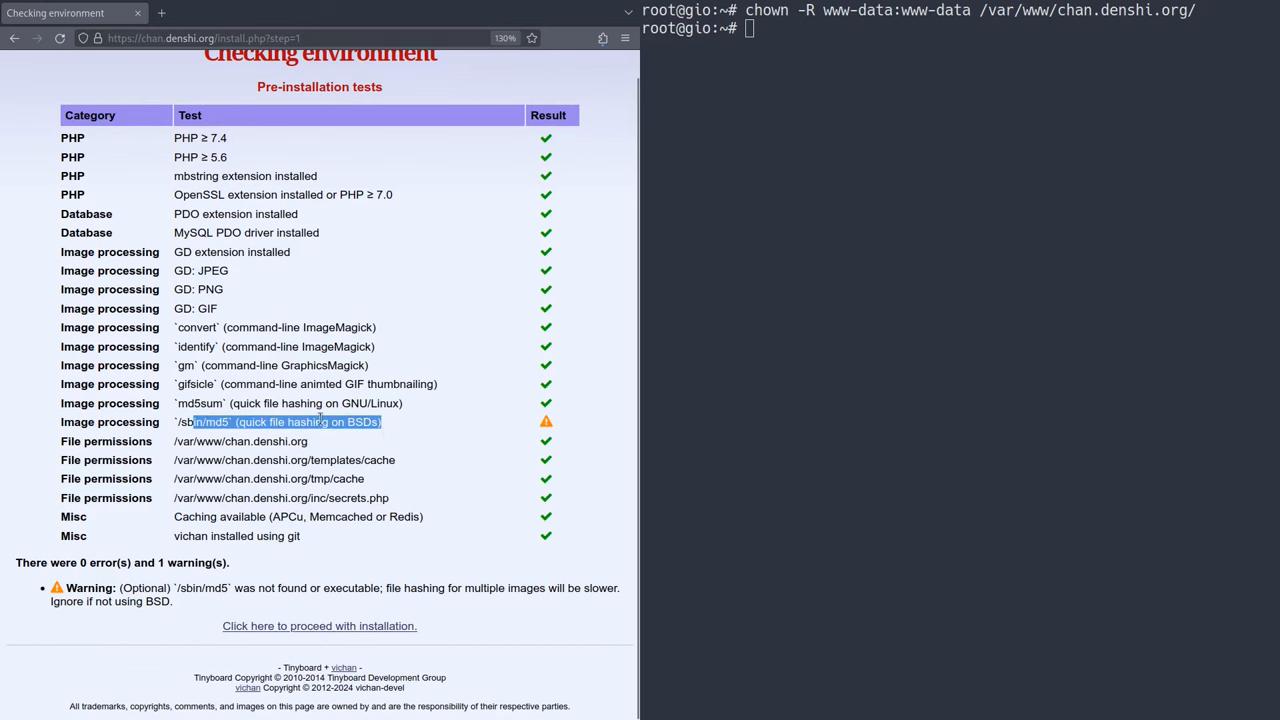
pyautogui.click(319, 625)
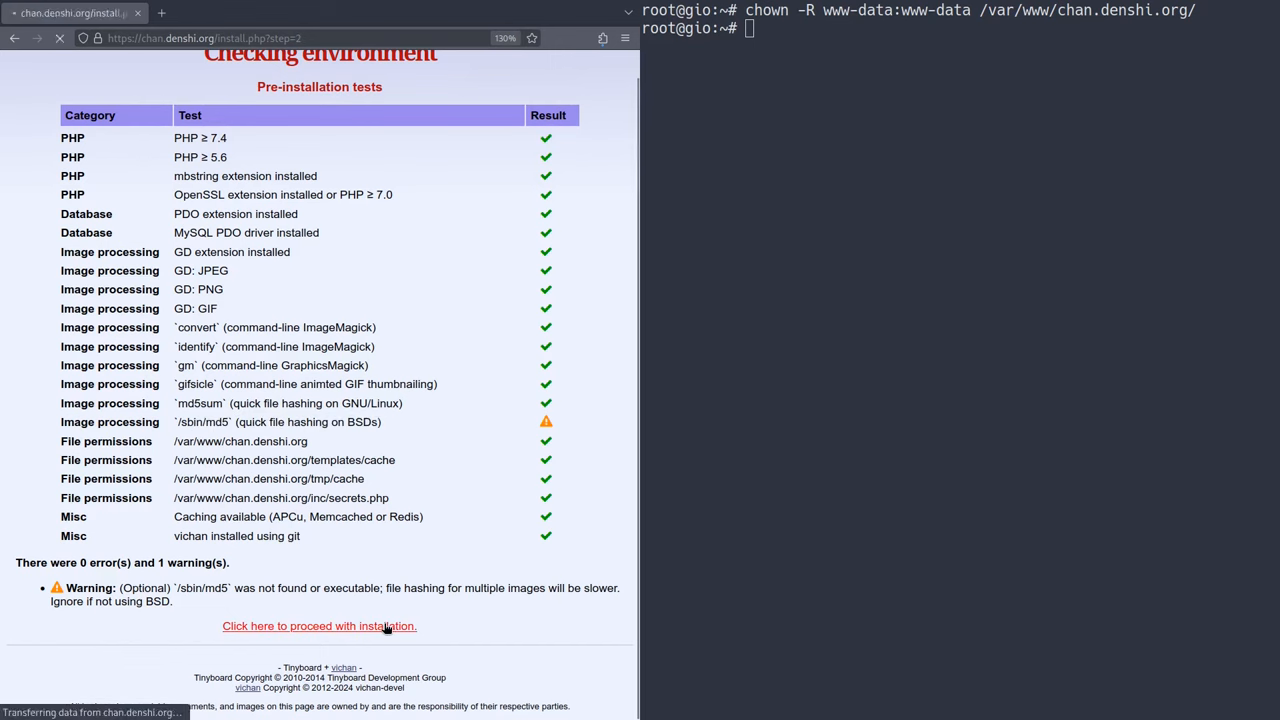
# - Enter the vichan database name, user and password, review the settings, and complete installation
pyautogui.click(319, 625)
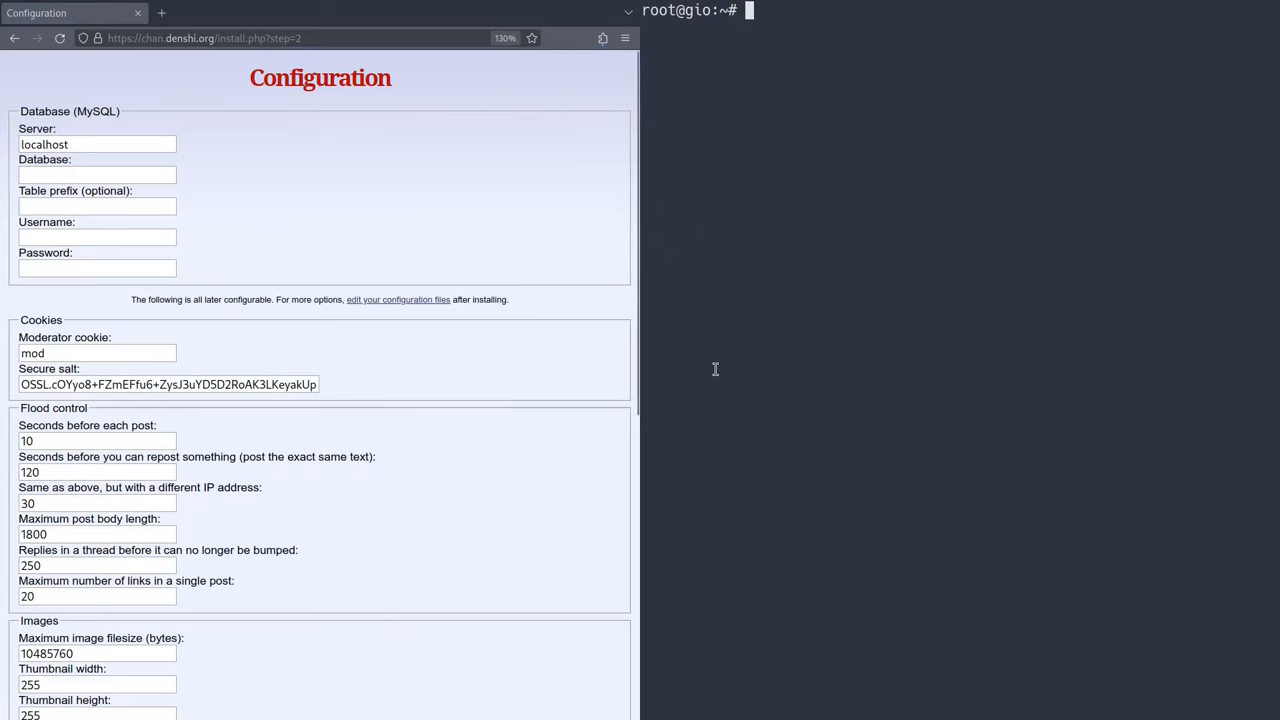
pyautogui.click(97, 175)
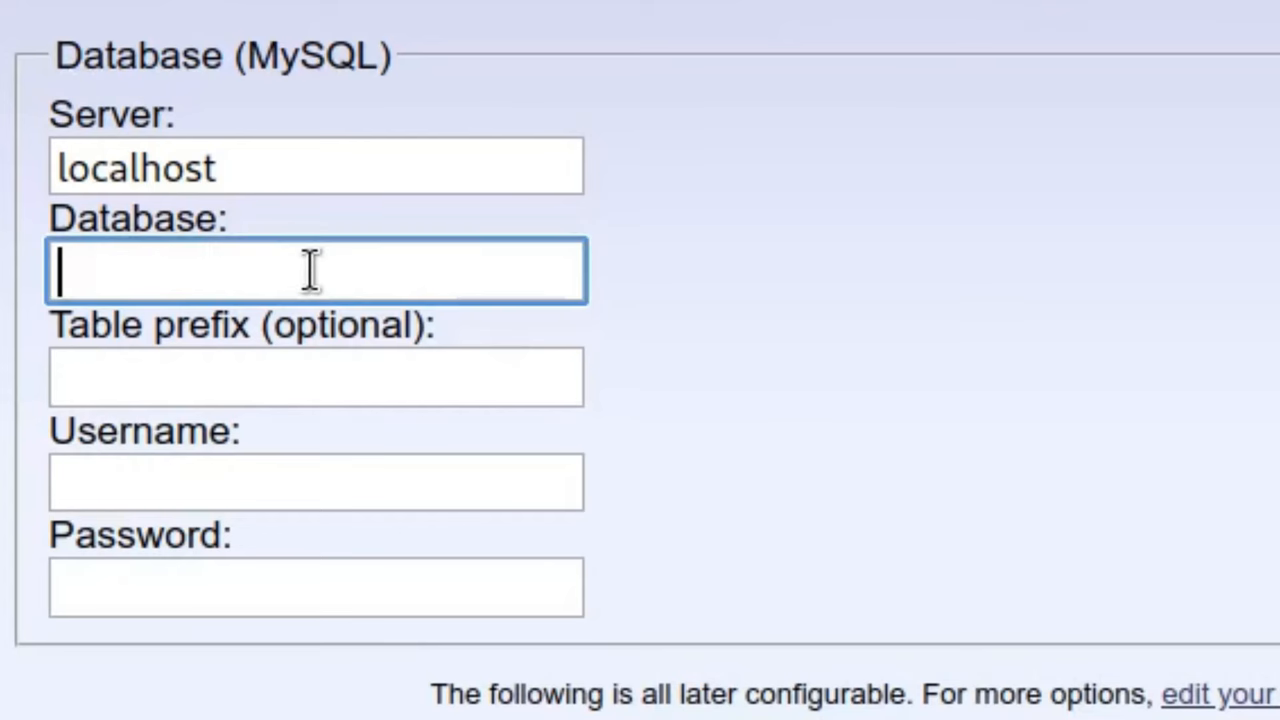
pyautogui.write('vichan')
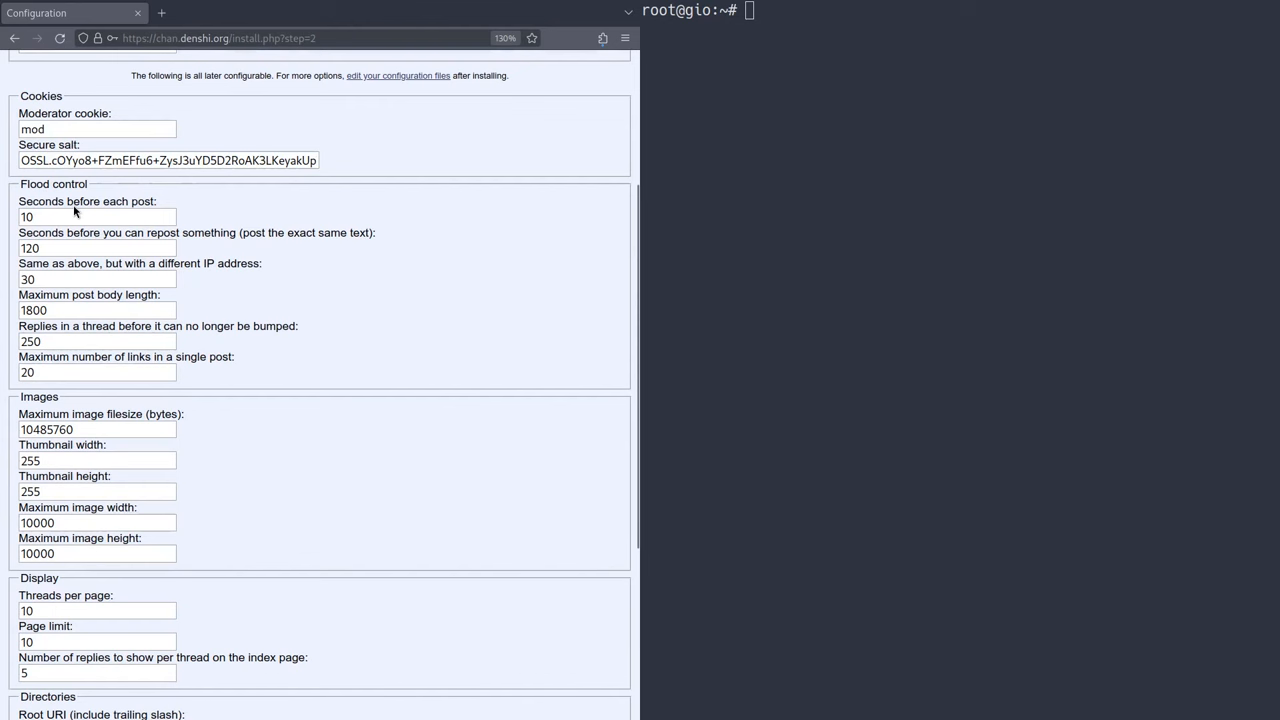
pyautogui.moveTo(92, 241)
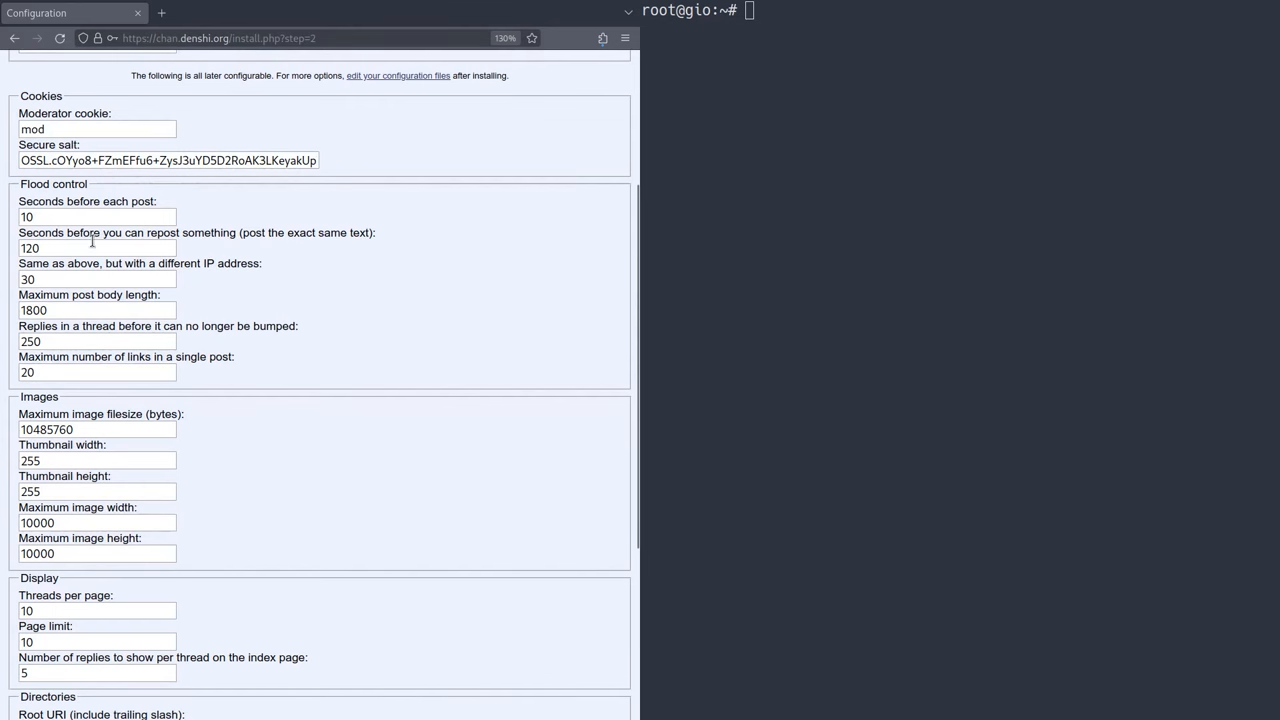
pyautogui.scroll(-3)
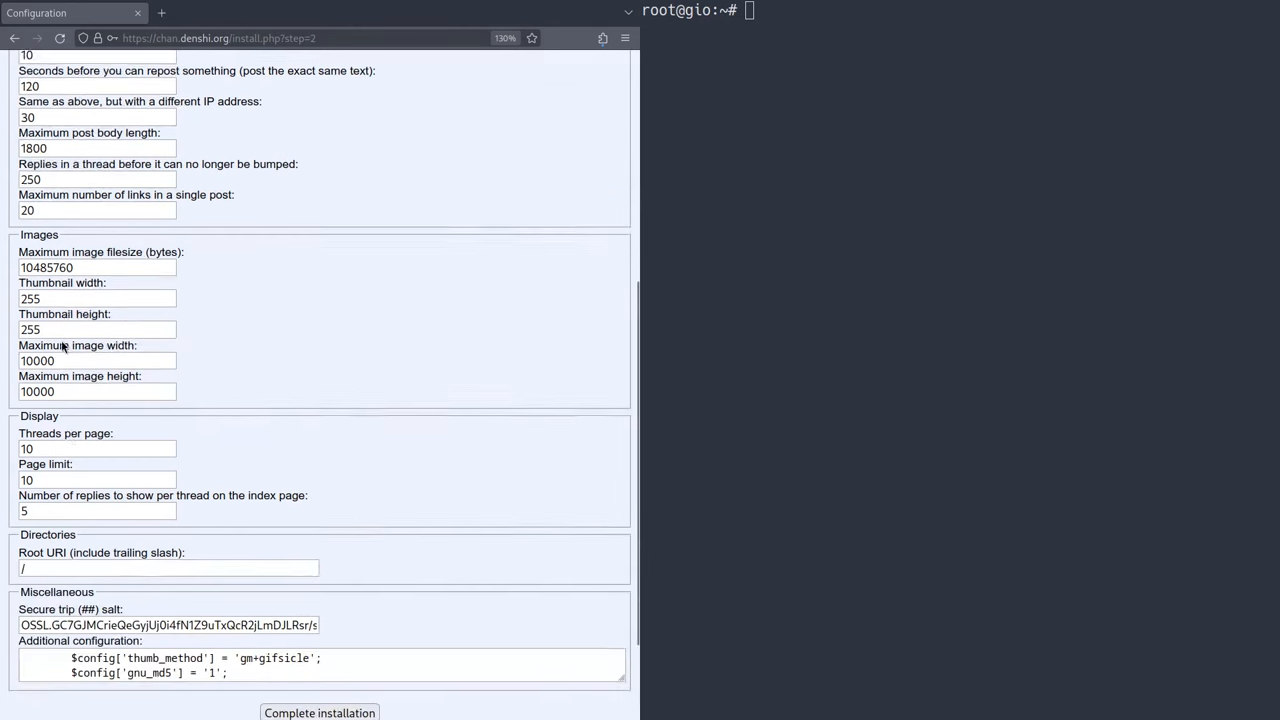
pyautogui.scroll(-3)
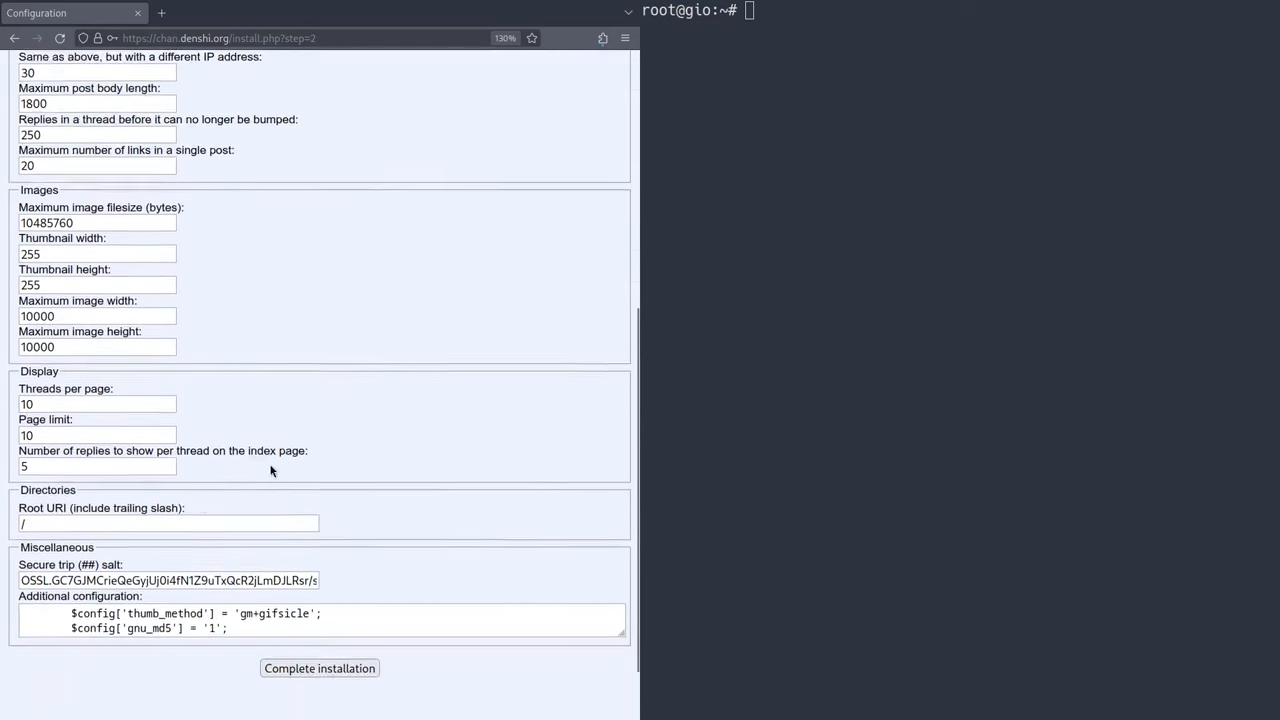
pyautogui.scroll(3)
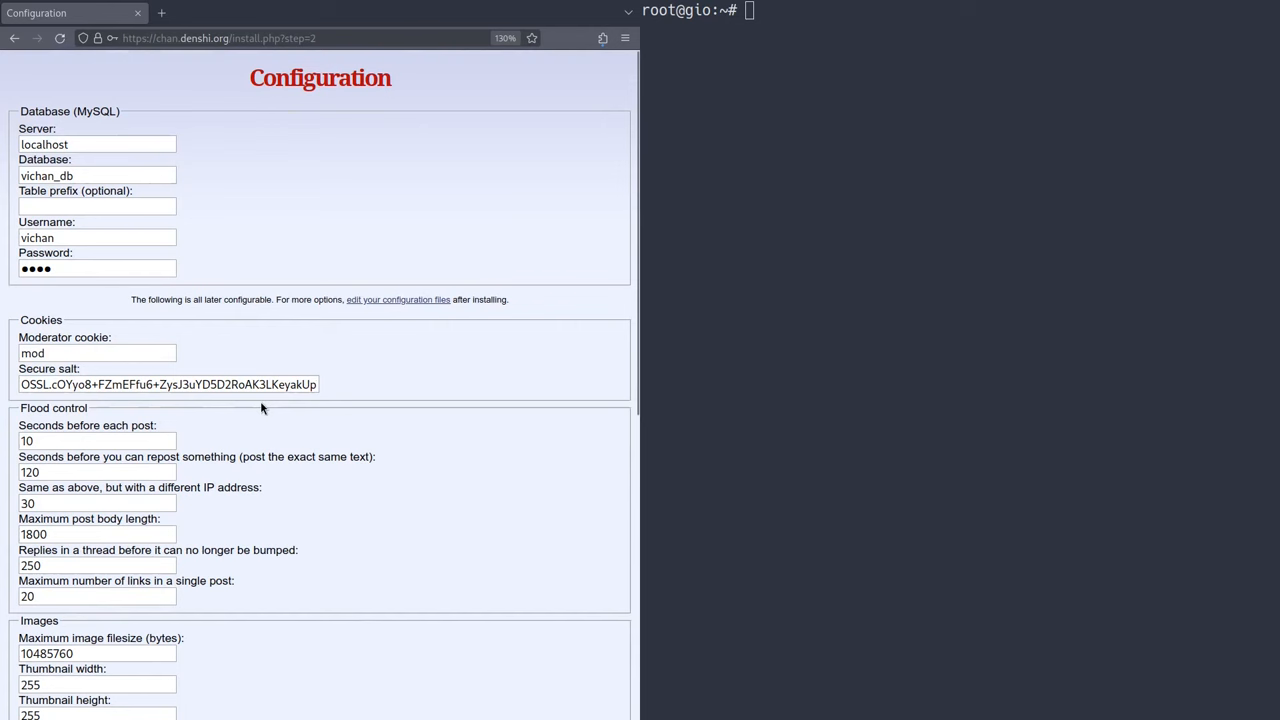
pyautogui.moveTo(283, 440)
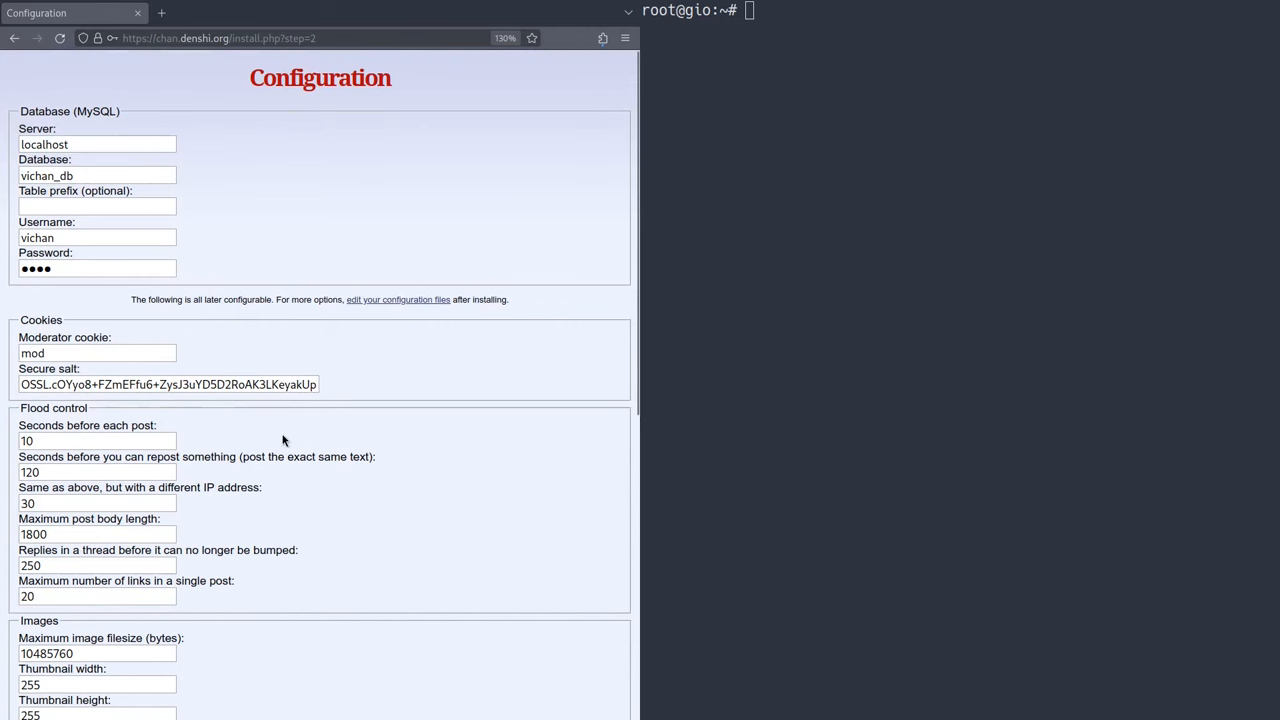
pyautogui.moveTo(452, 420)
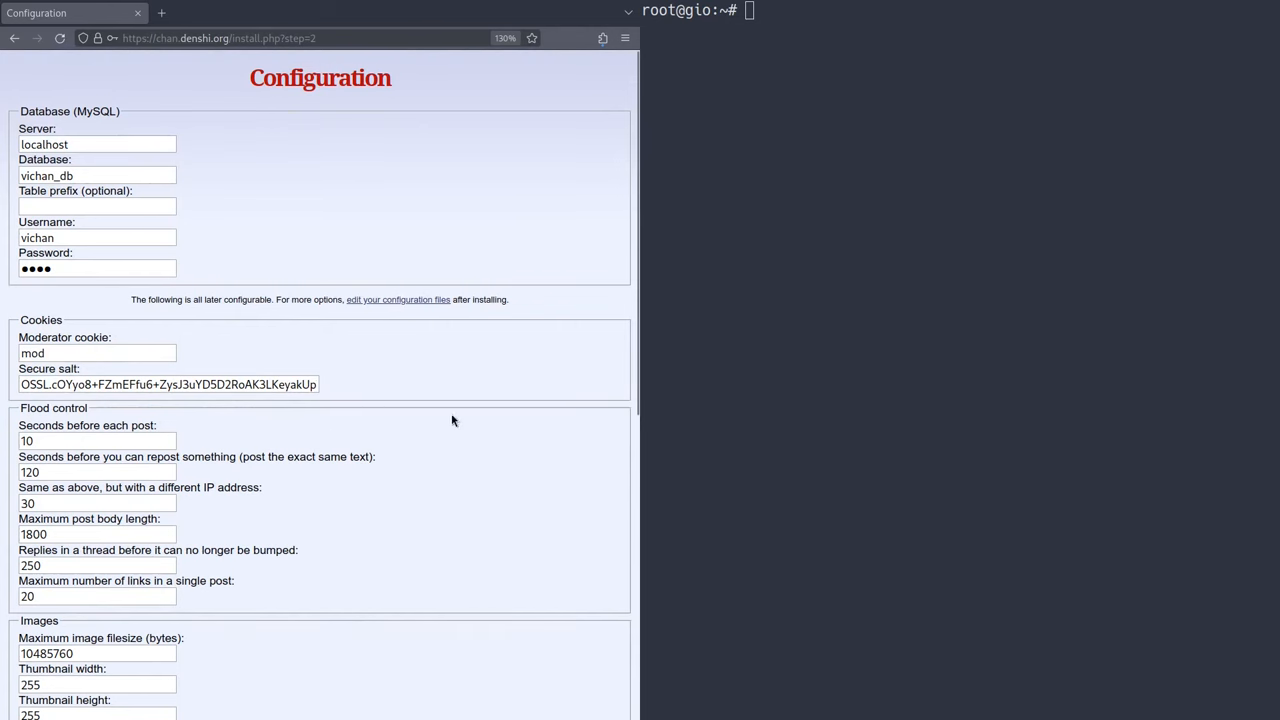
pyautogui.scroll(-3)
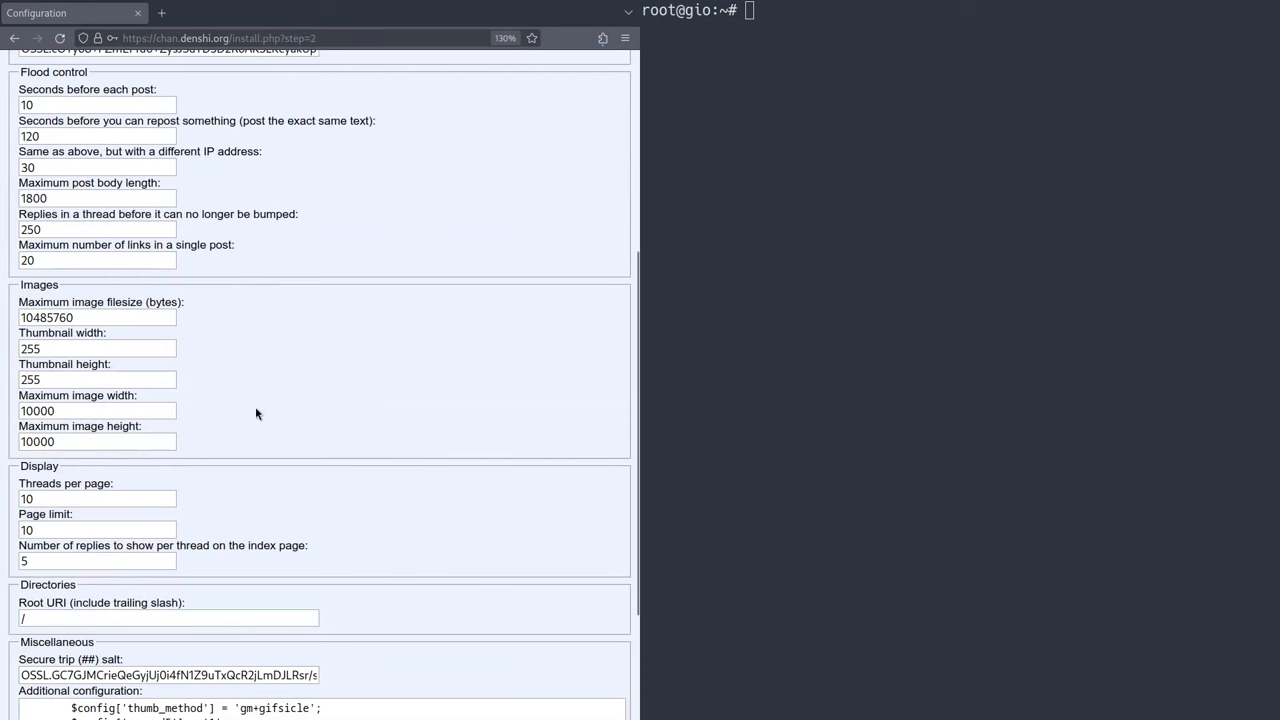
pyautogui.moveTo(260, 401)
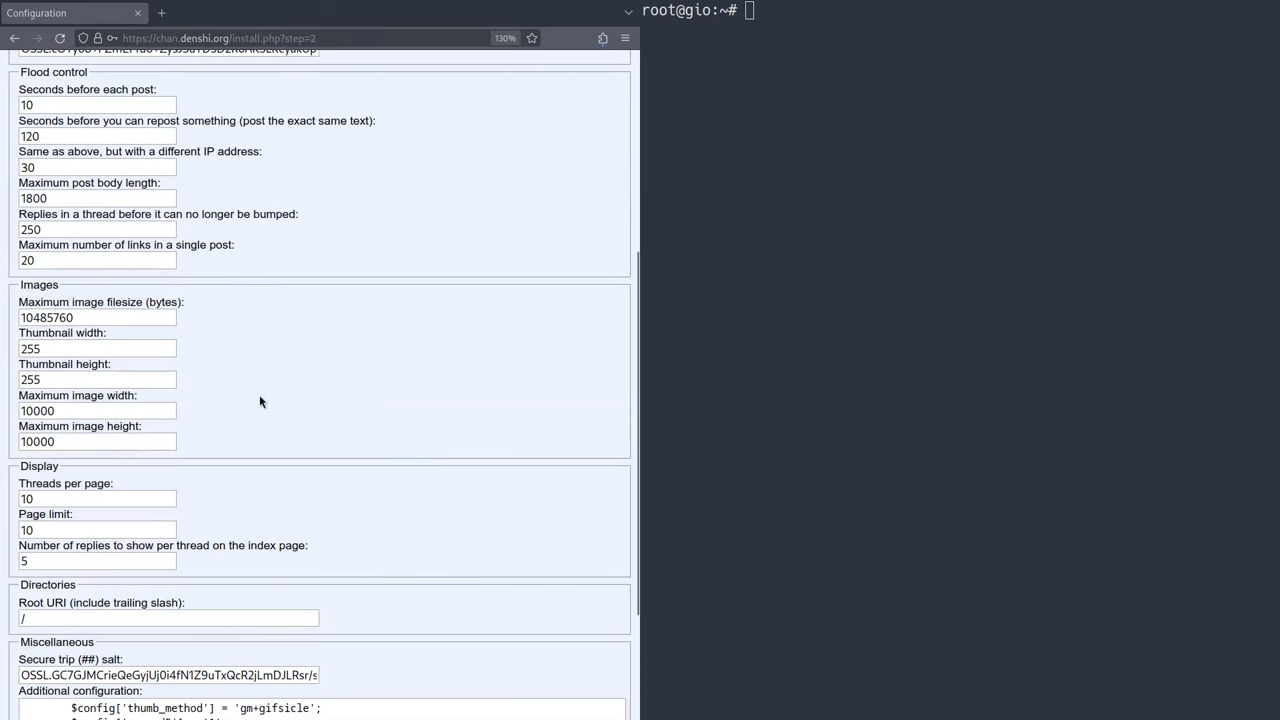
pyautogui.scroll(-3)
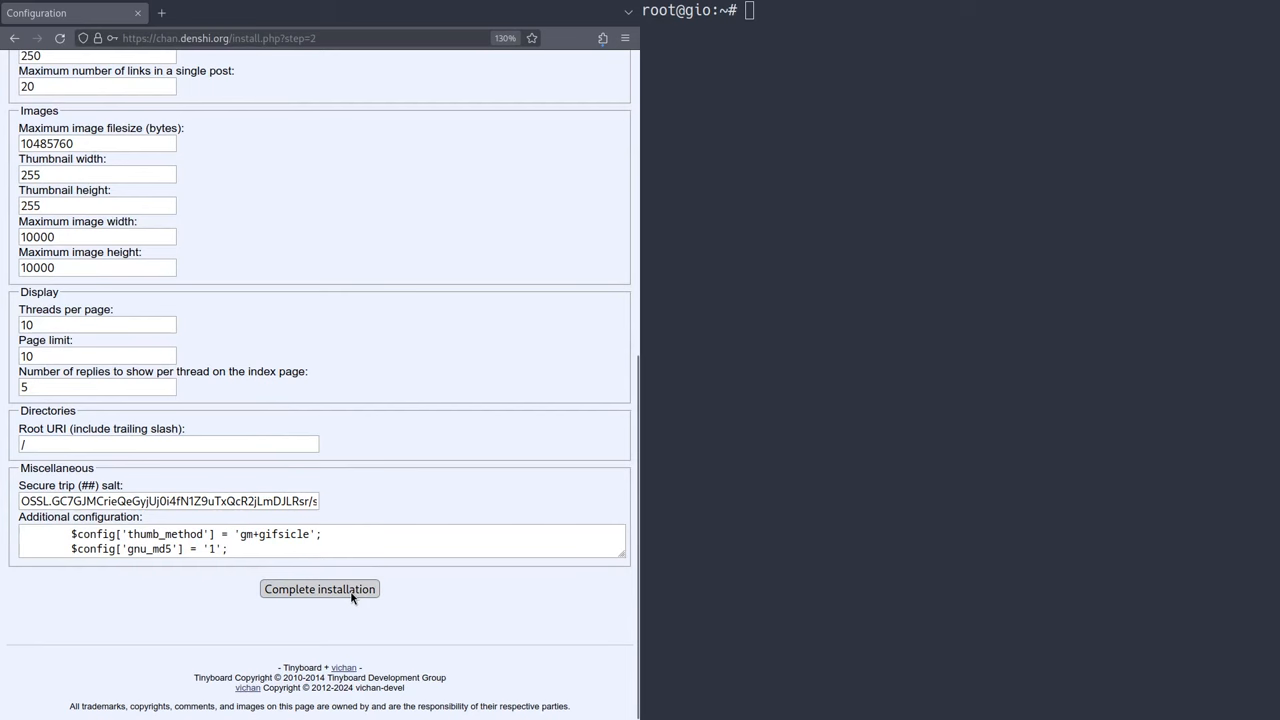
pyautogui.click(319, 589)
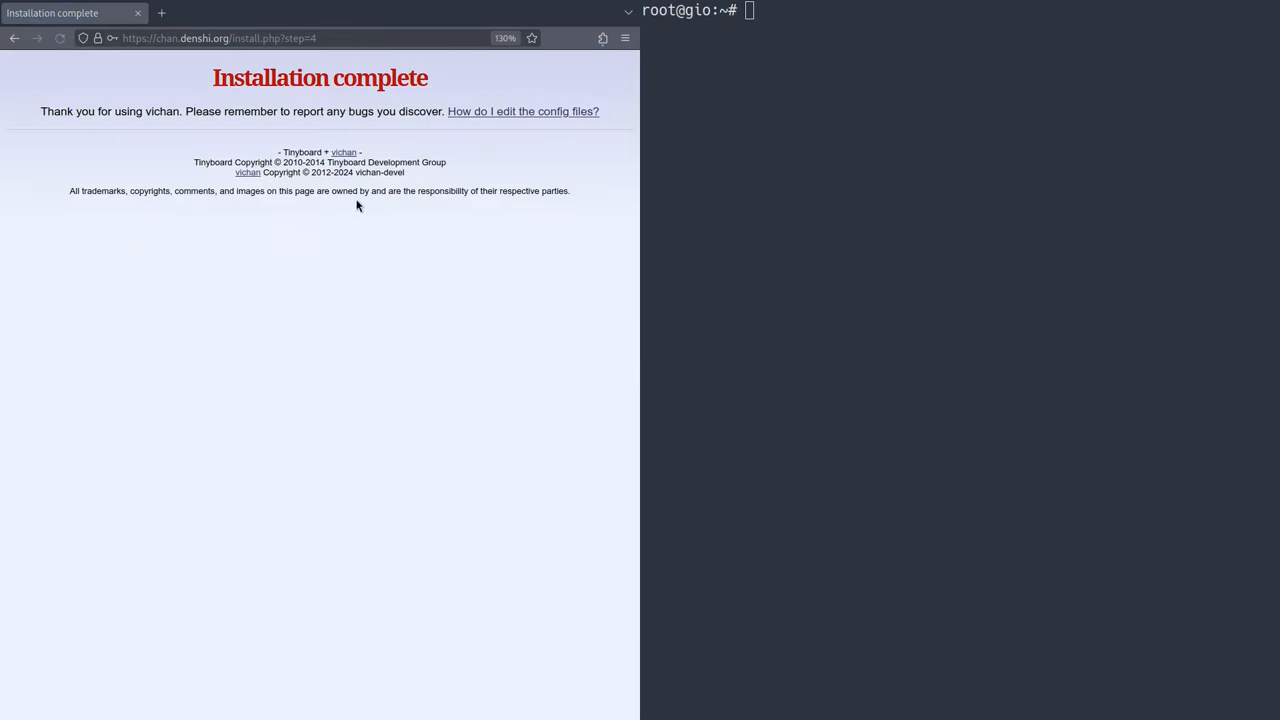
# - View the 'How do I edit the config files?' wiki tab, then return to chan.denshi.org/mod.php
pyautogui.tripleClick(320, 78)
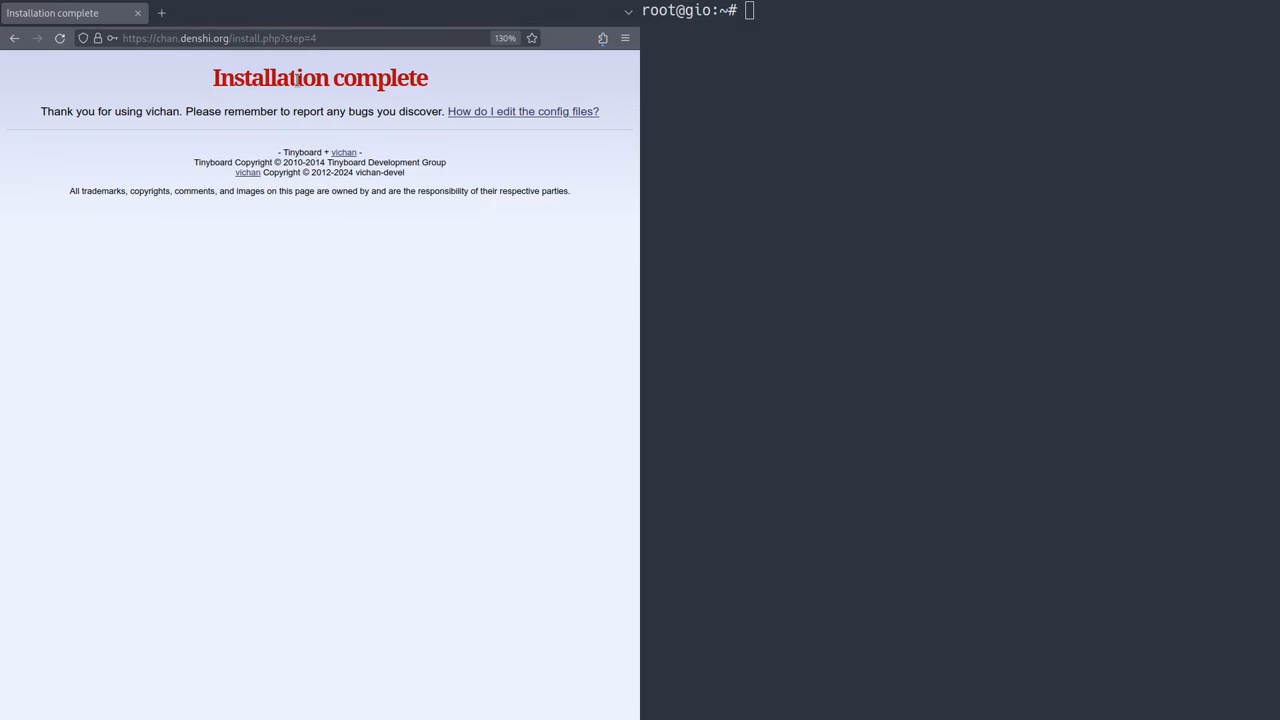
pyautogui.moveTo(513, 111)
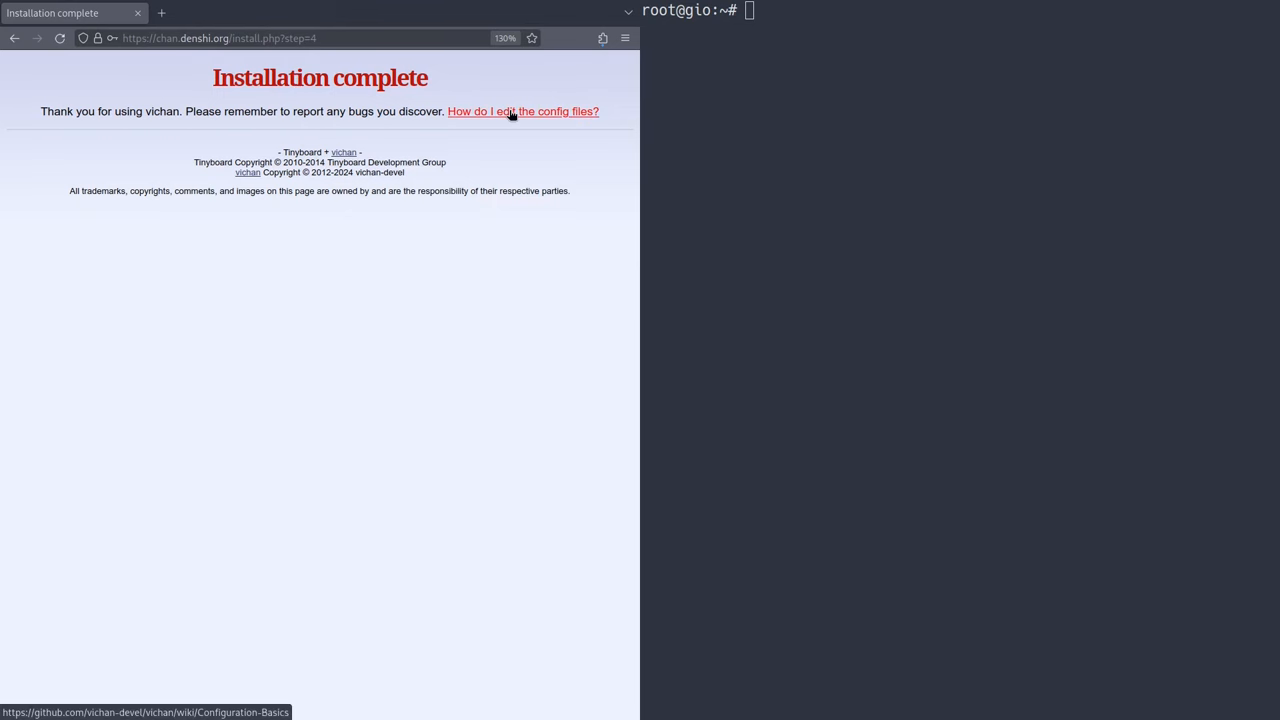
pyautogui.click(523, 111)
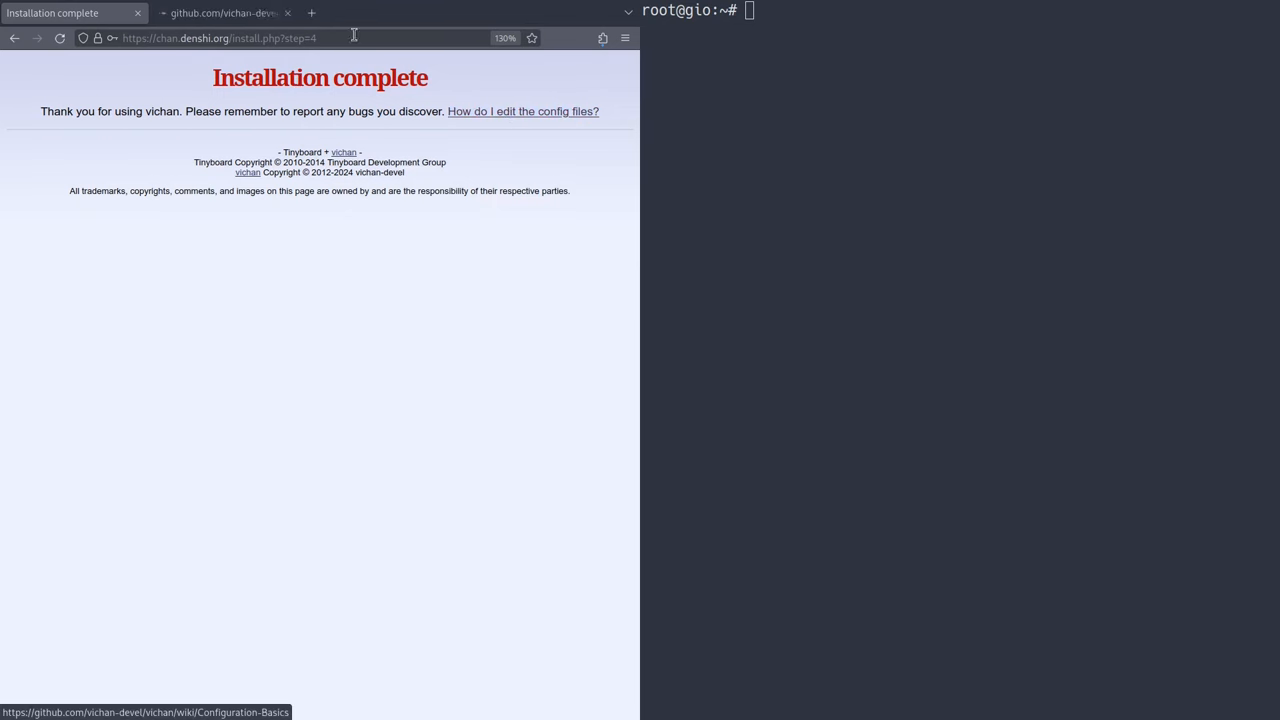
pyautogui.click(222, 12)
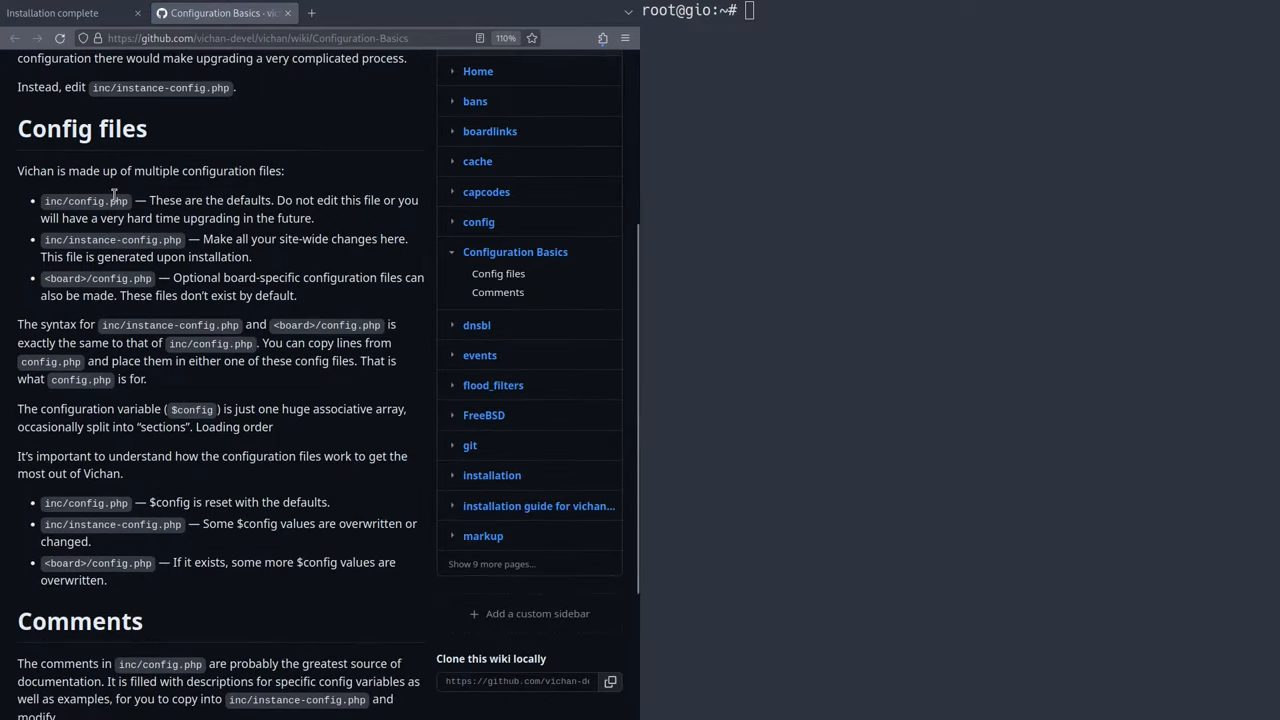
pyautogui.click(70, 12)
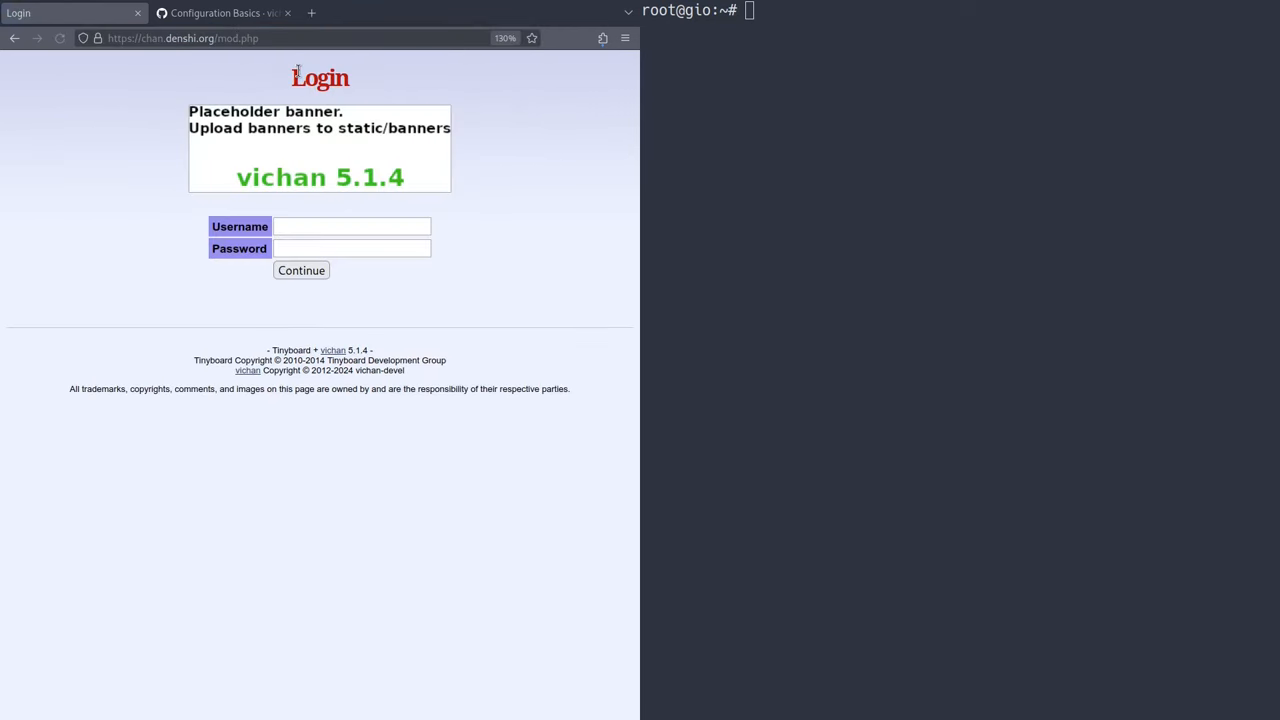
# - Log in as admin and open the admin account's Edit user page
pyautogui.write('admin')
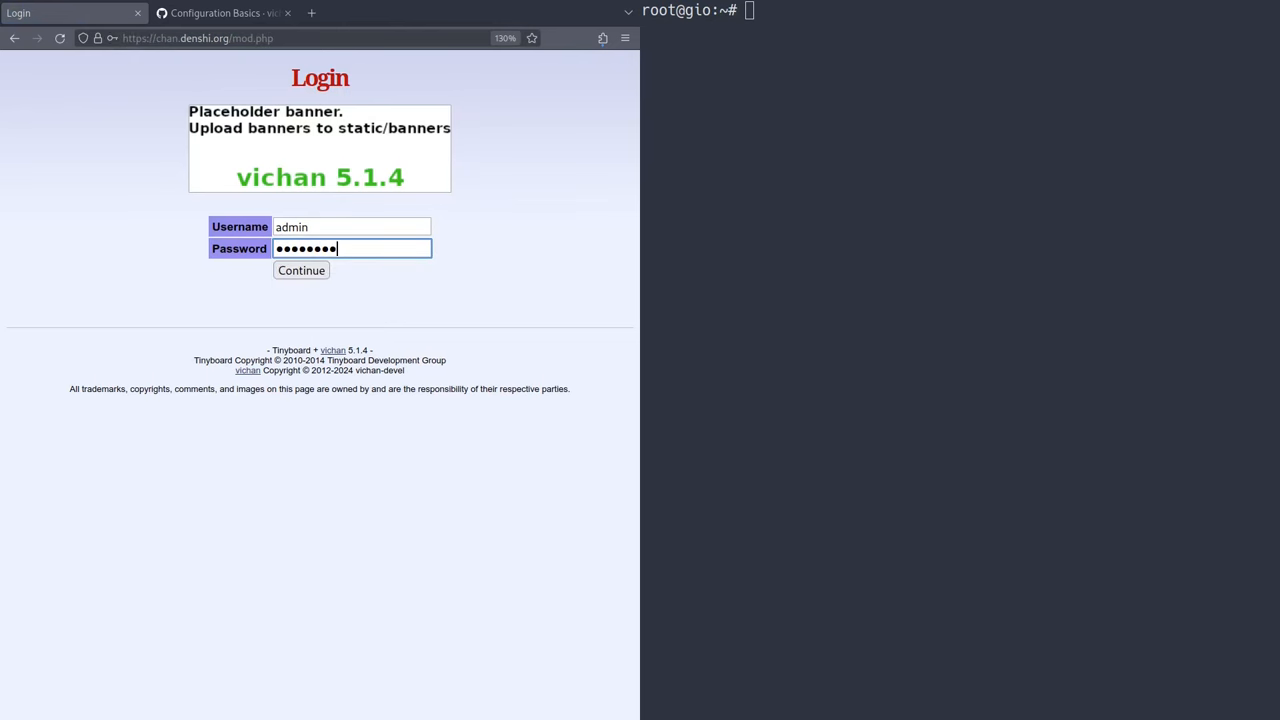
pyautogui.click(301, 270)
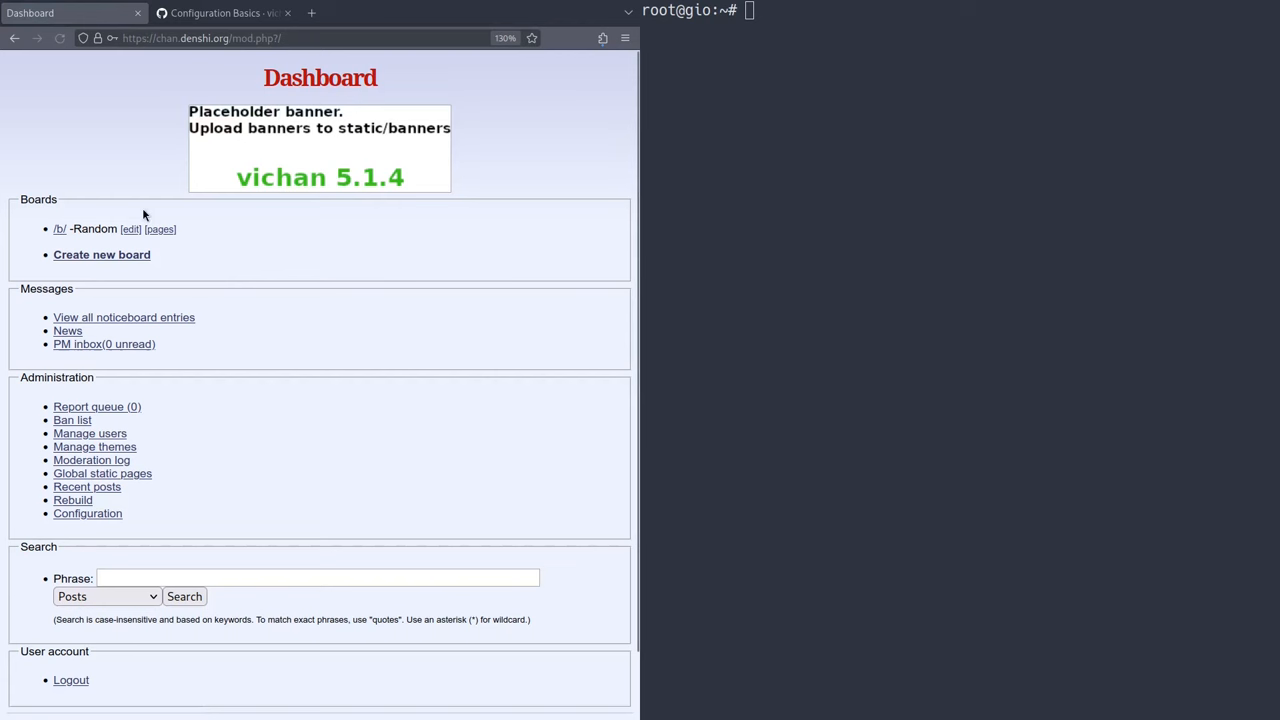
pyautogui.moveTo(5, 361)
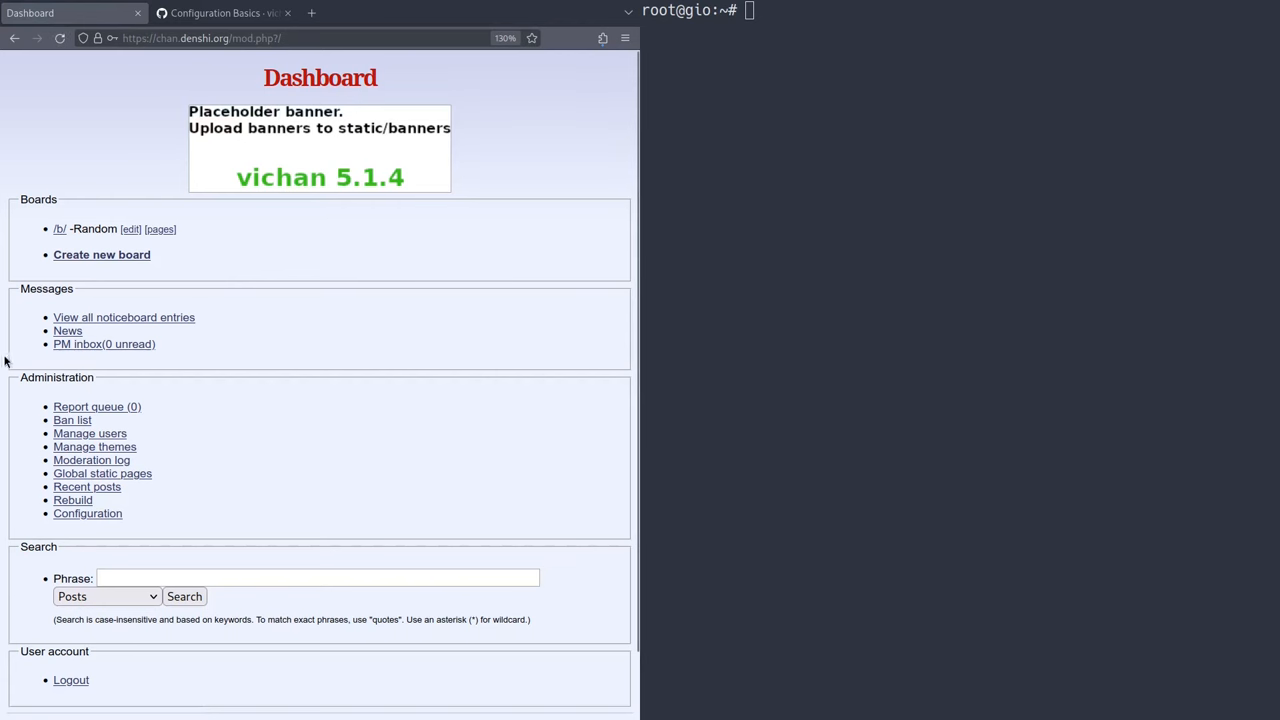
pyautogui.moveTo(469, 285)
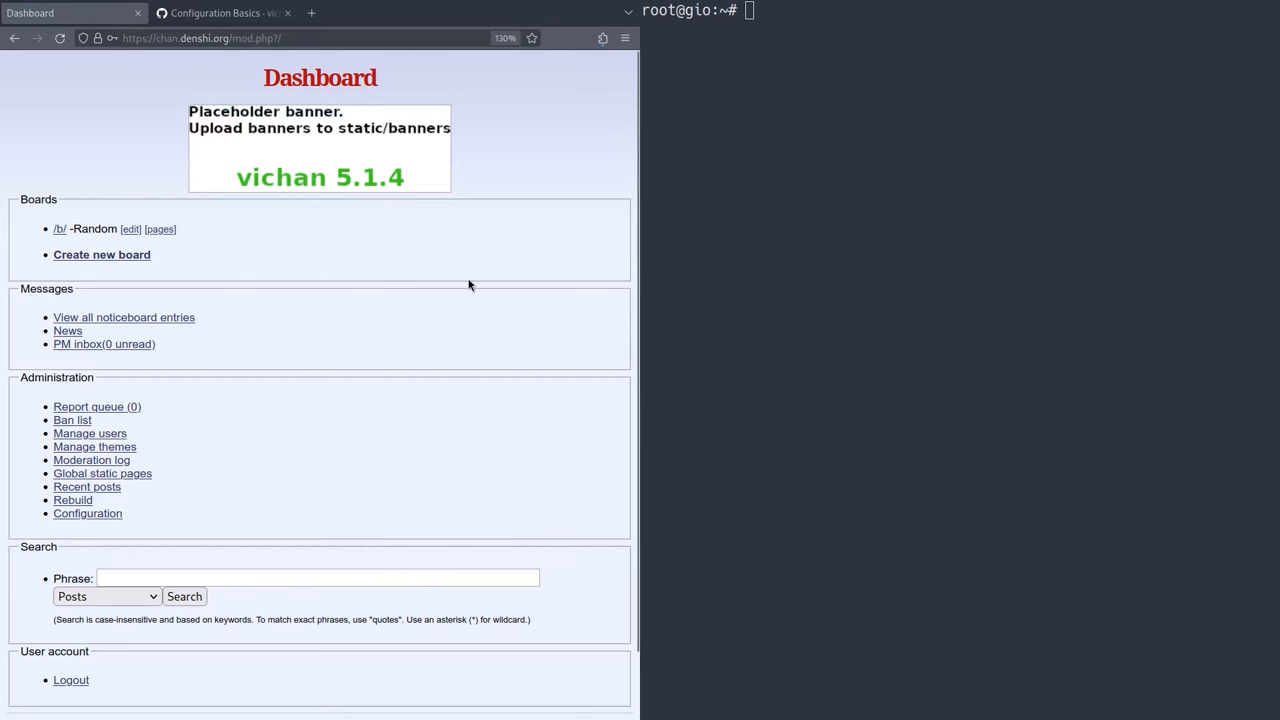
pyautogui.moveTo(462, 305)
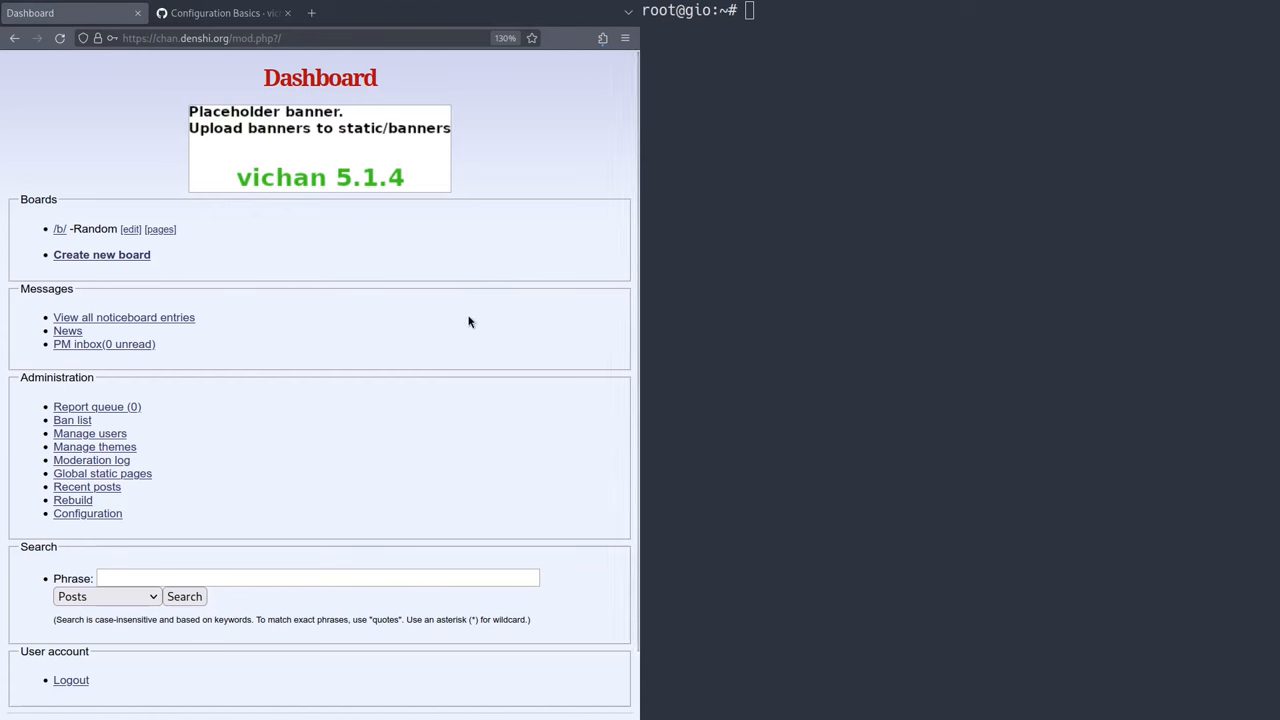
pyautogui.moveTo(375, 240)
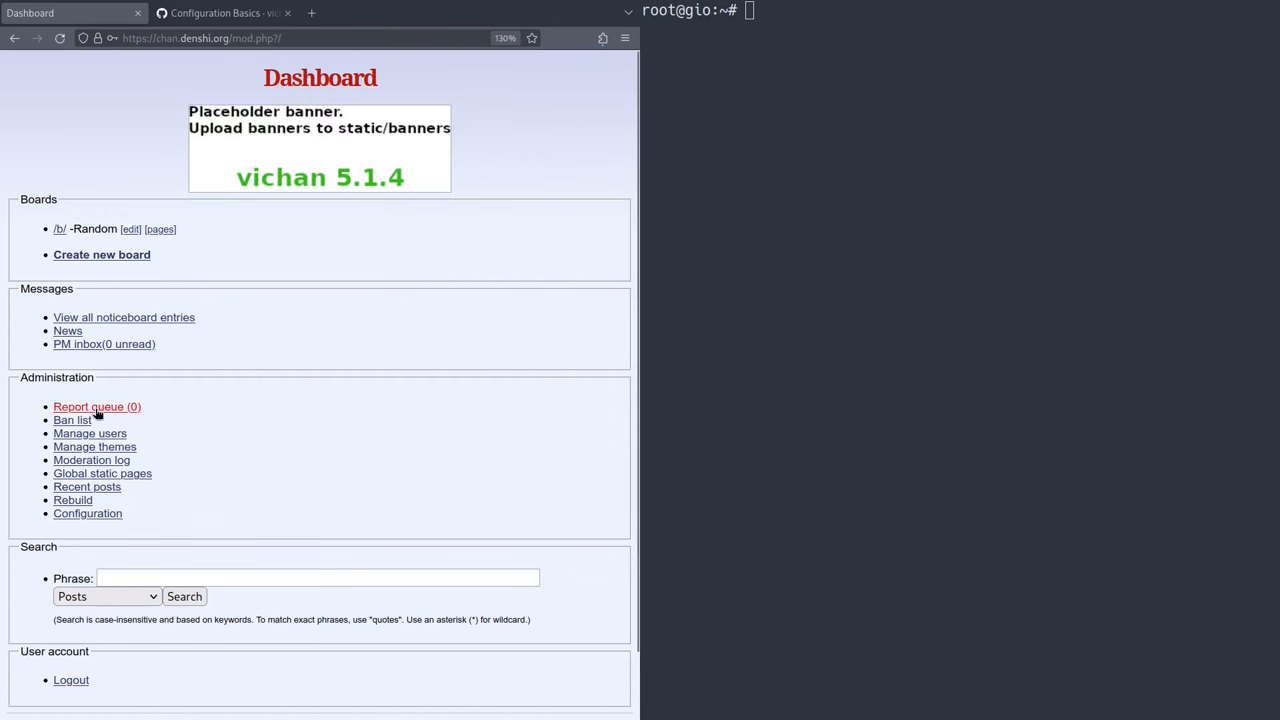
pyautogui.click(89, 433)
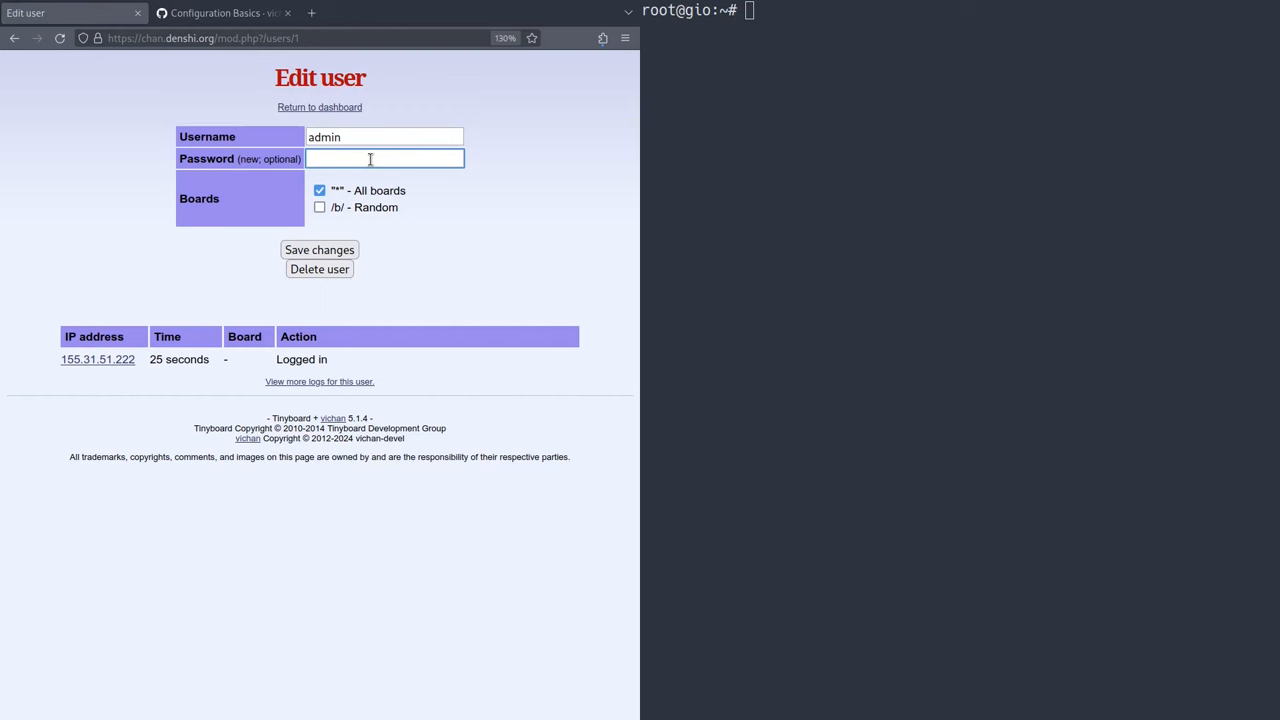
# - Save a new password for the admin account and select the address bar
pyautogui.write('•')
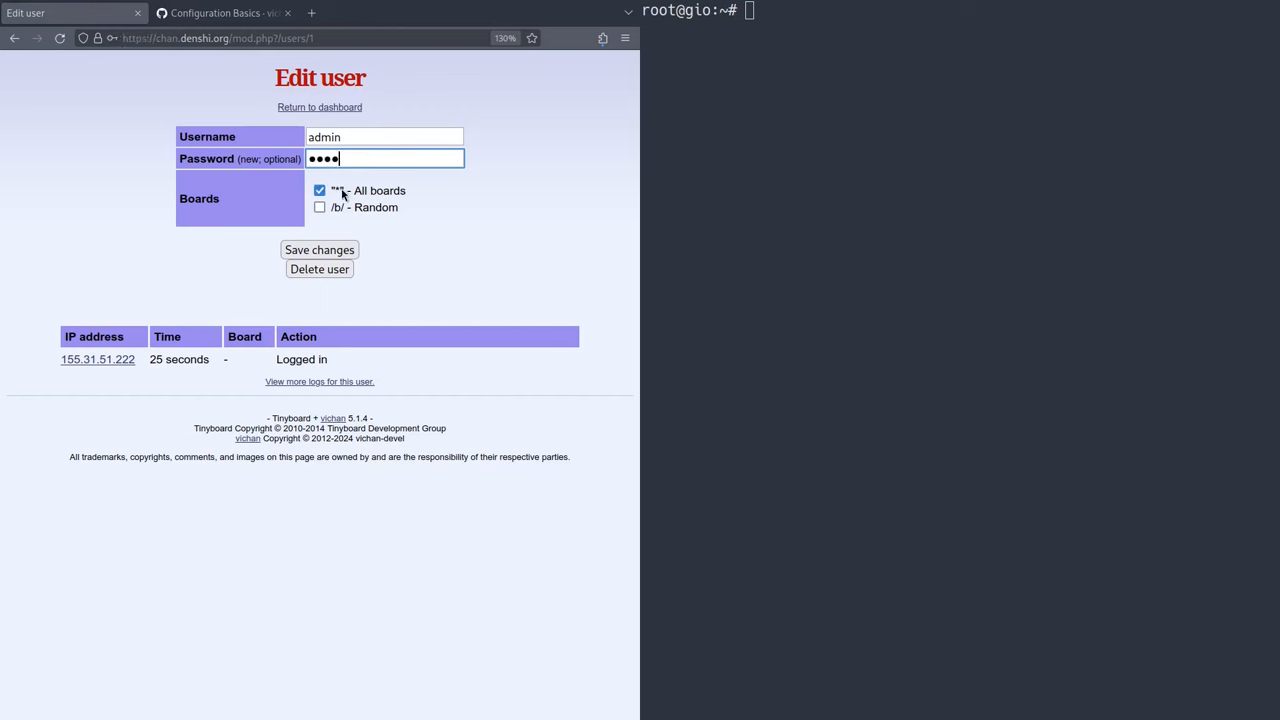
pyautogui.click(319, 190)
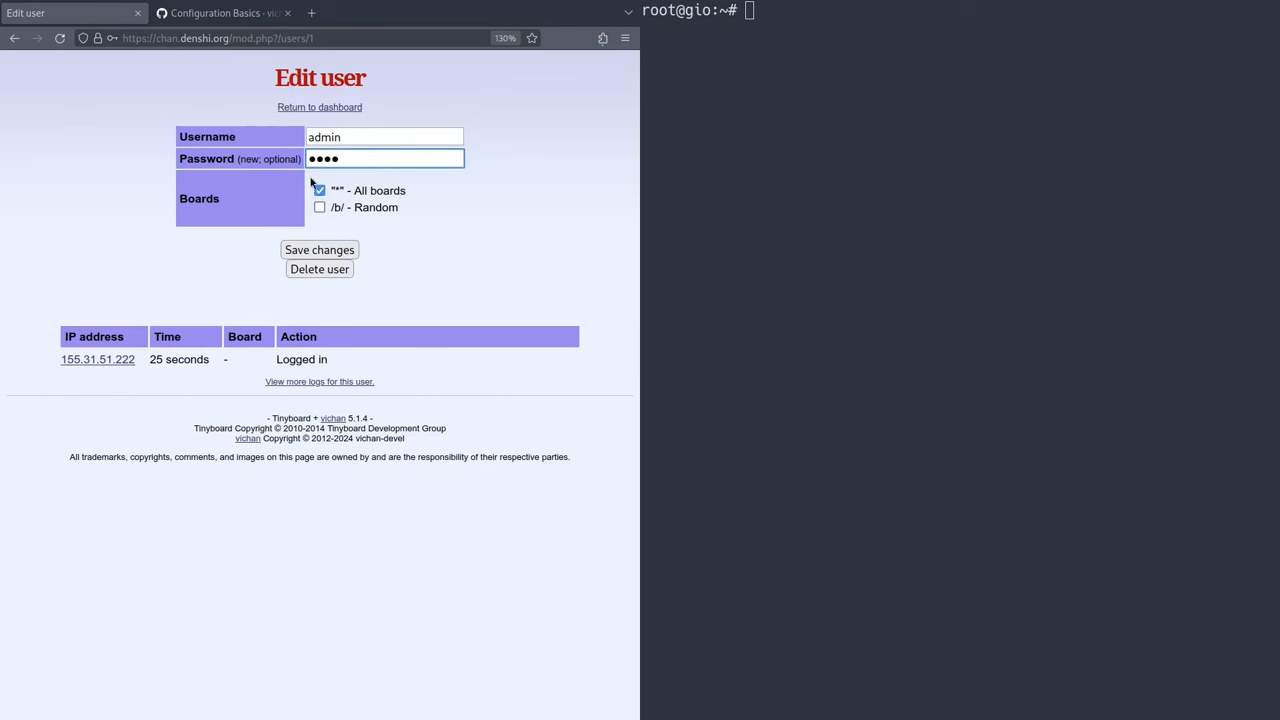
pyautogui.click(384, 137)
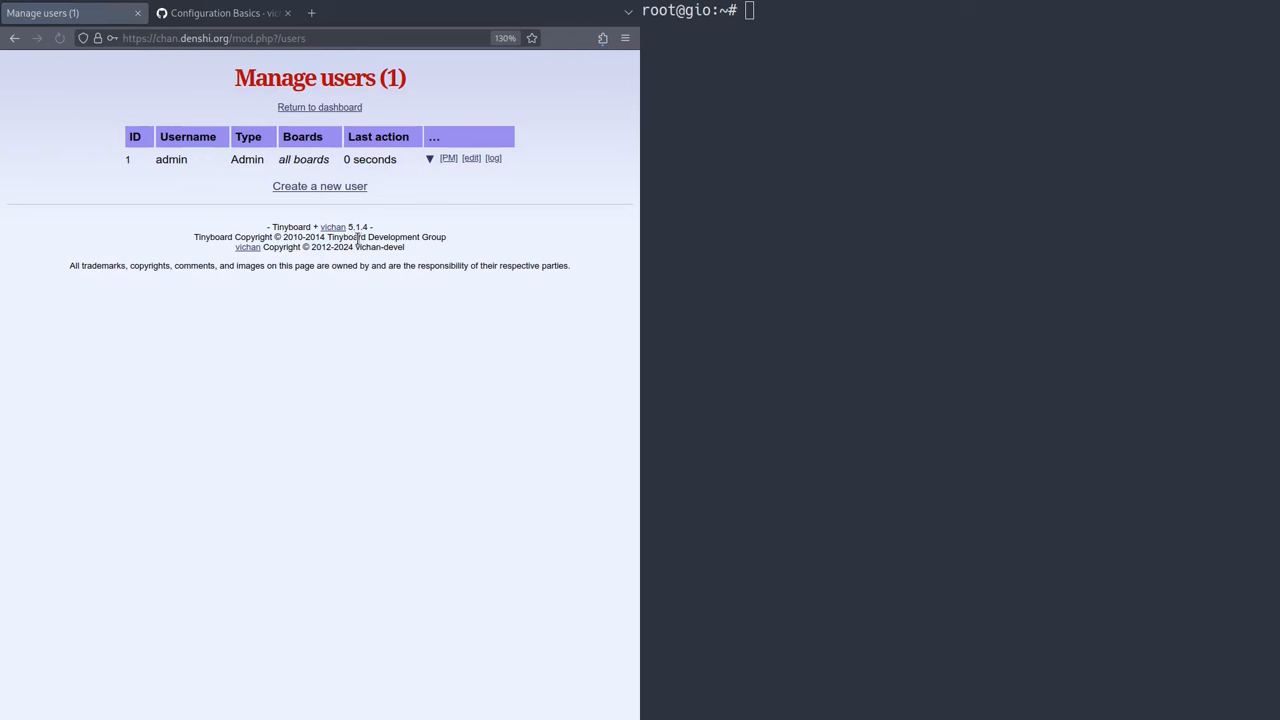
pyautogui.moveTo(418, 161)
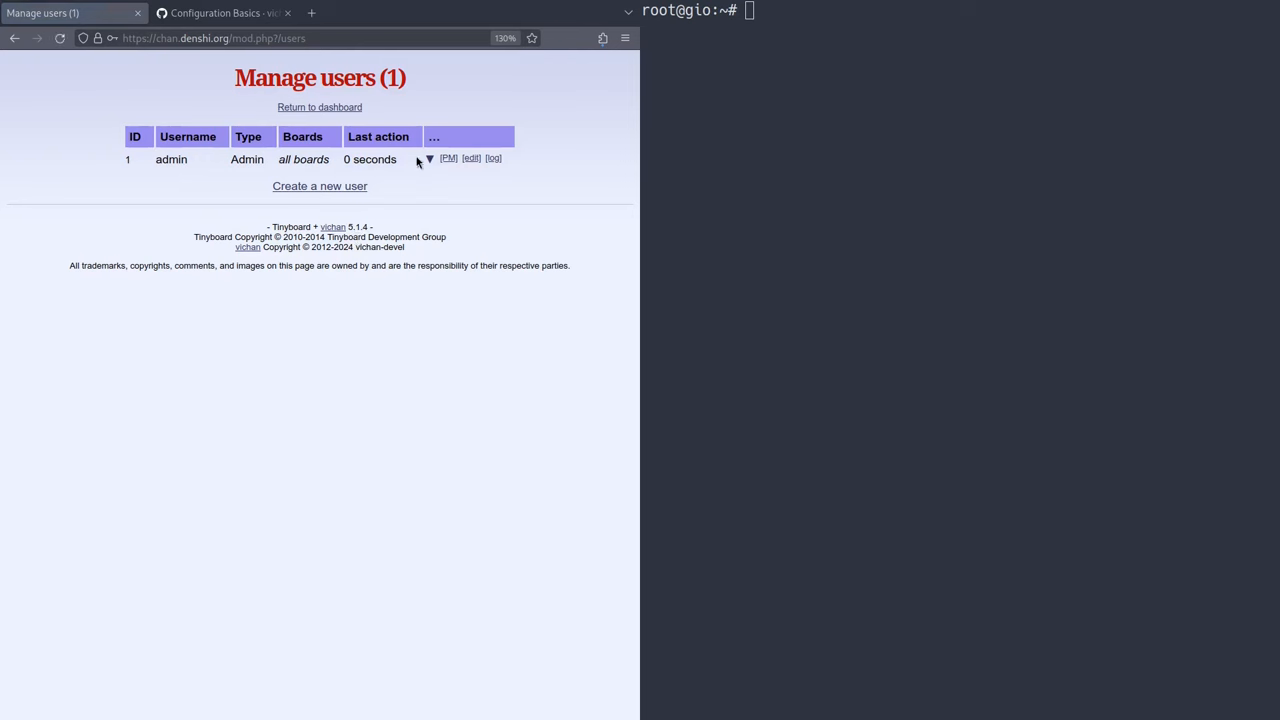
pyautogui.moveTo(260, 158)
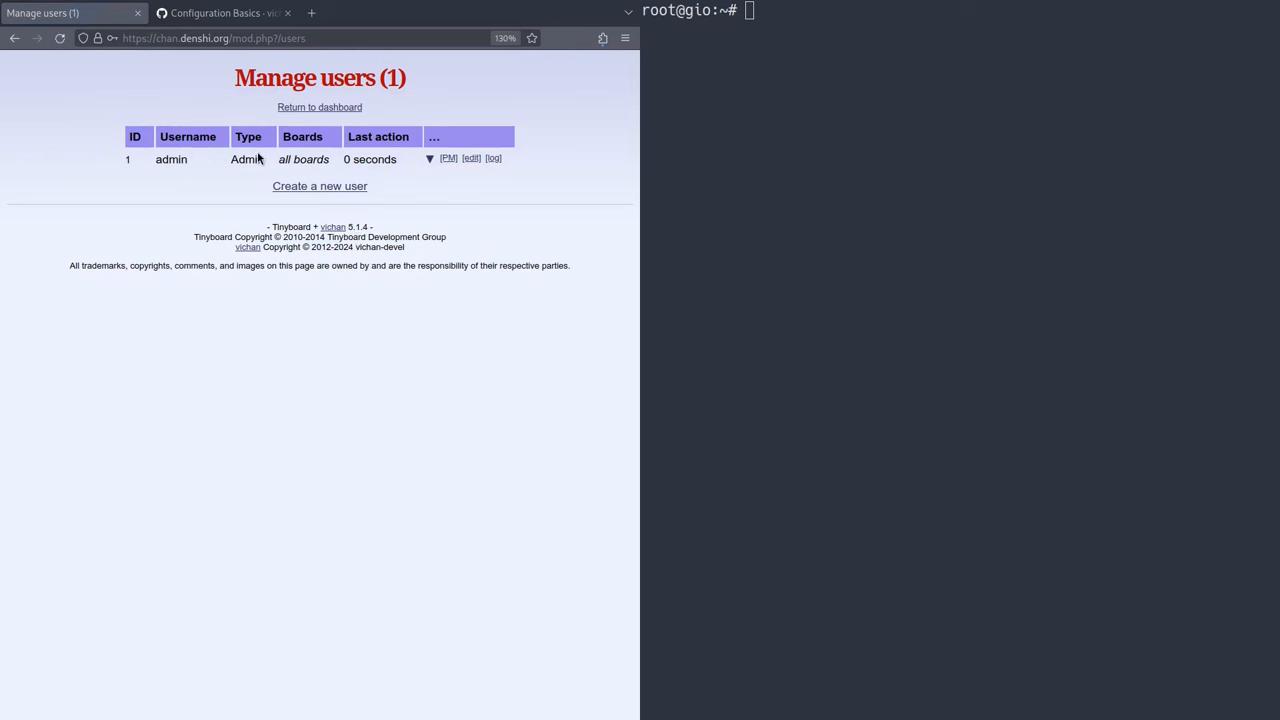
pyautogui.click(300, 38)
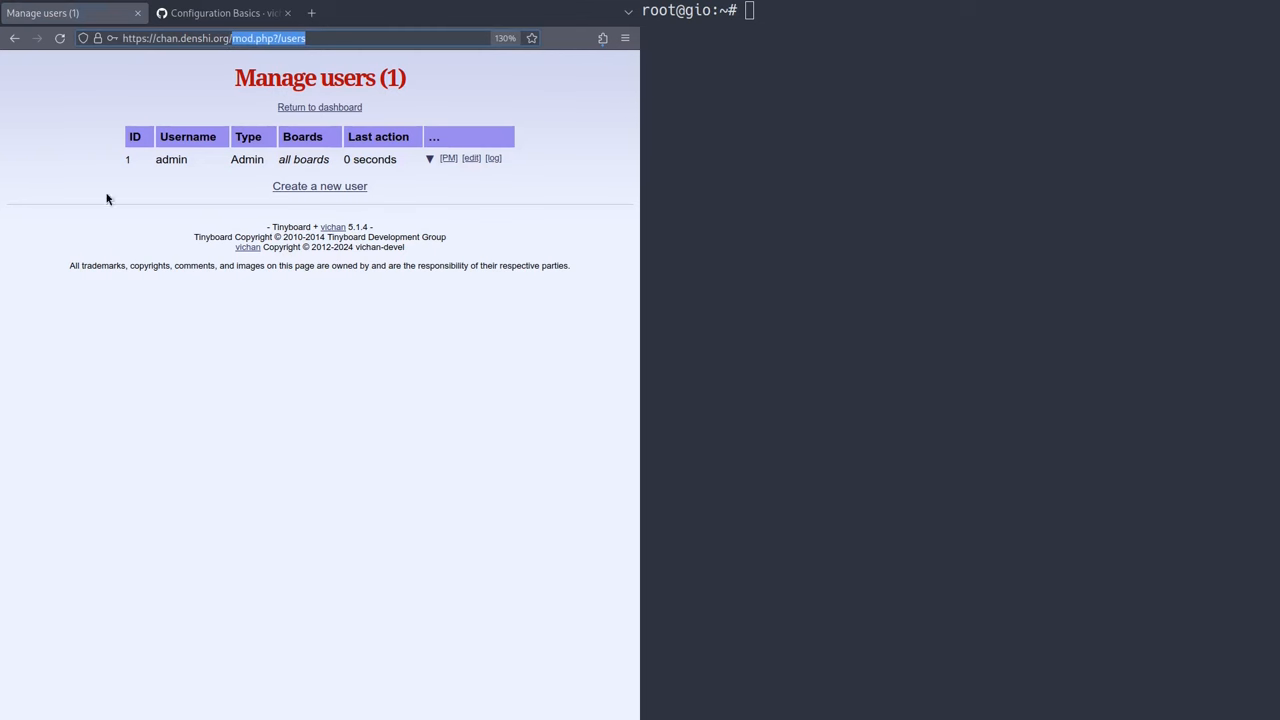
pyautogui.moveTo(448, 353)
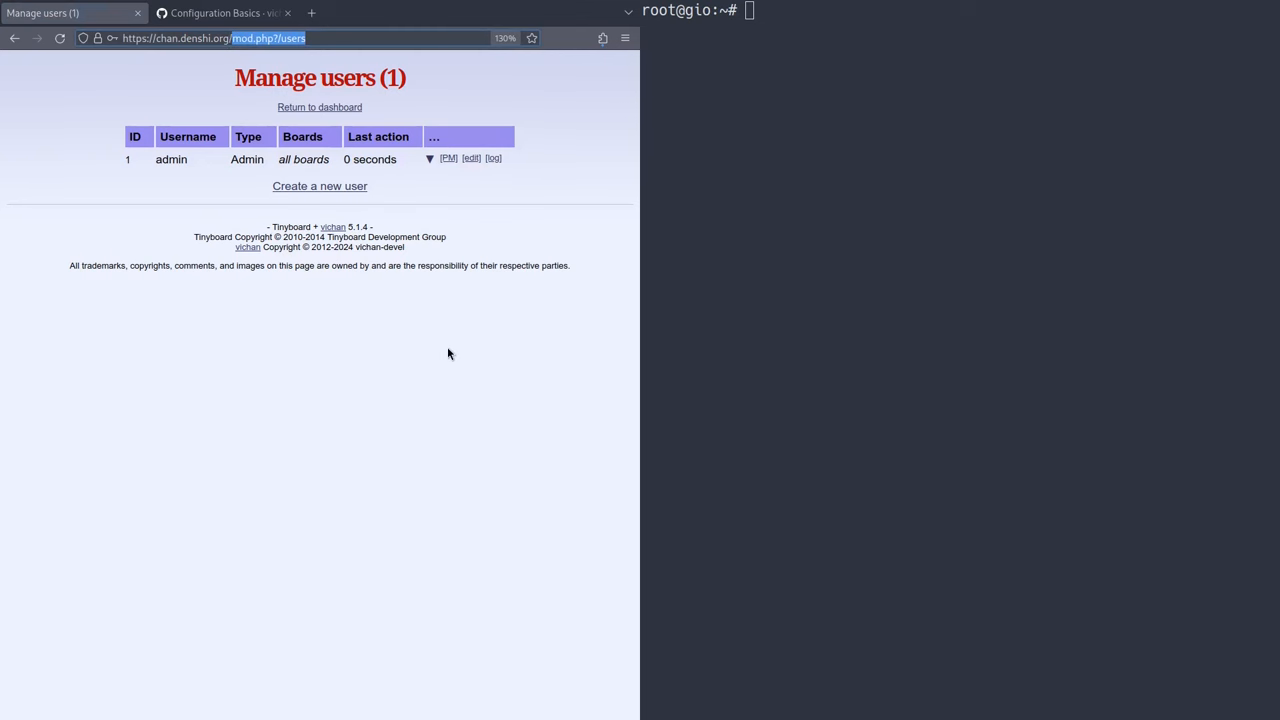
pyautogui.moveTo(447, 348)
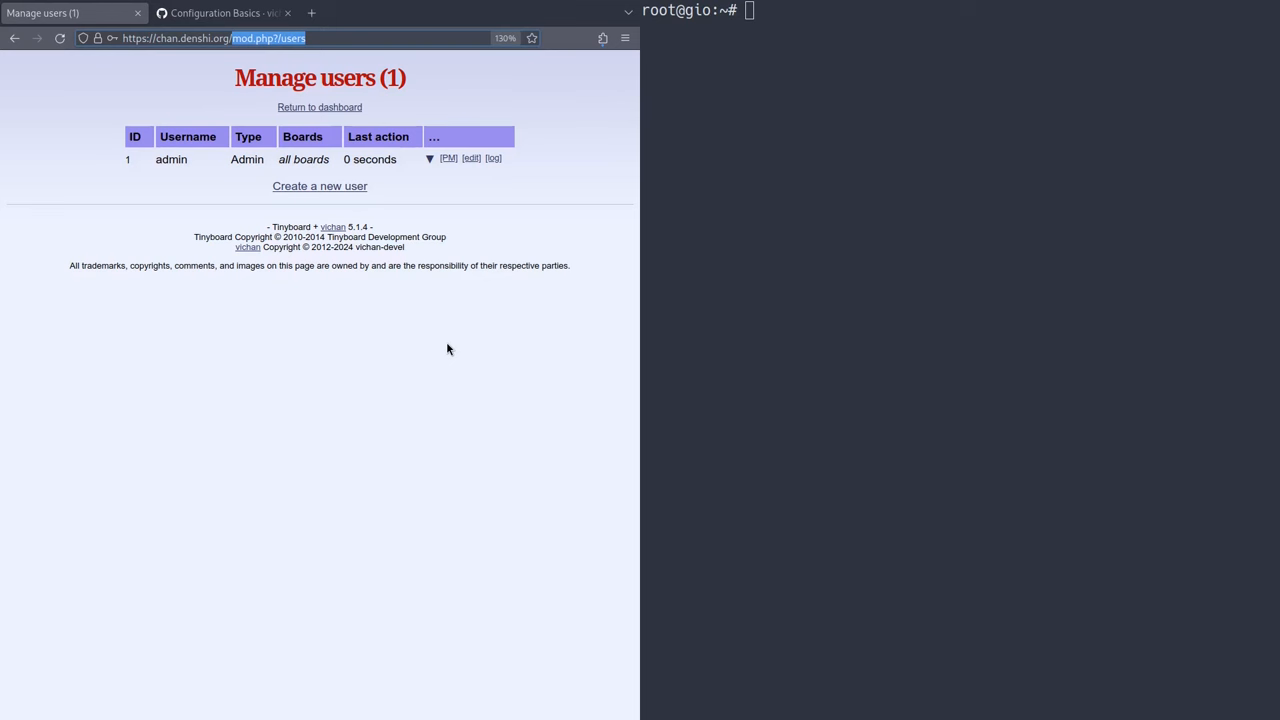
pyautogui.moveTo(408, 338)
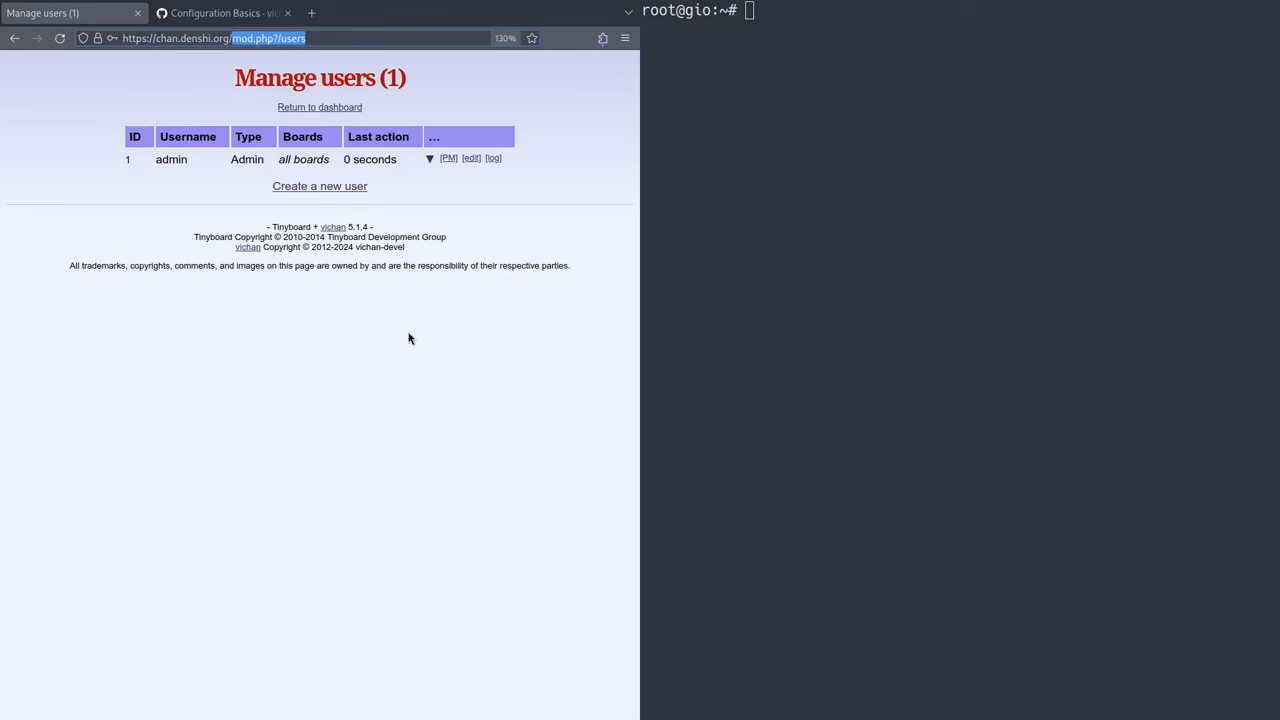
pyautogui.moveTo(404, 340)
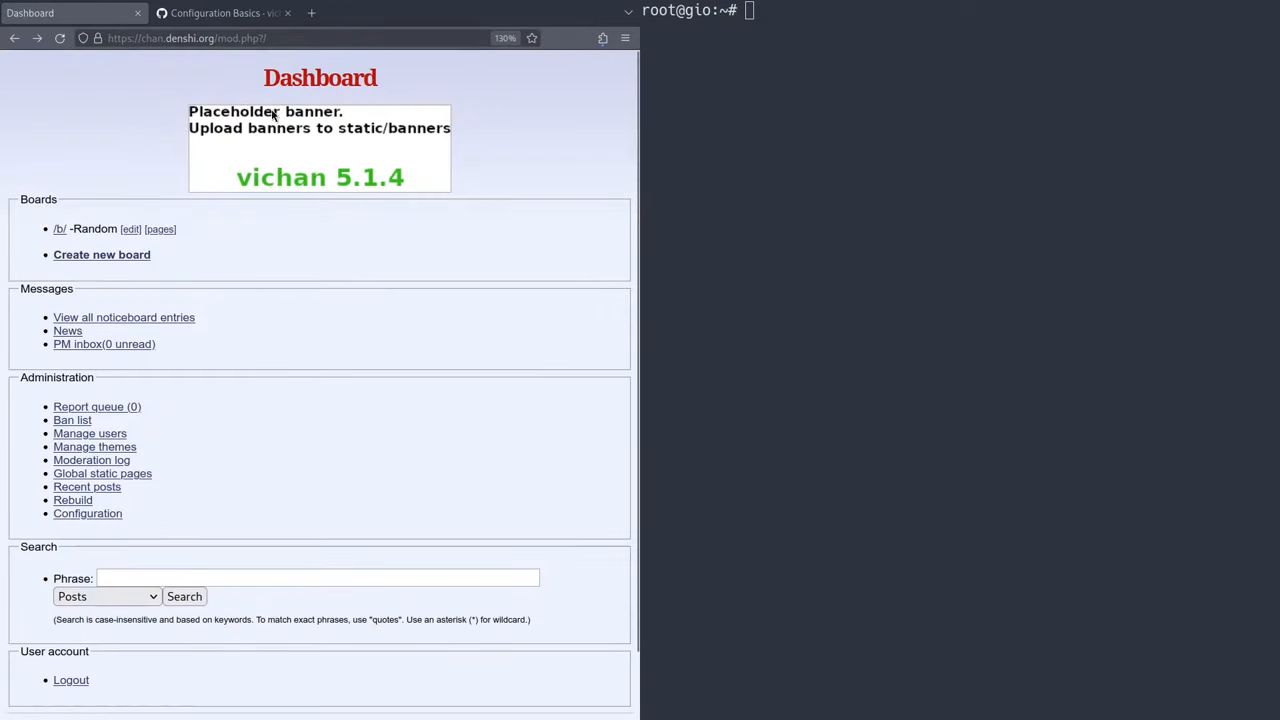
pyautogui.moveTo(94, 446)
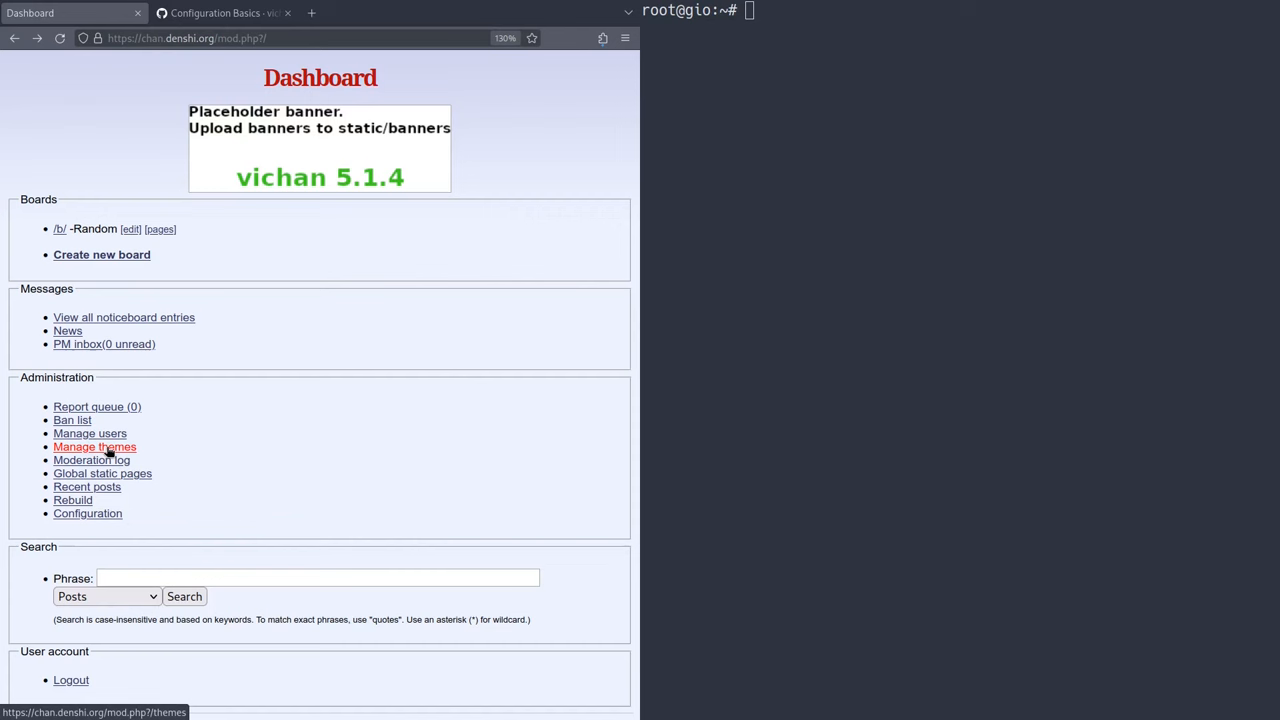
# - Install the Sitemap Generator theme with default settings for board b
pyautogui.click(94, 447)
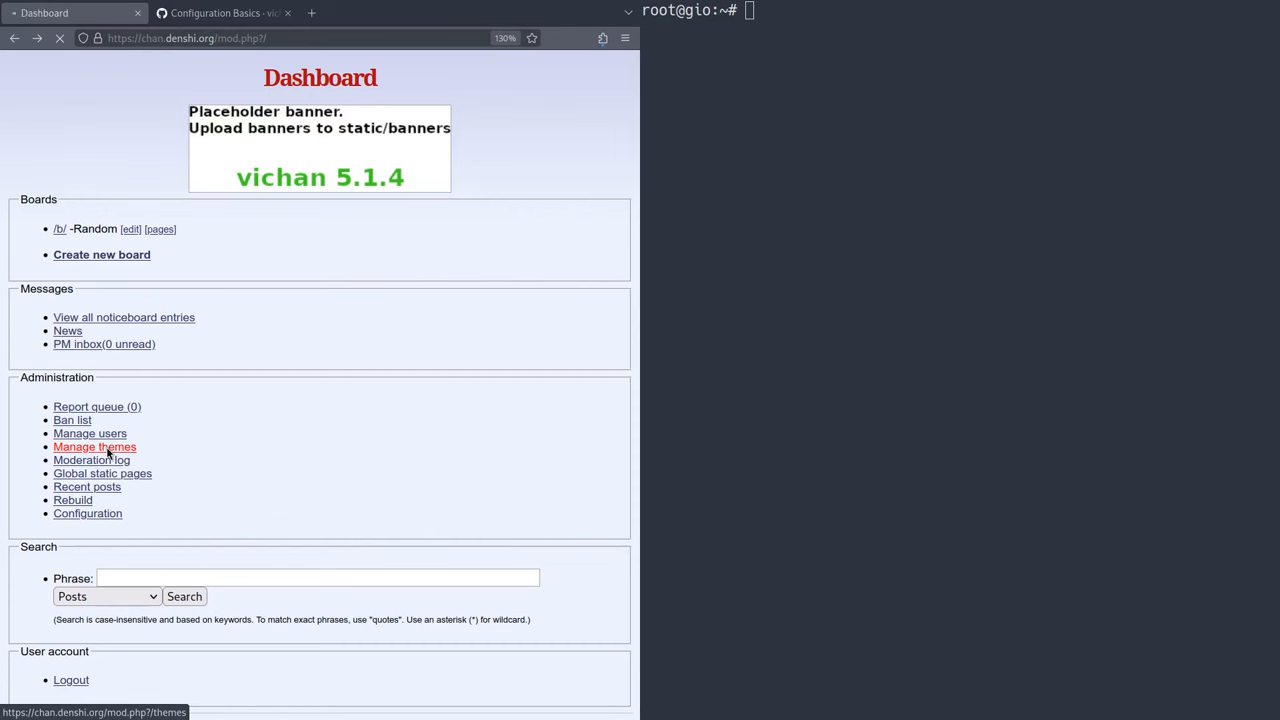
pyautogui.click(94, 446)
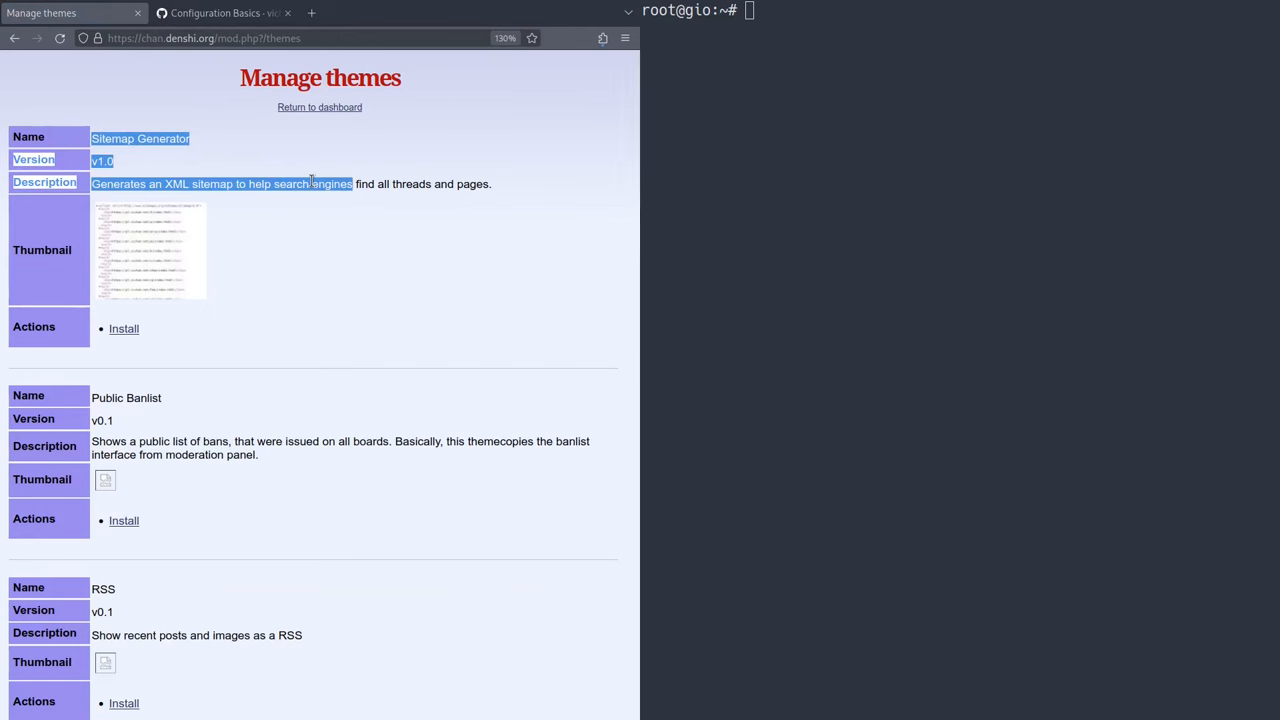
pyautogui.click(235, 246)
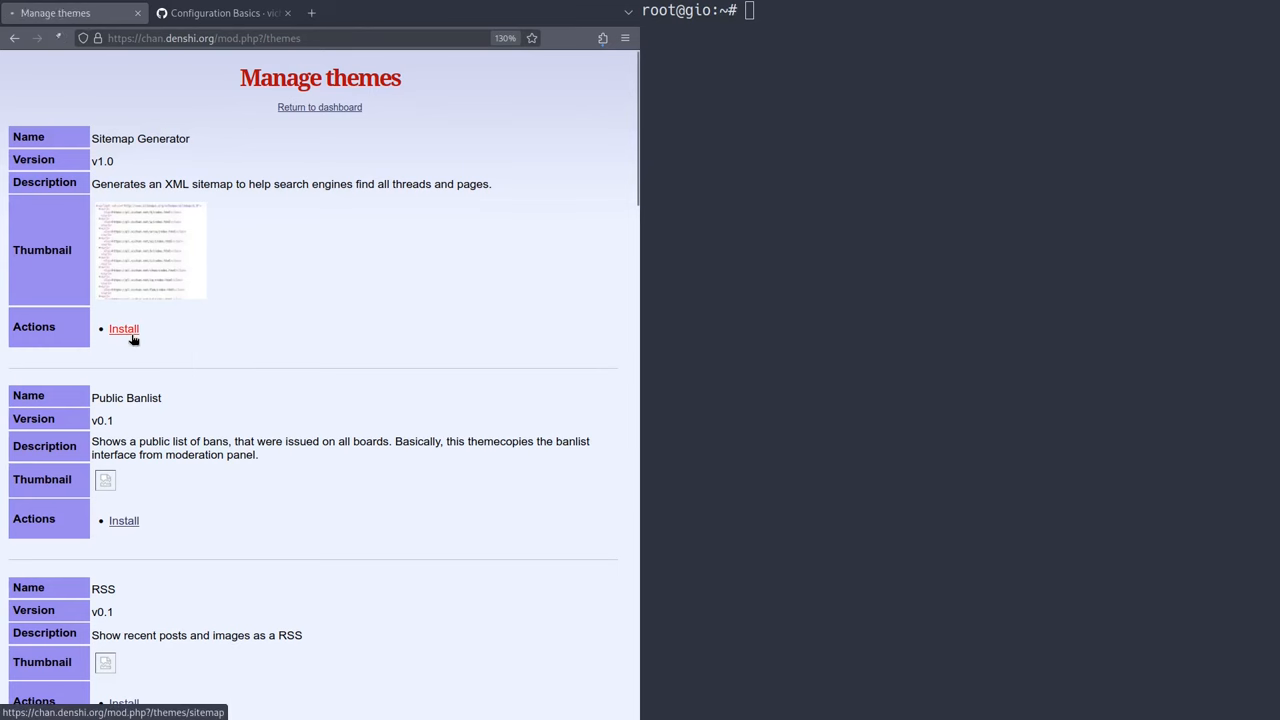
pyautogui.click(123, 329)
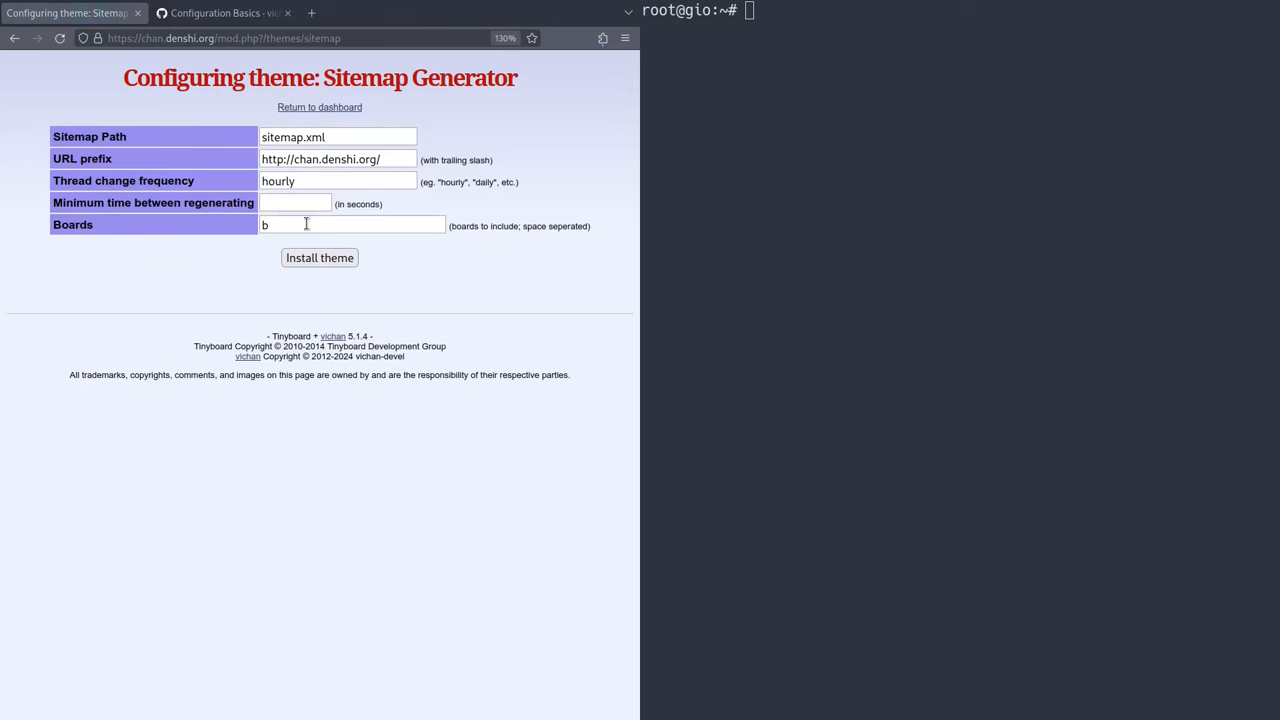
pyautogui.click(295, 202)
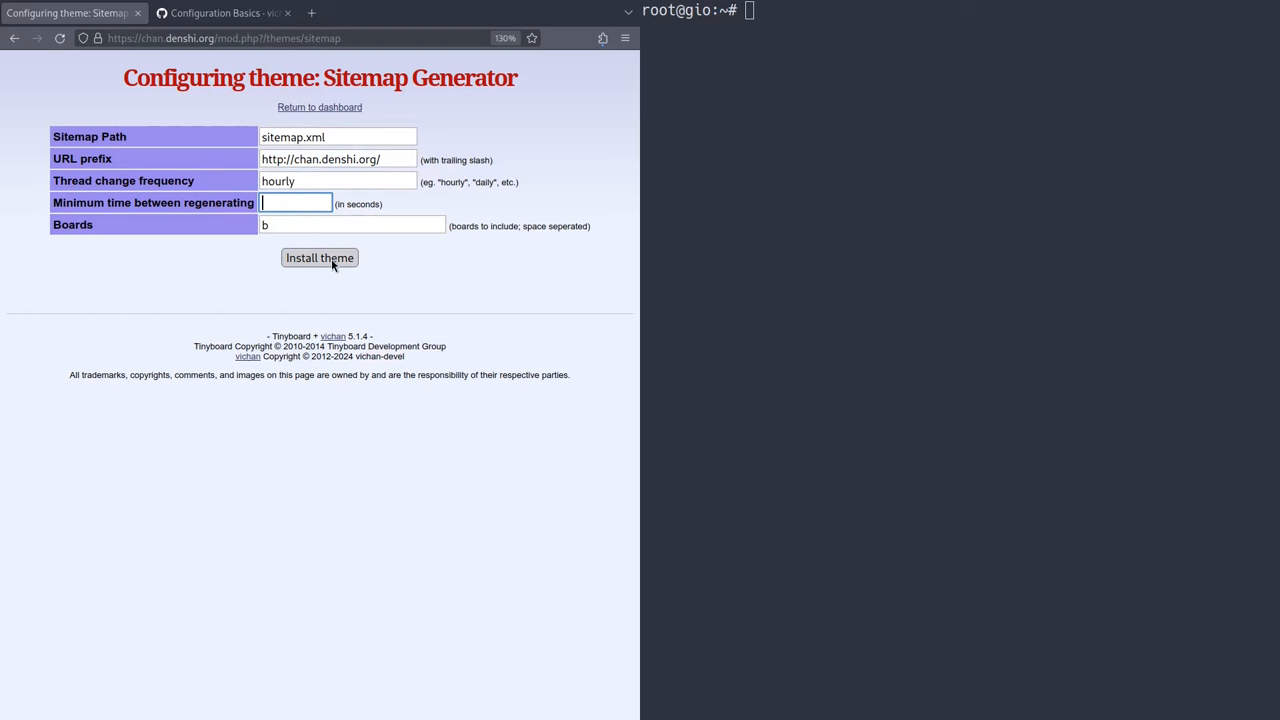
pyautogui.click(319, 257)
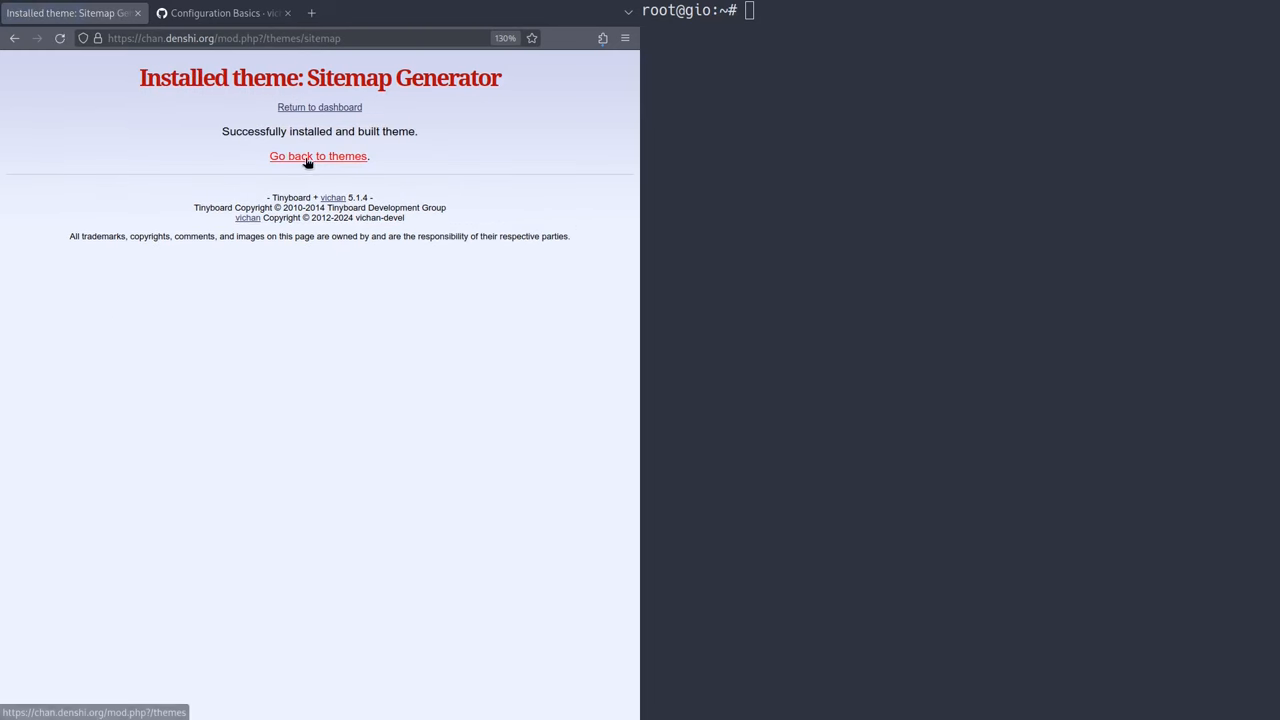
pyautogui.click(317, 156)
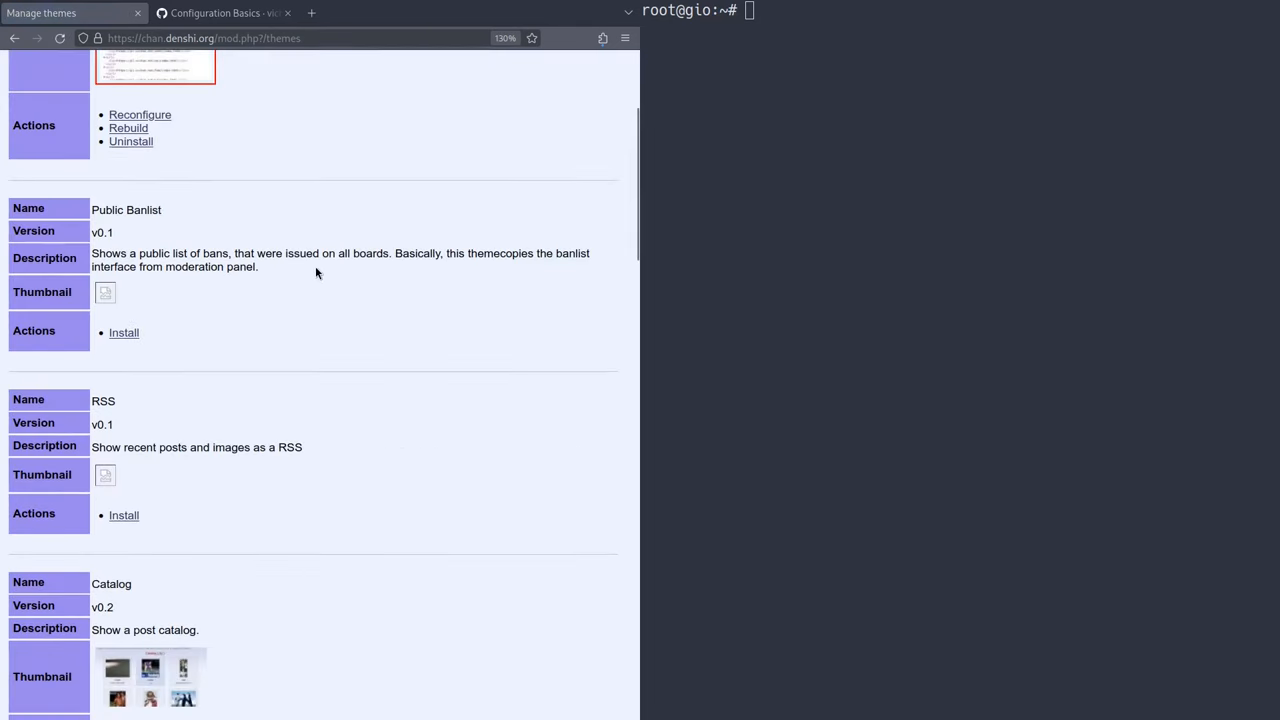
pyautogui.scroll(-3)
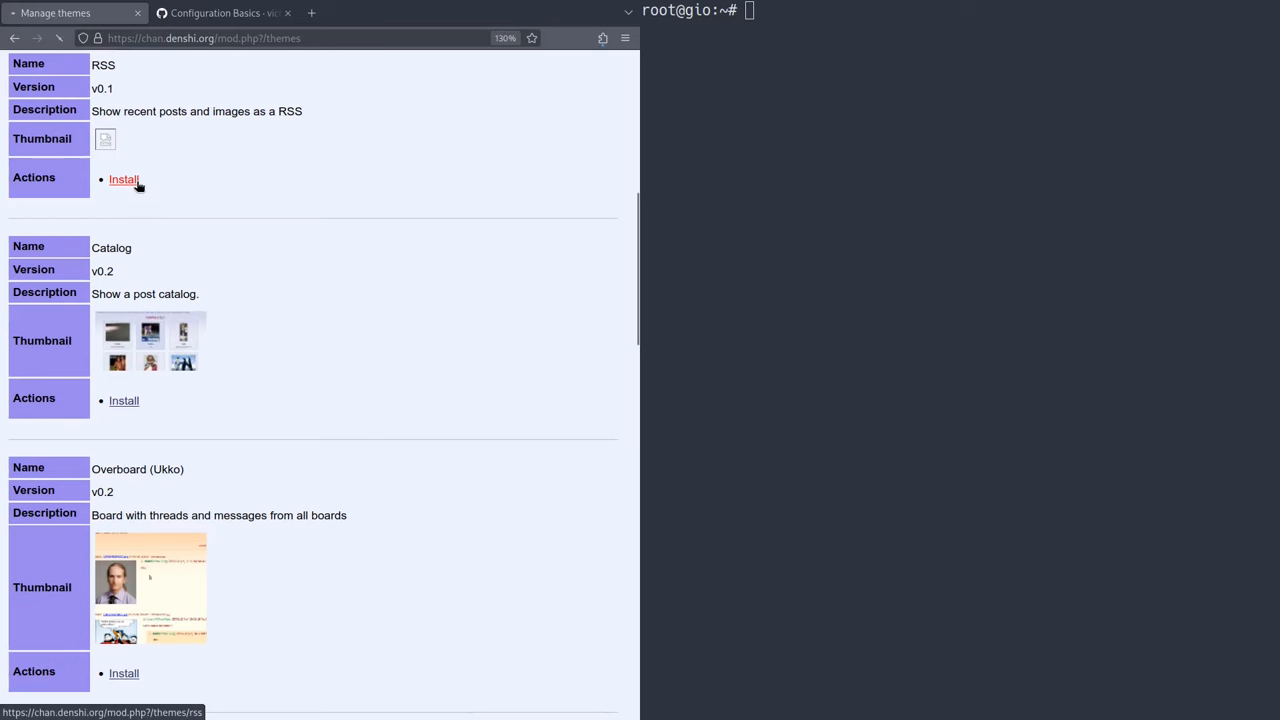
pyautogui.click(123, 179)
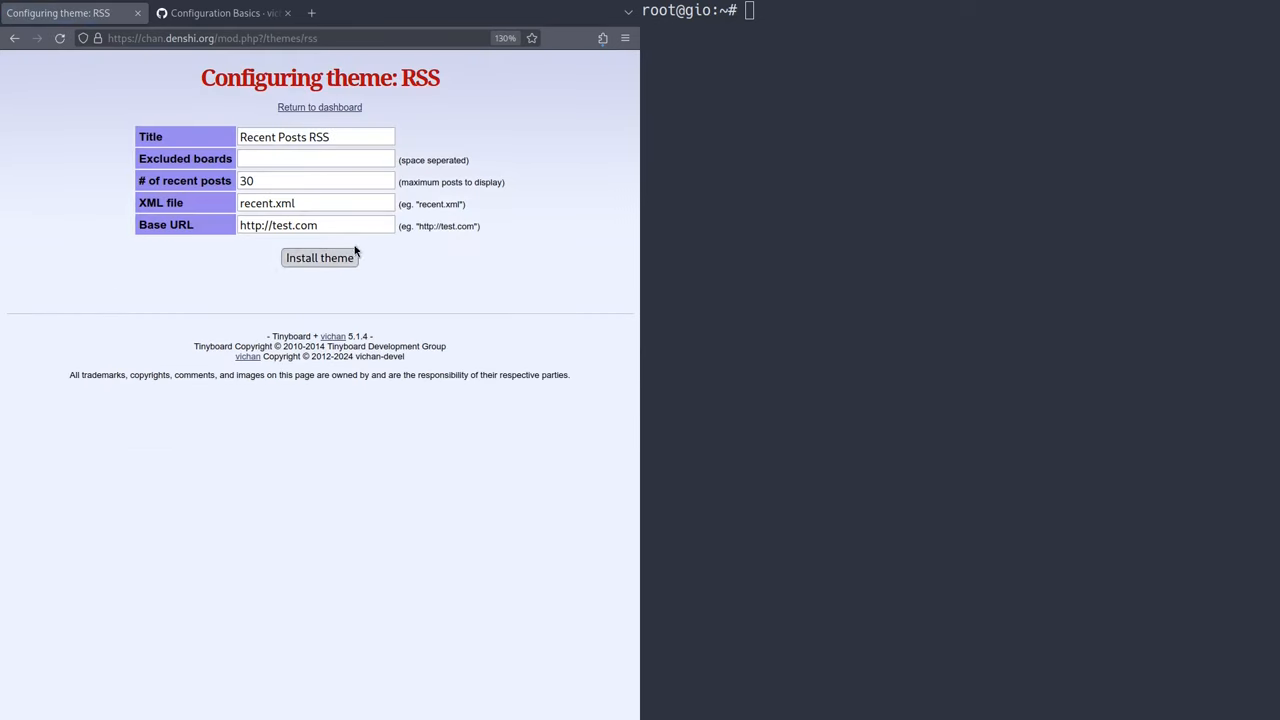
pyautogui.write('httpw')
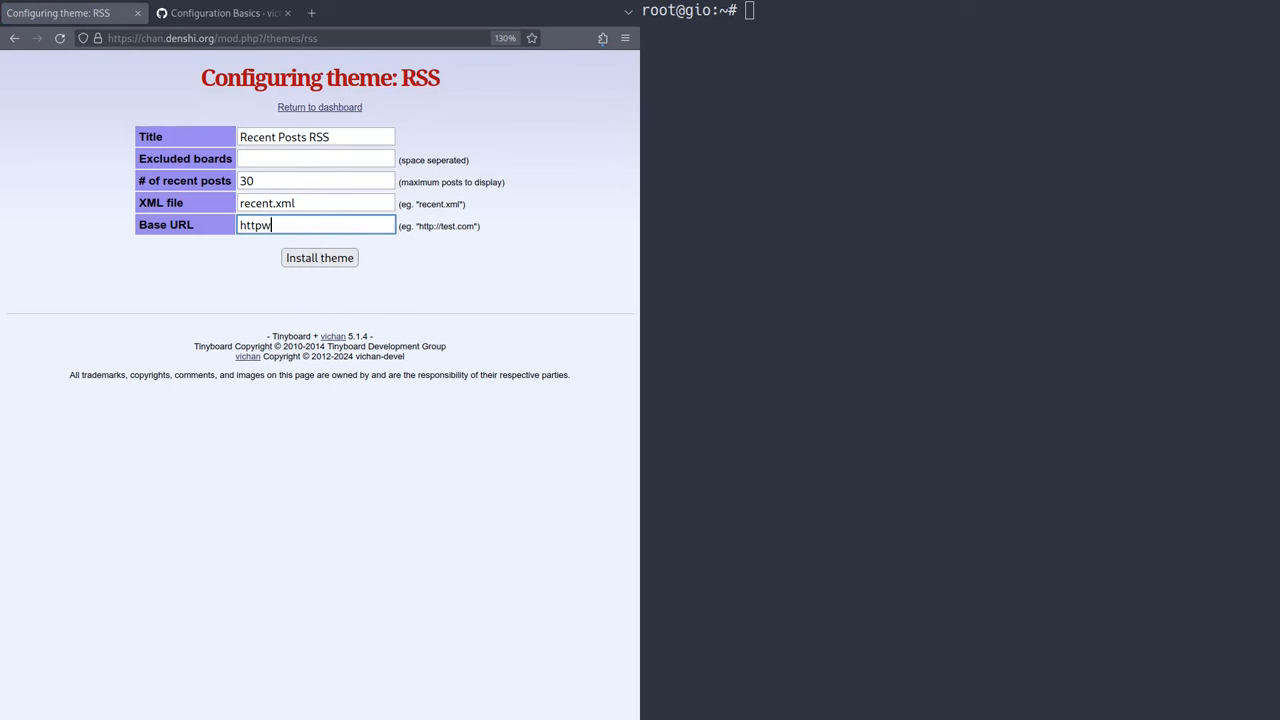
pyautogui.write('https://chan.densh')
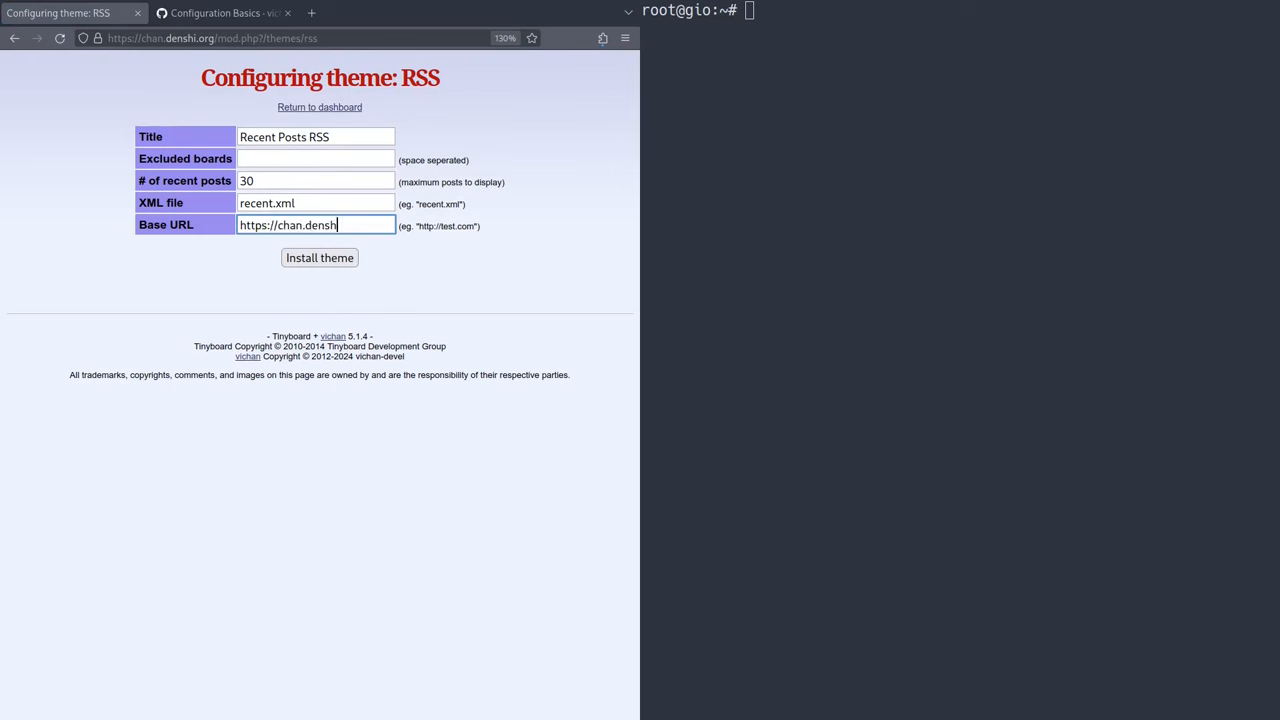
pyautogui.write('i.org')
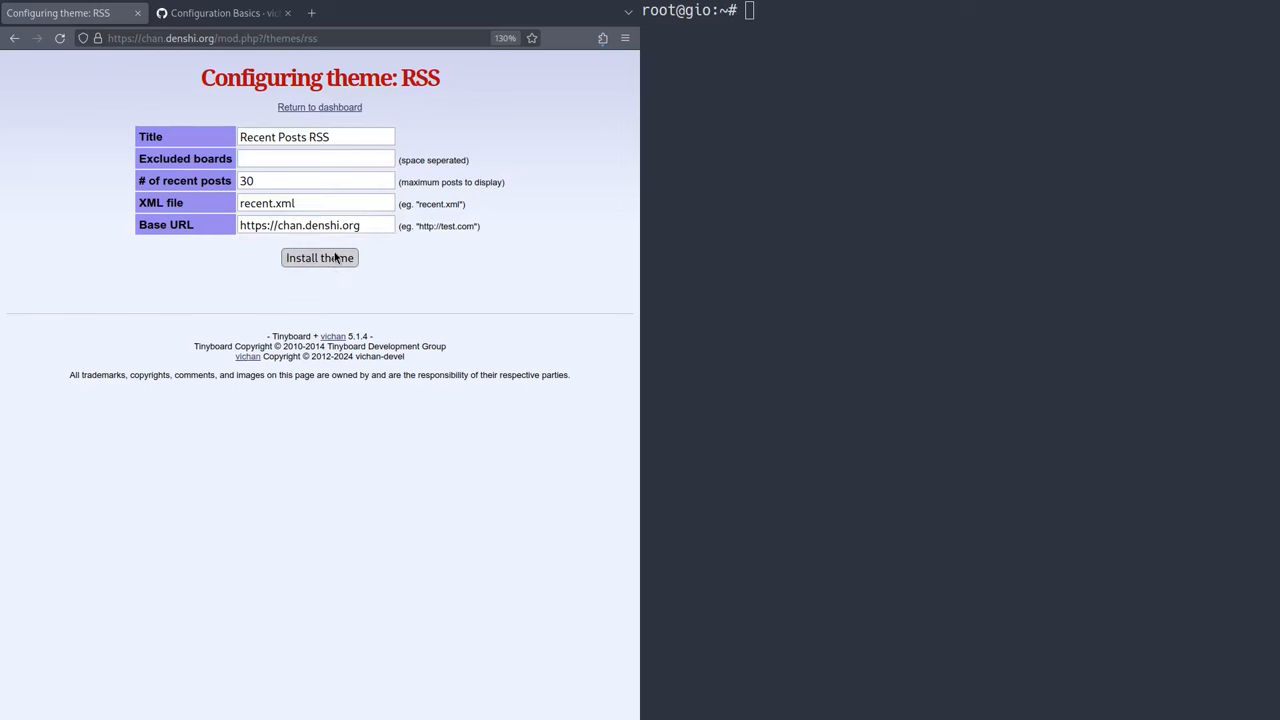
pyautogui.click(319, 257)
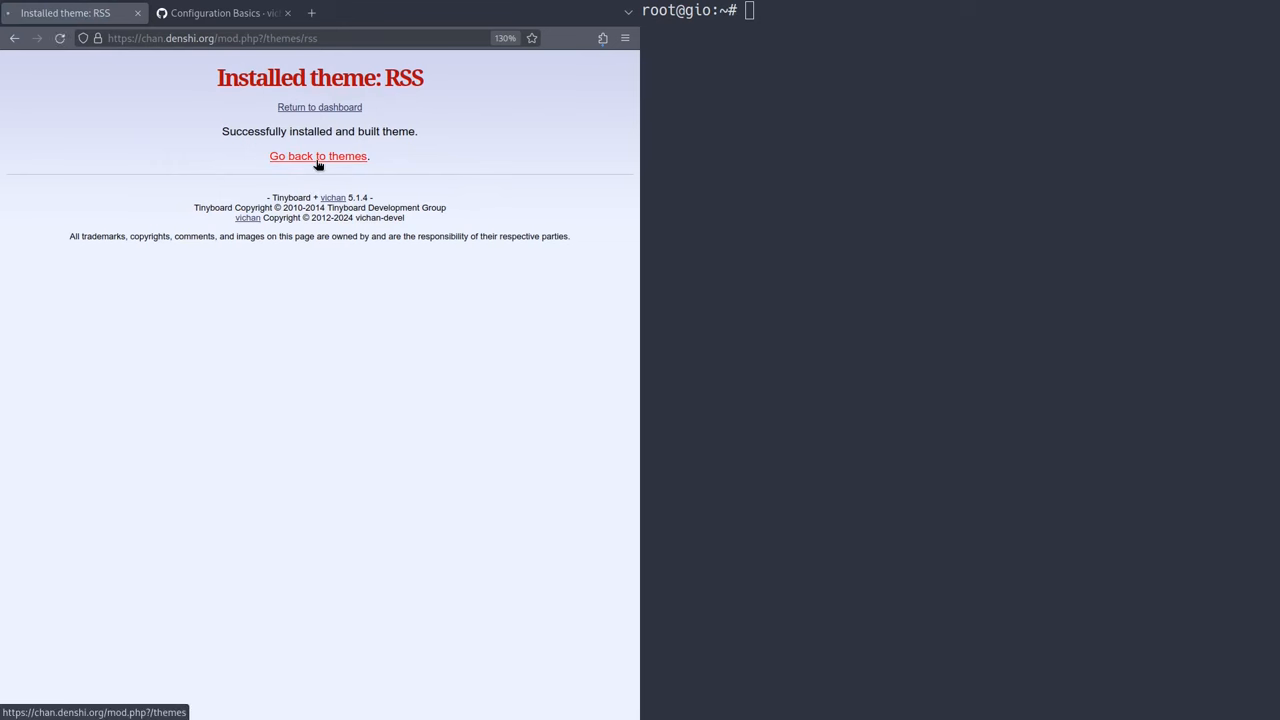
# - Install the Catalog theme with boards 'b' and go back to the themes list
pyautogui.click(318, 156)
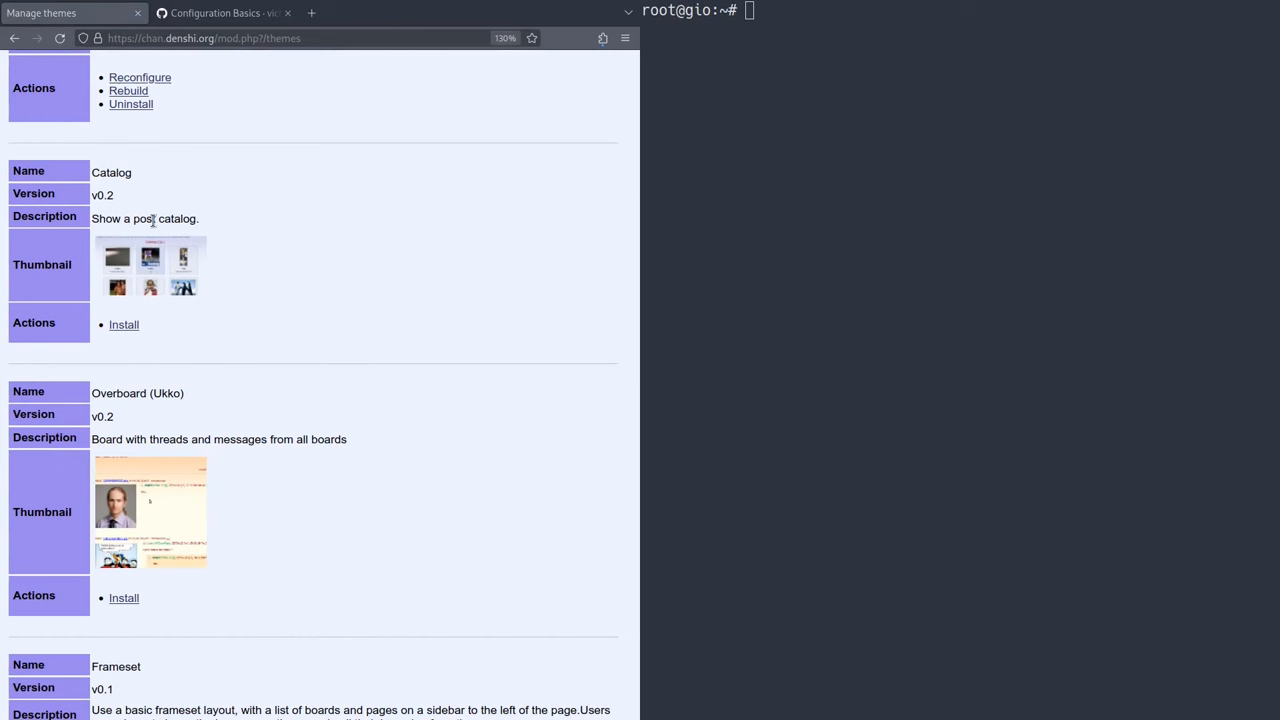
pyautogui.click(123, 324)
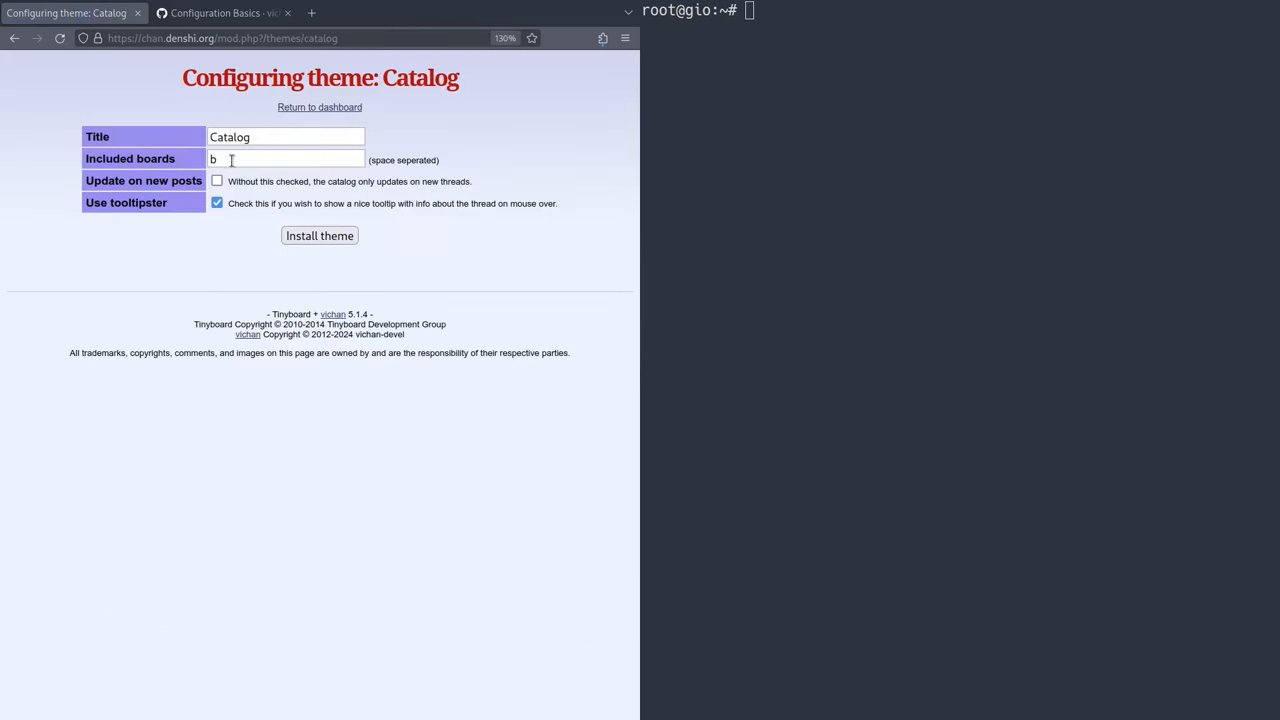
pyautogui.moveTo(228, 203)
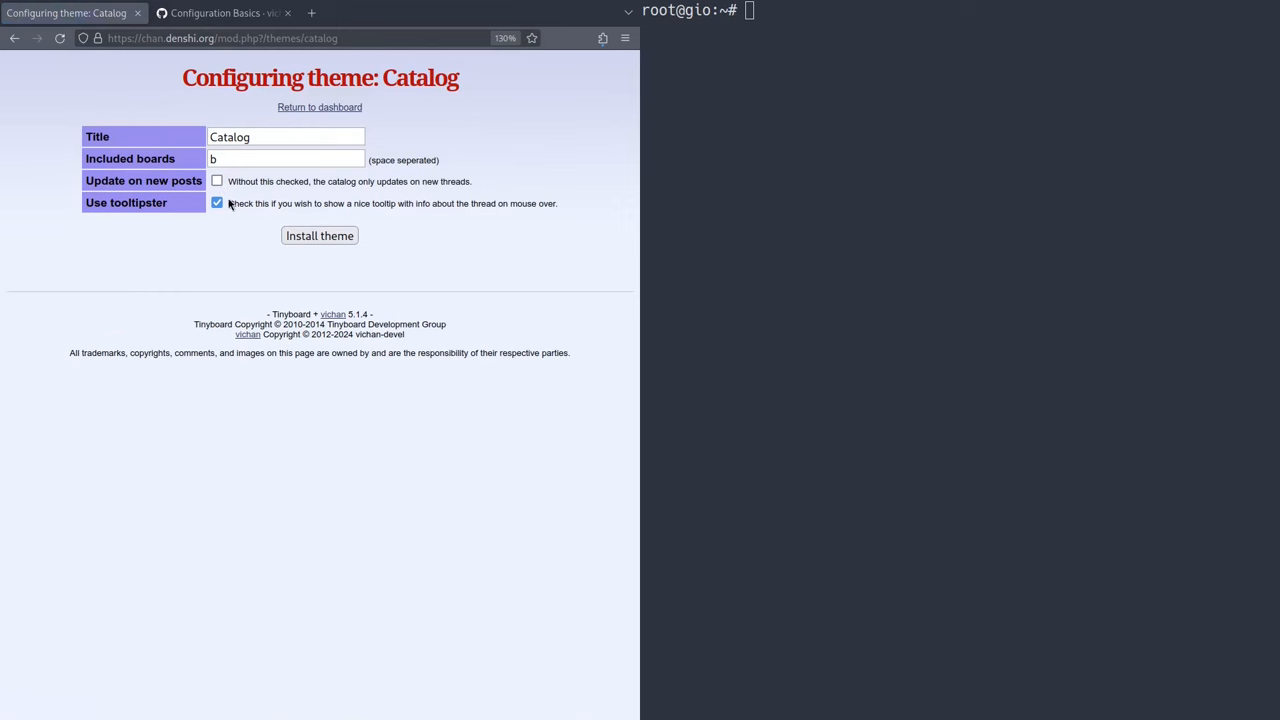
pyautogui.click(319, 235)
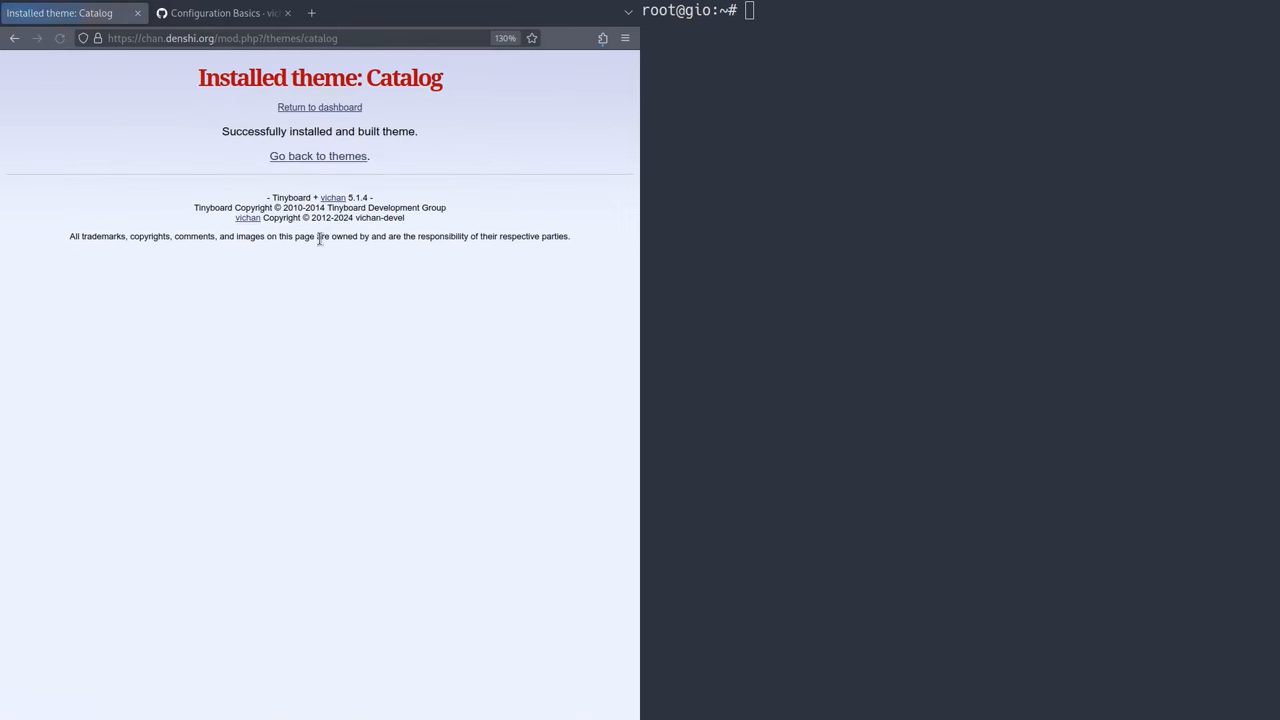
pyautogui.click(318, 155)
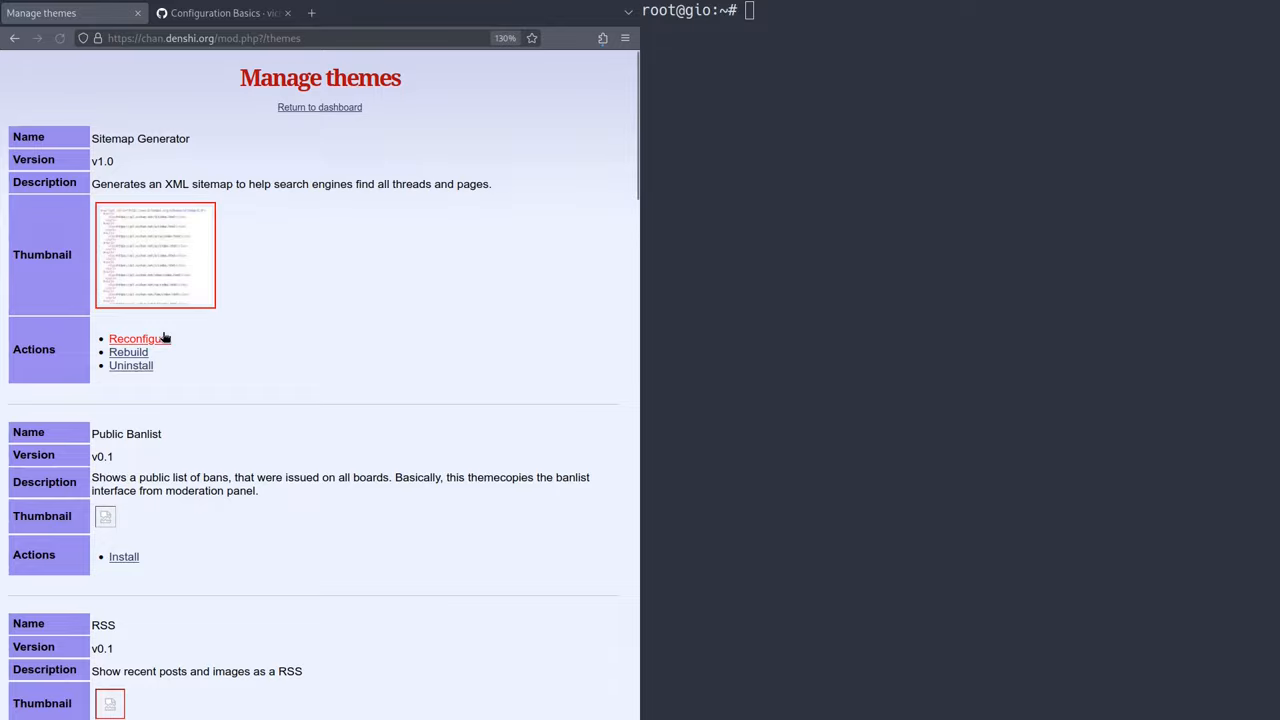
# - Start installing the Basic theme and enter the site title 'My Super Cool Imageboard'
pyautogui.scroll(-3)
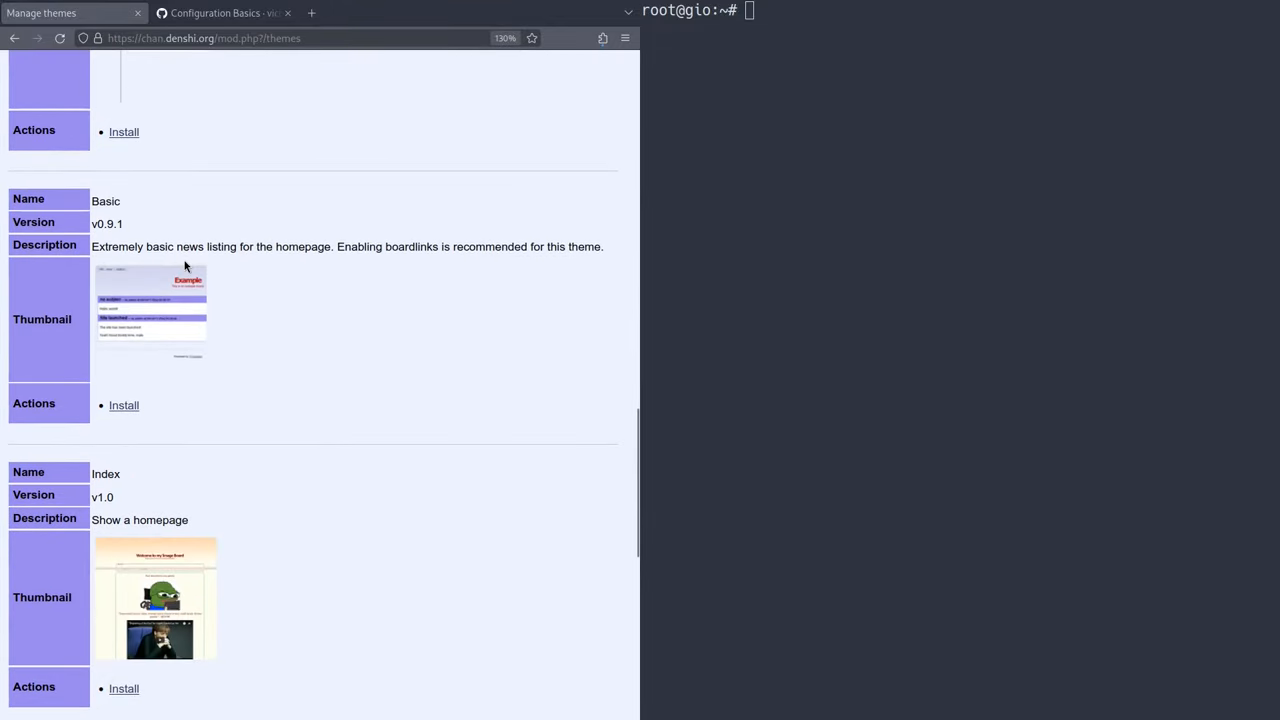
pyautogui.scroll(-3)
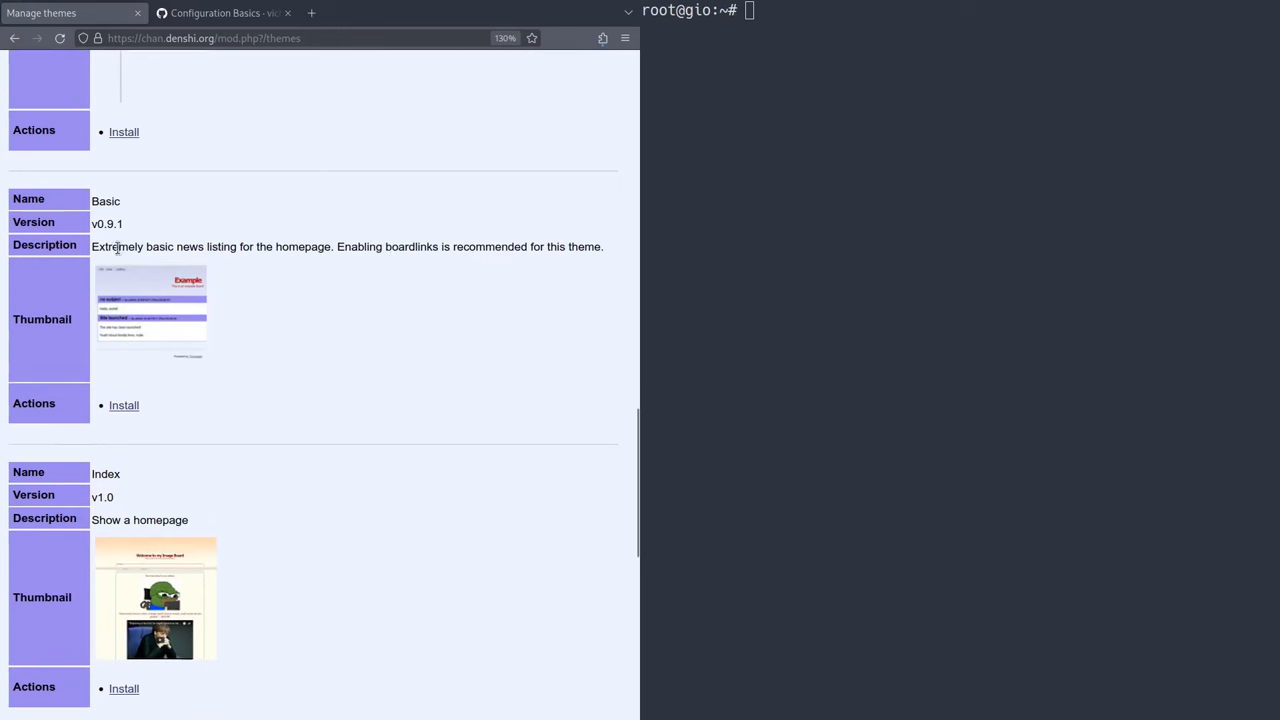
pyautogui.moveTo(112, 302)
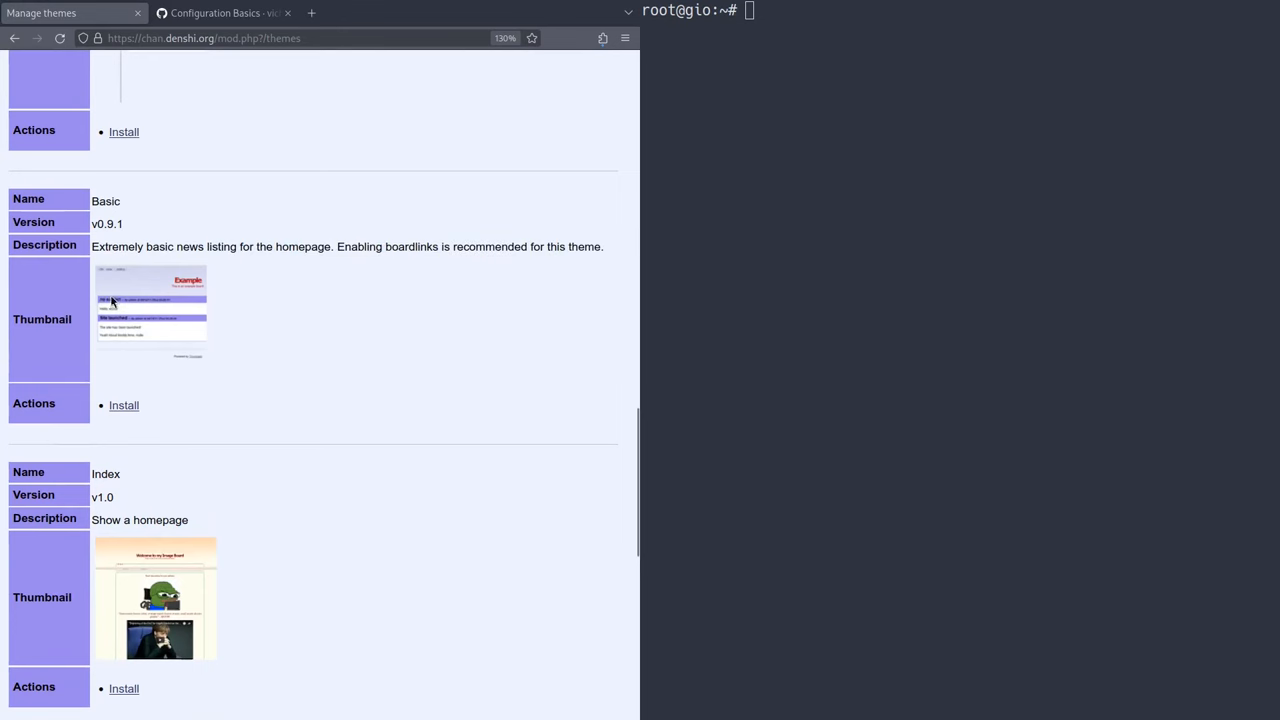
pyautogui.click(123, 405)
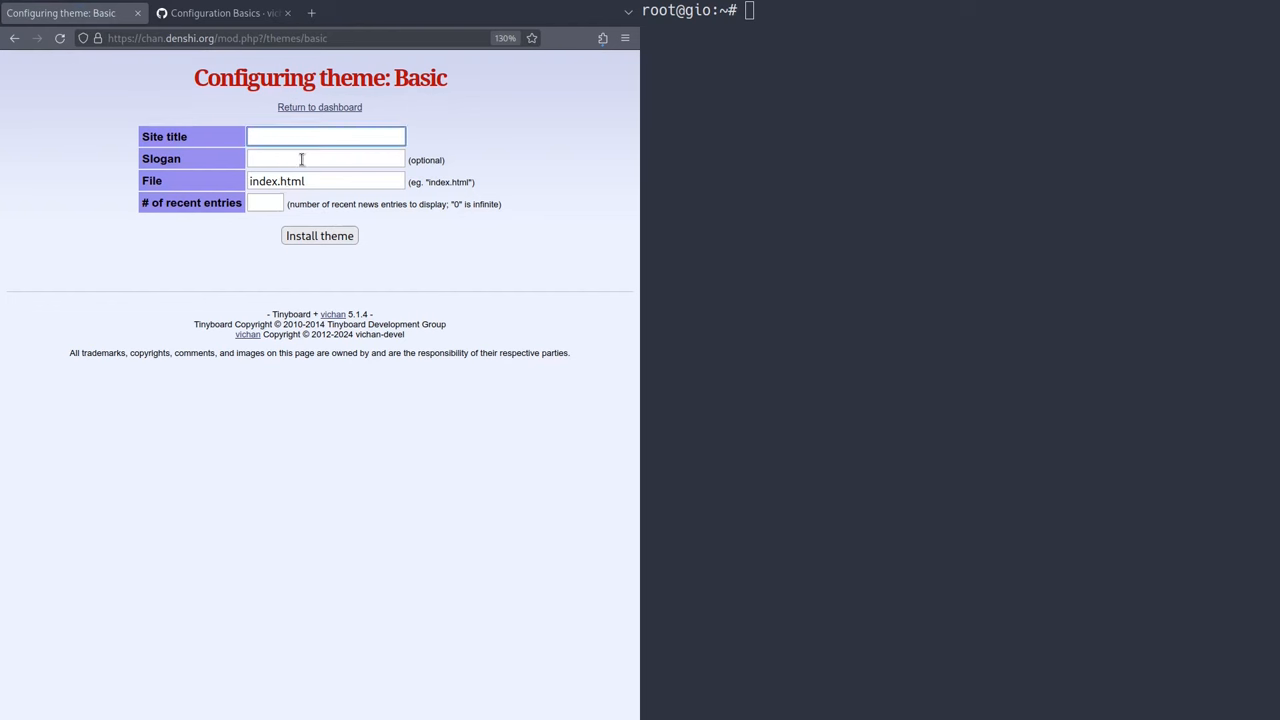
pyautogui.write('My')
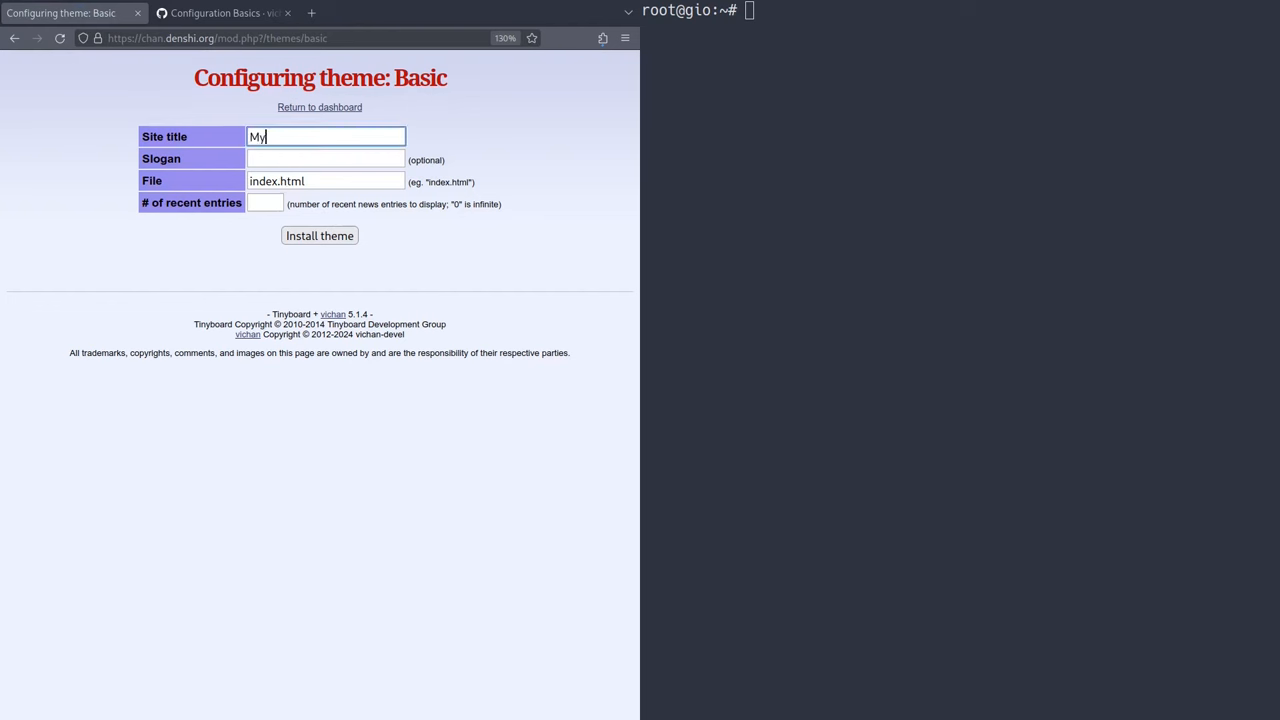
pyautogui.write('Super Cool Imageboard')
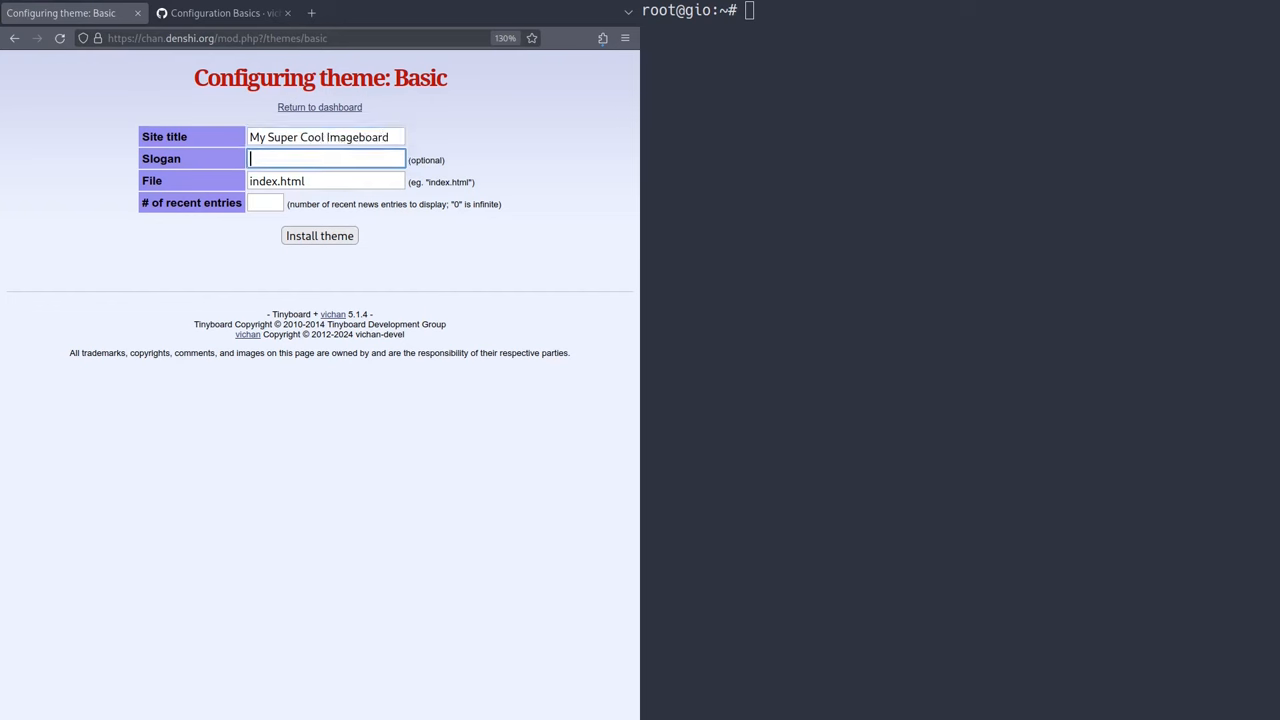
# - Add the slogan, set 15 recent entries, and install the Basic theme
pyautogui.write('This is the')
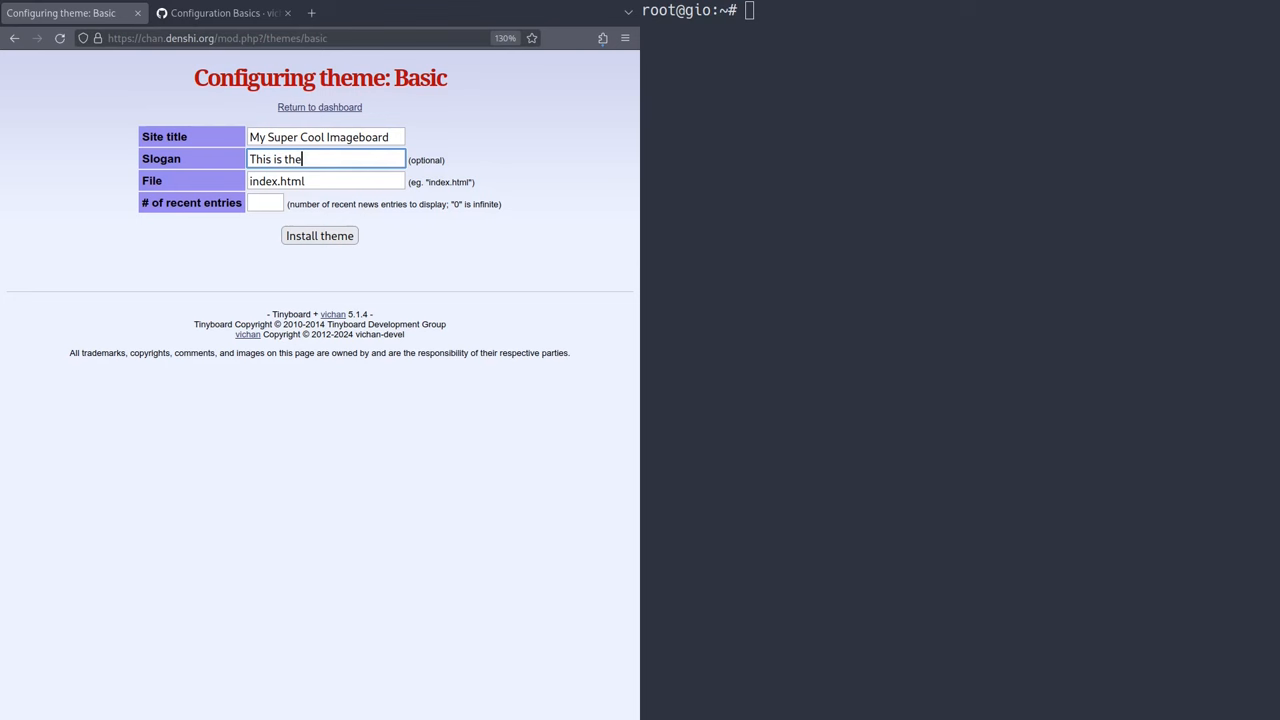
pyautogui.write('best site evar!!!!')
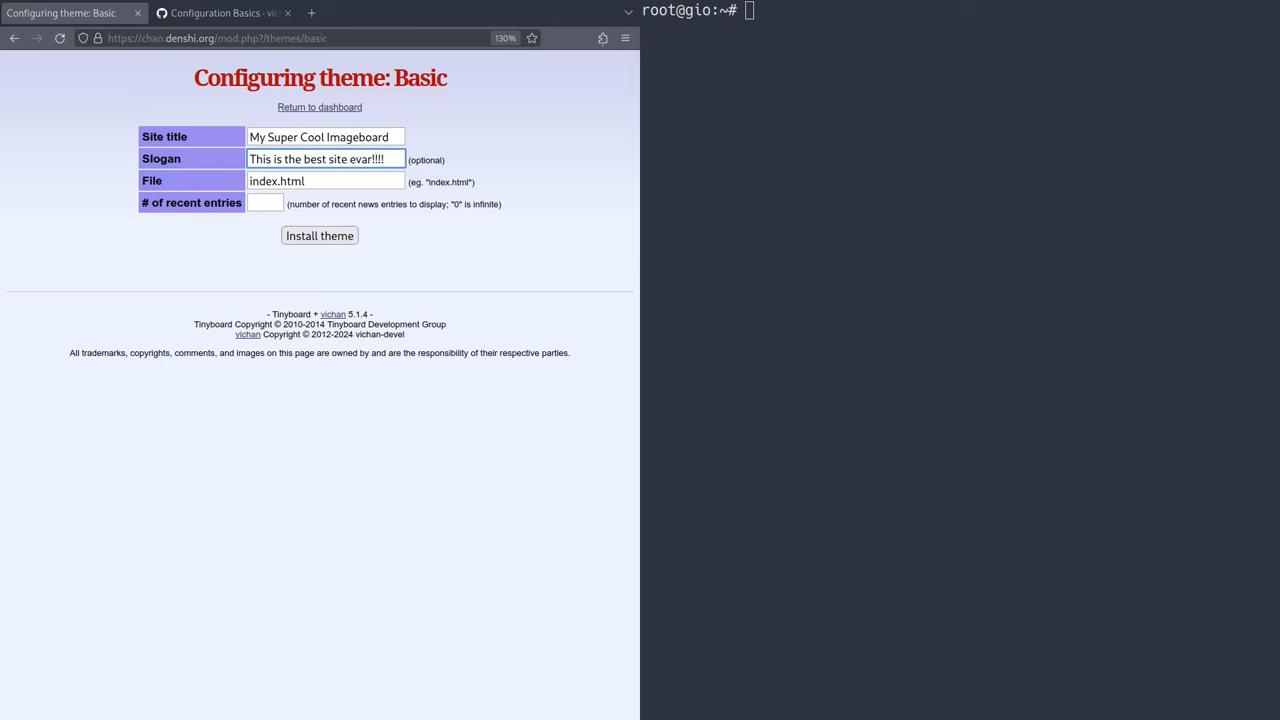
pyautogui.click(326, 181)
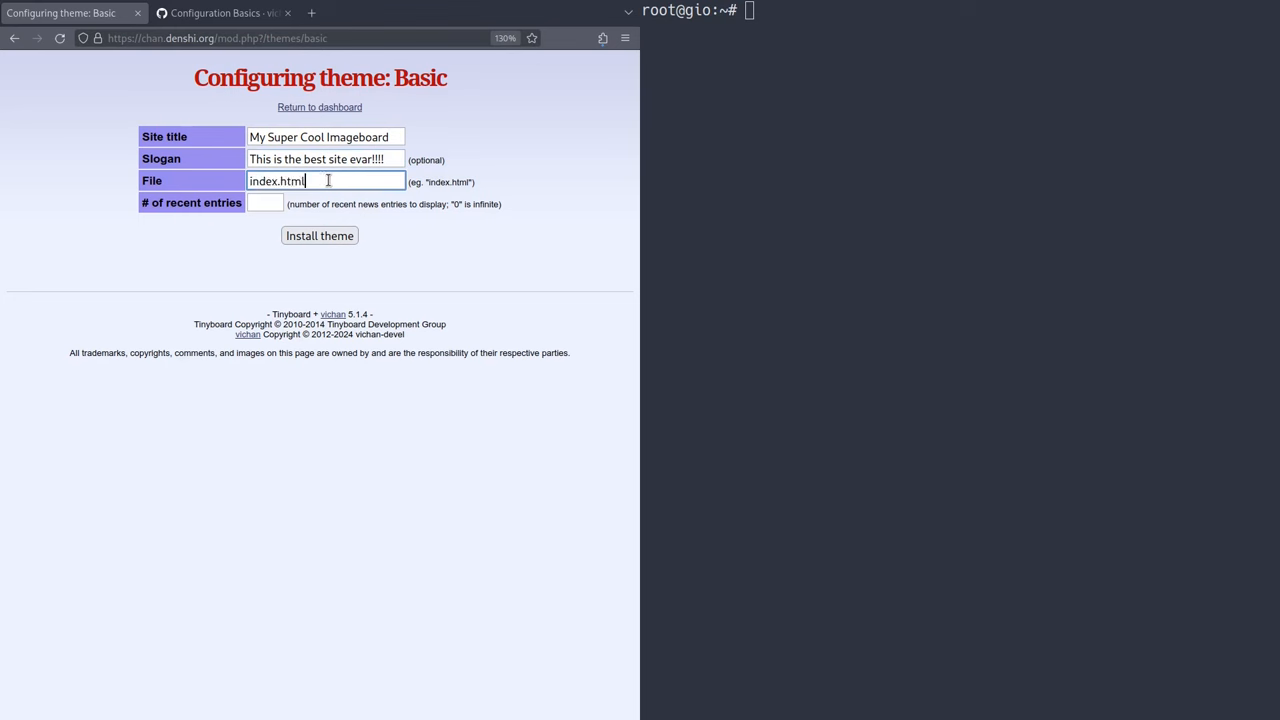
pyautogui.click(265, 202)
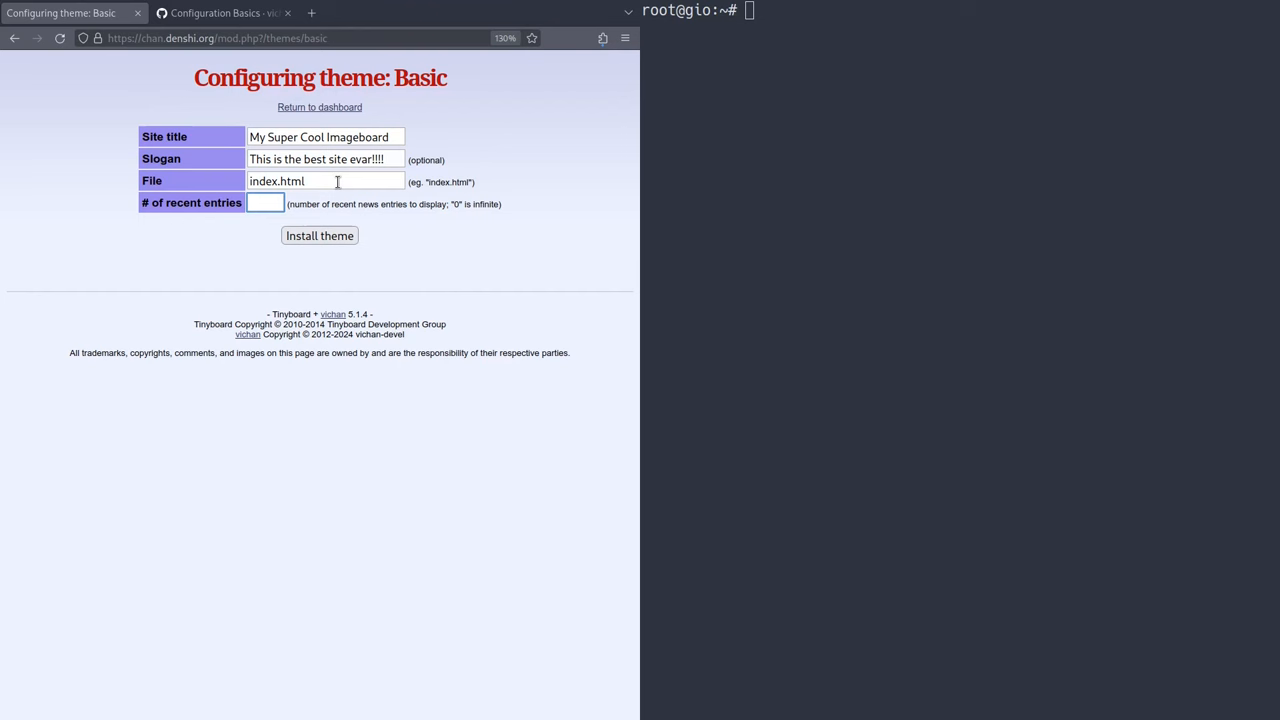
pyautogui.click(319, 235)
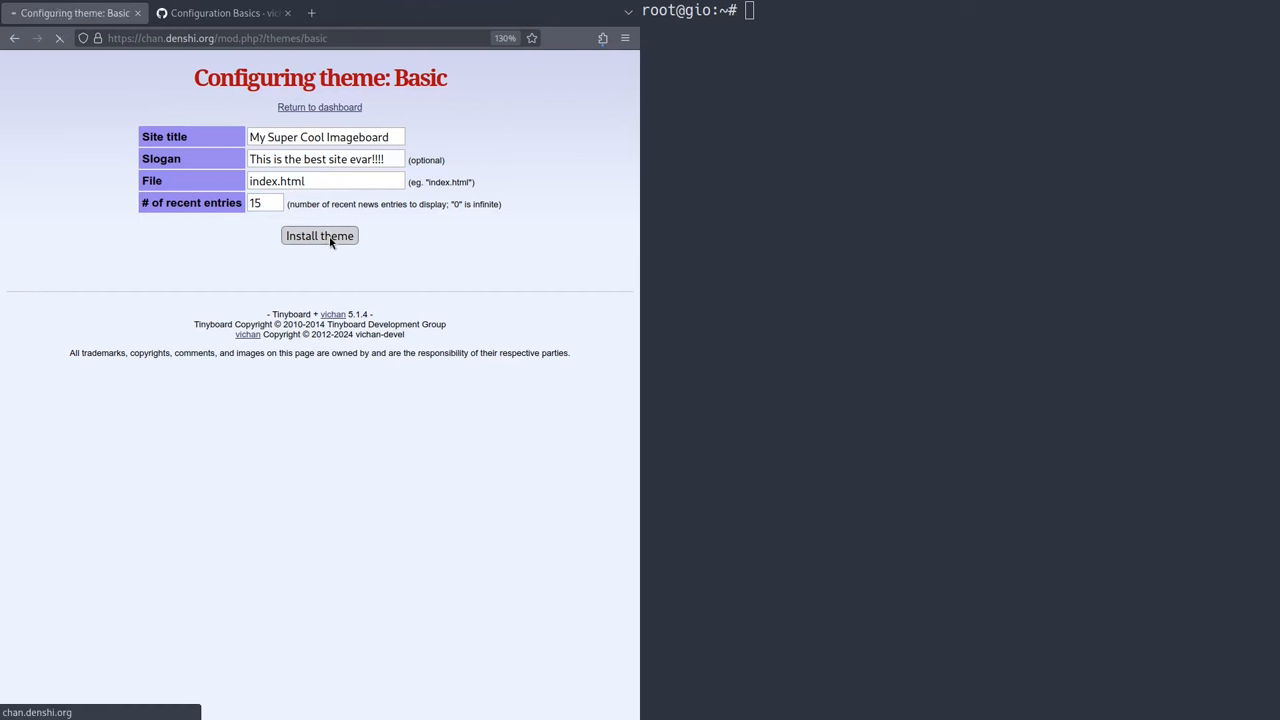
pyautogui.click(319, 235)
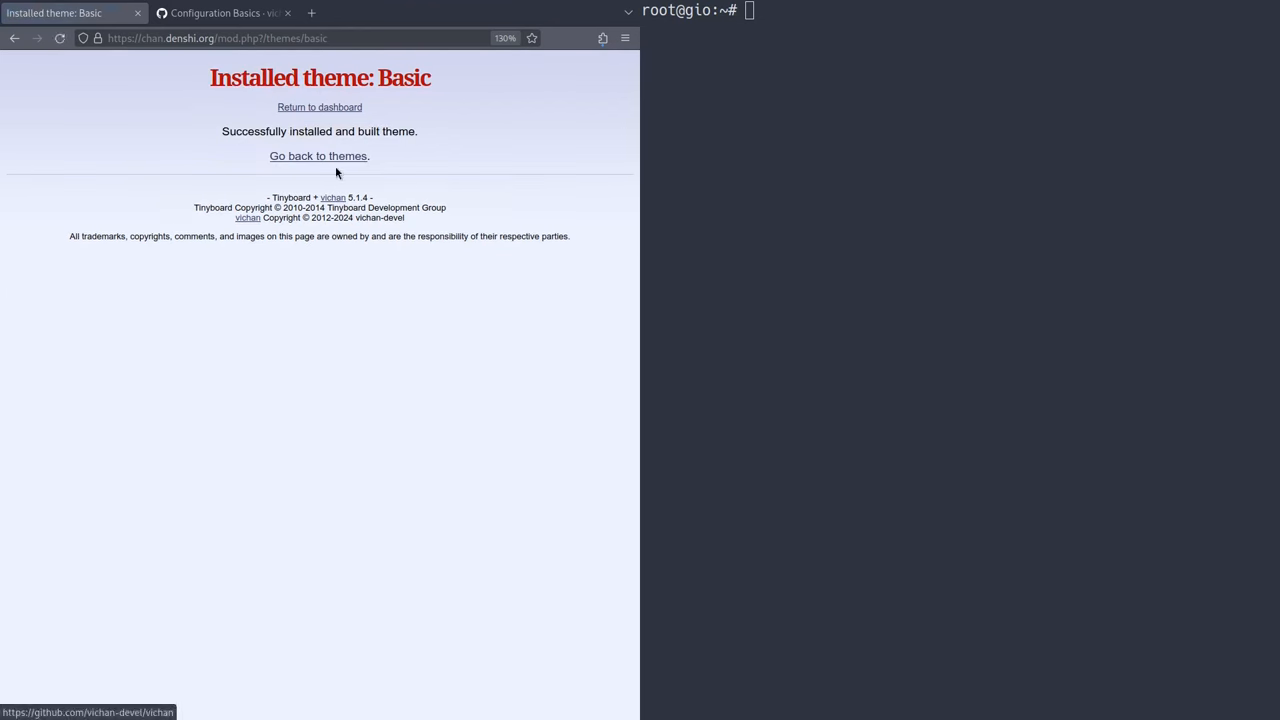
# - Go back to themes and scroll past the installed Basic theme to RecentPosts
pyautogui.click(318, 156)
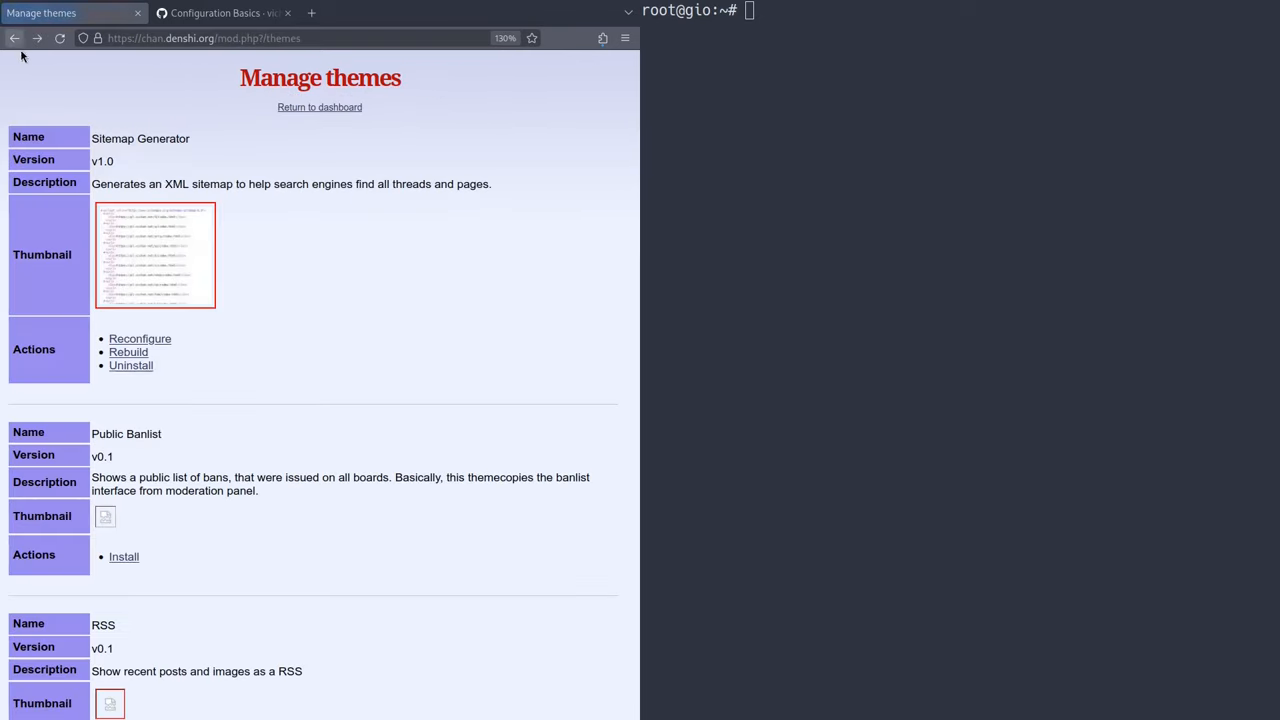
pyautogui.scroll(-3)
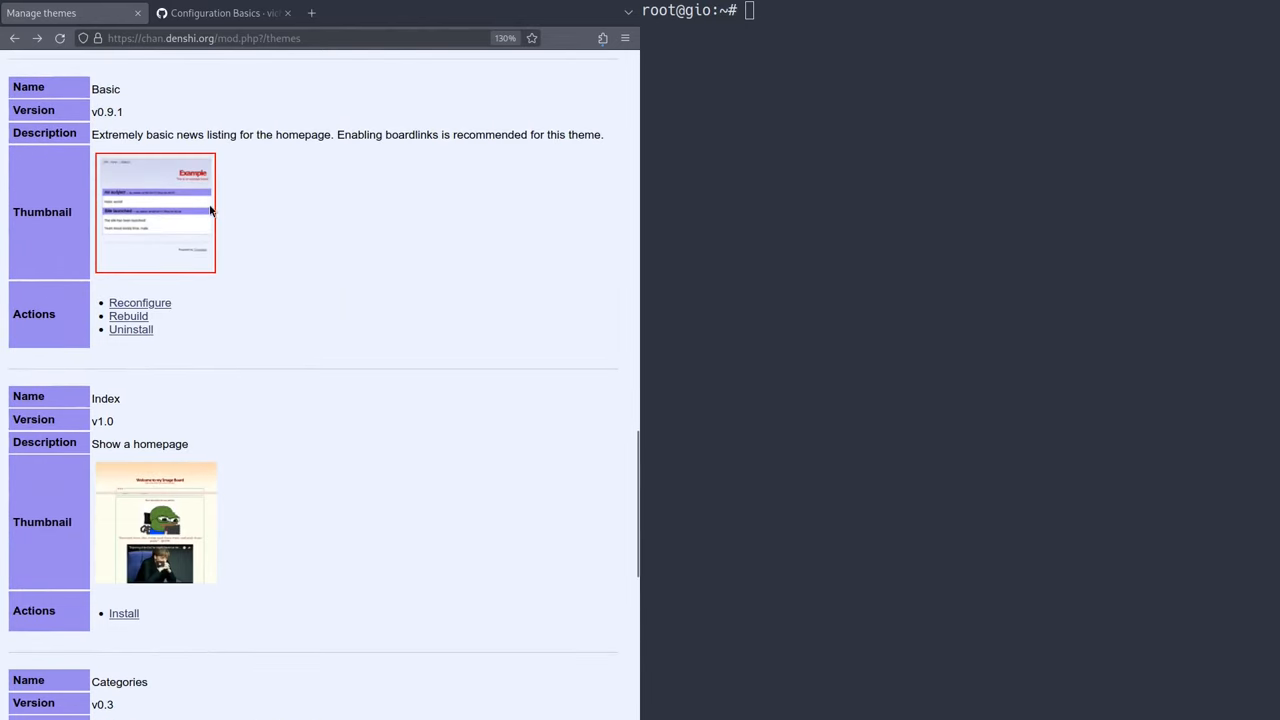
pyautogui.scroll(-3)
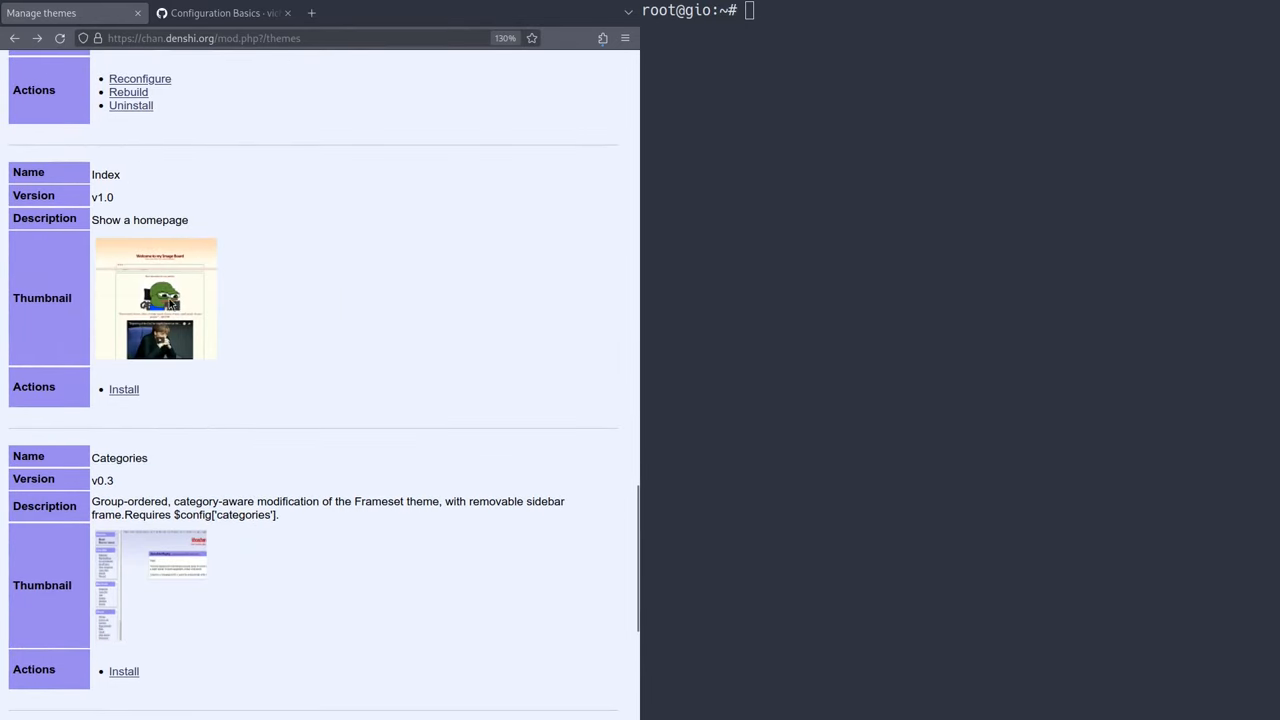
pyautogui.scroll(-3)
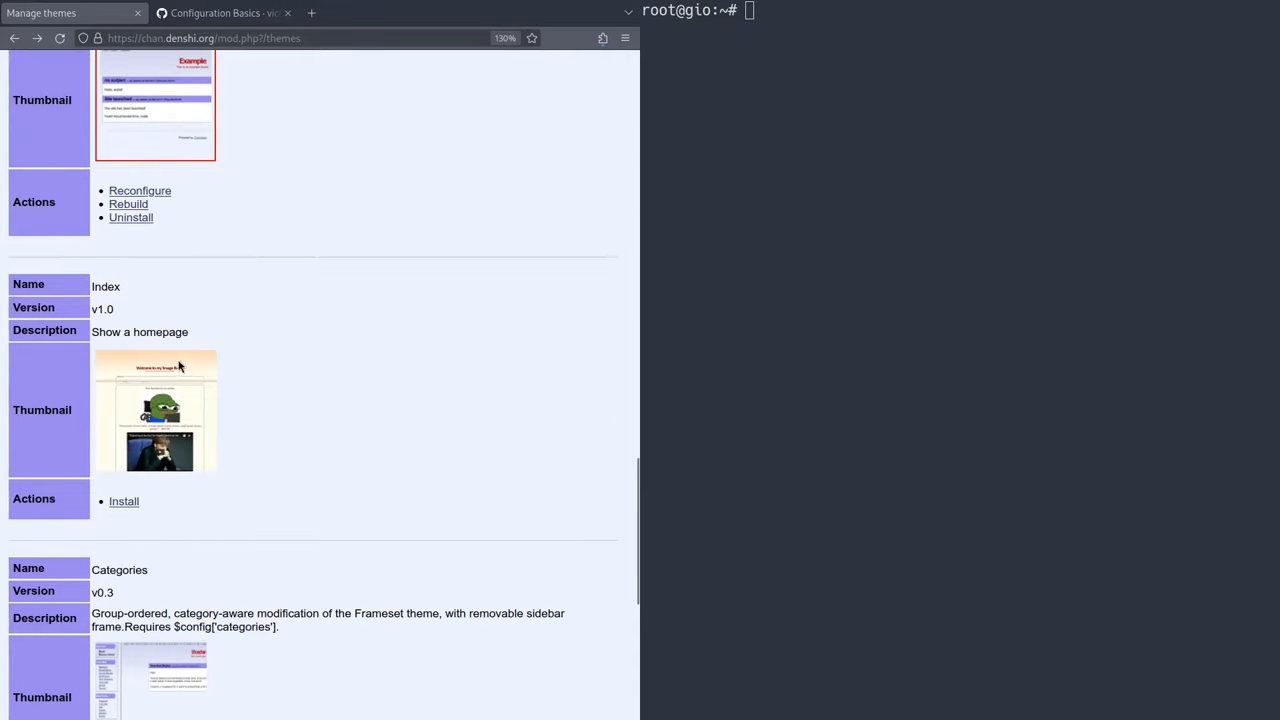
pyautogui.scroll(-3)
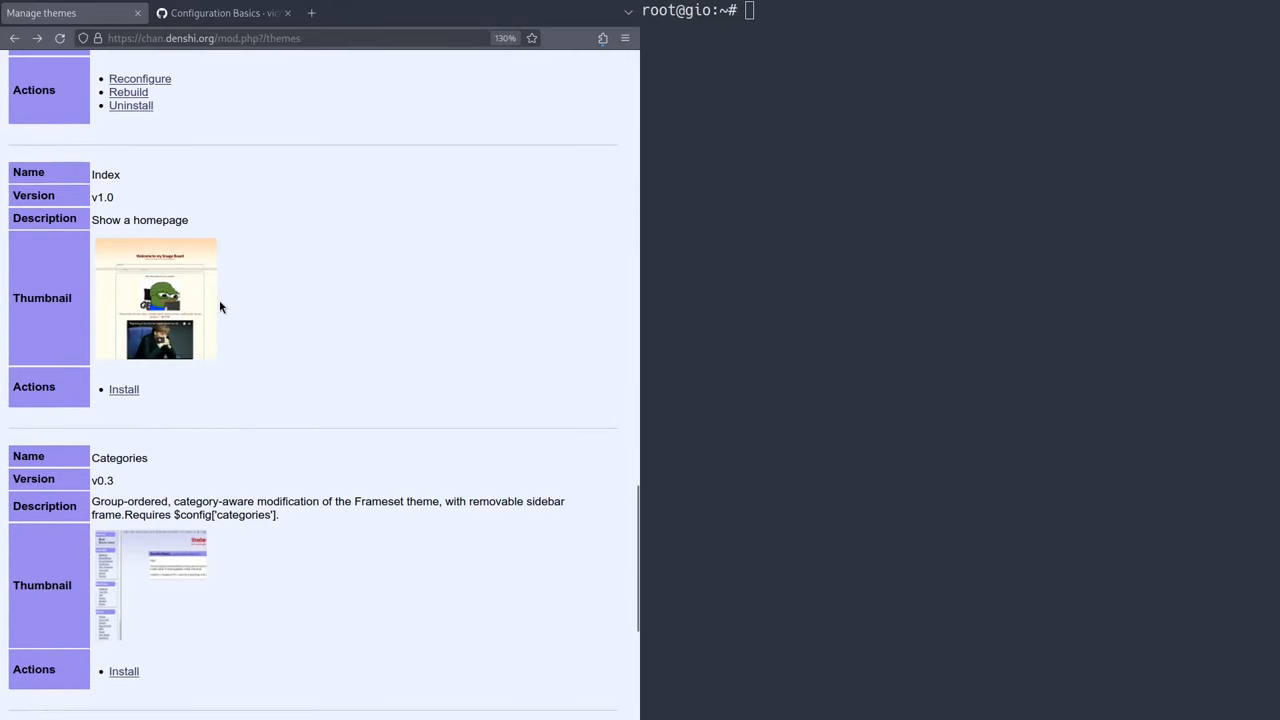
pyautogui.moveTo(237, 295)
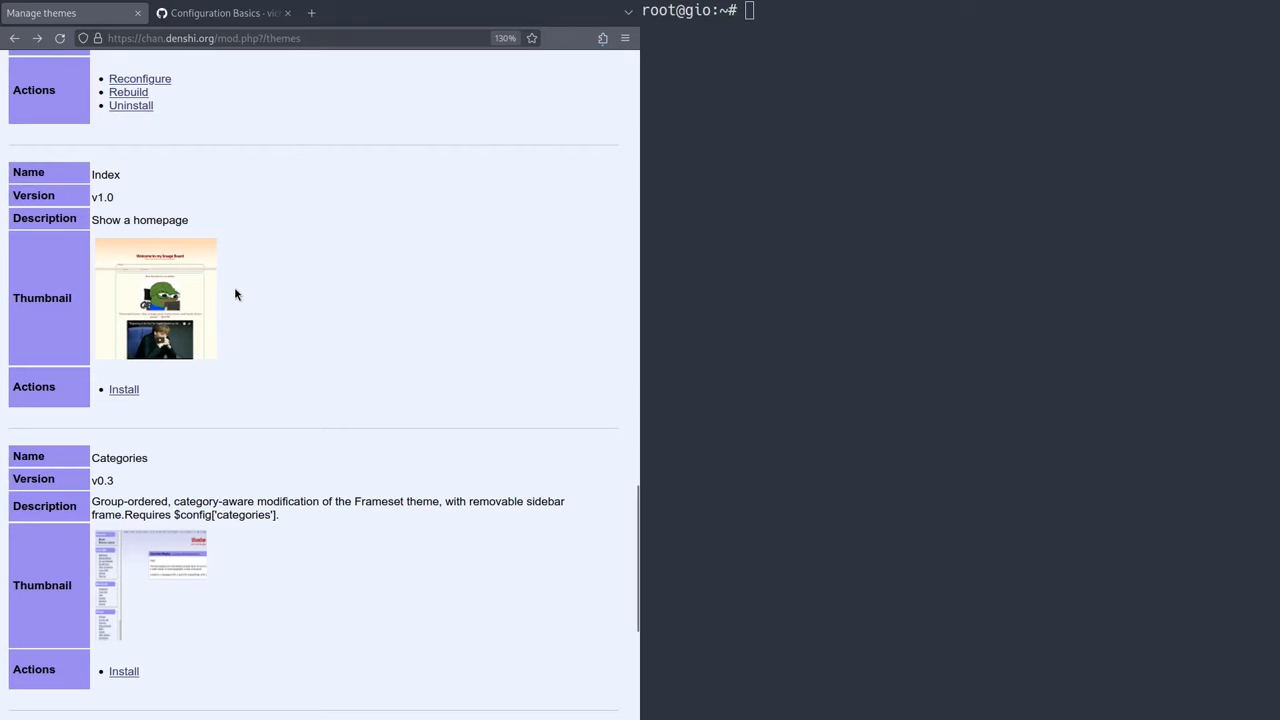
pyautogui.scroll(-3)
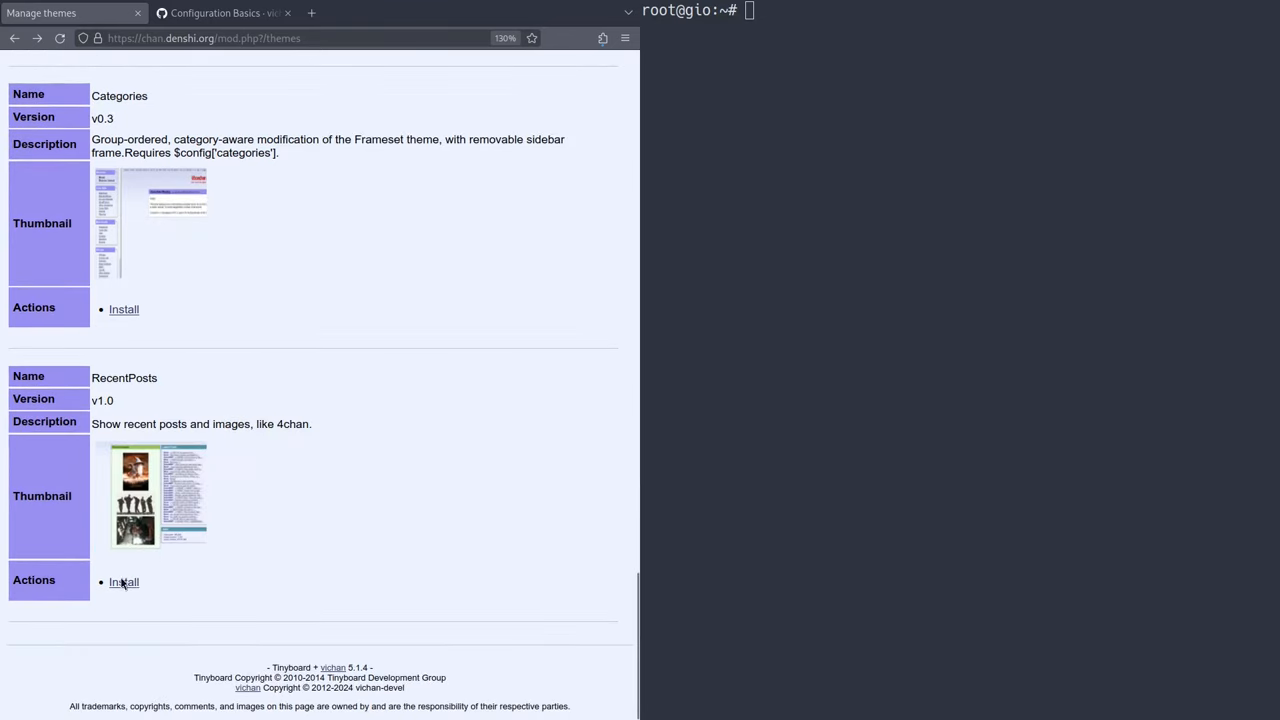
pyautogui.click(124, 581)
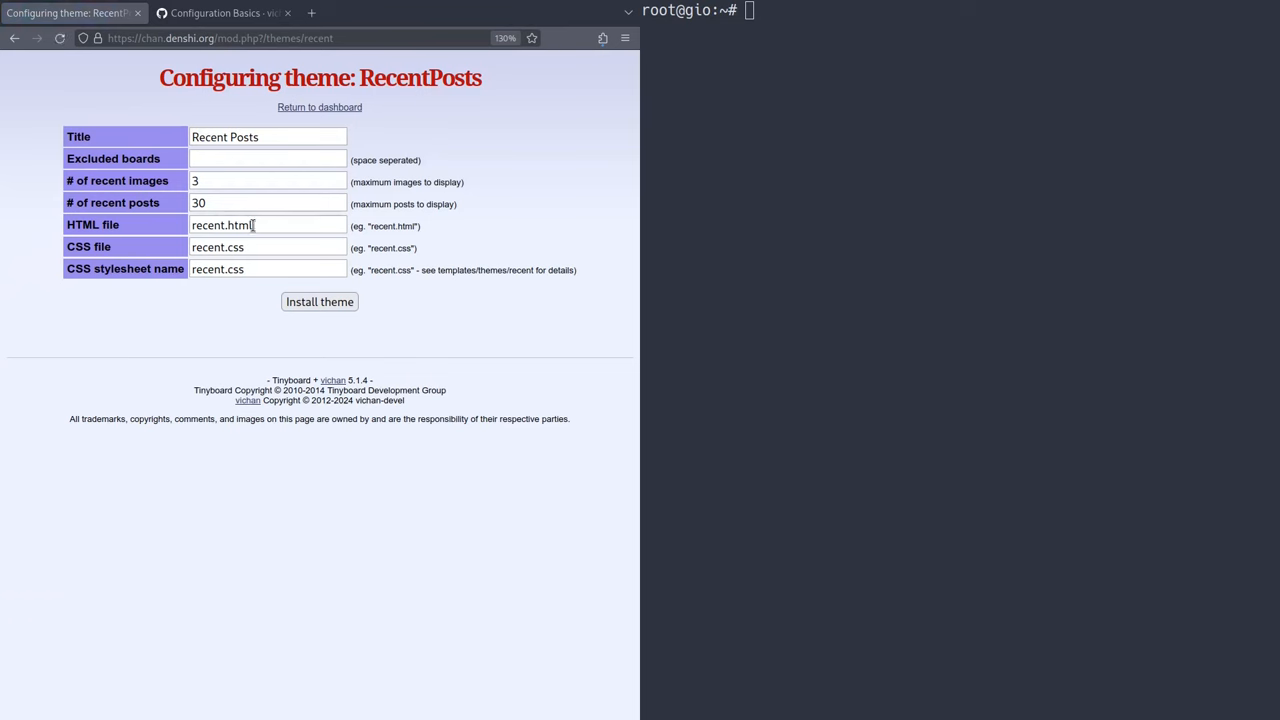
pyautogui.click(215, 225)
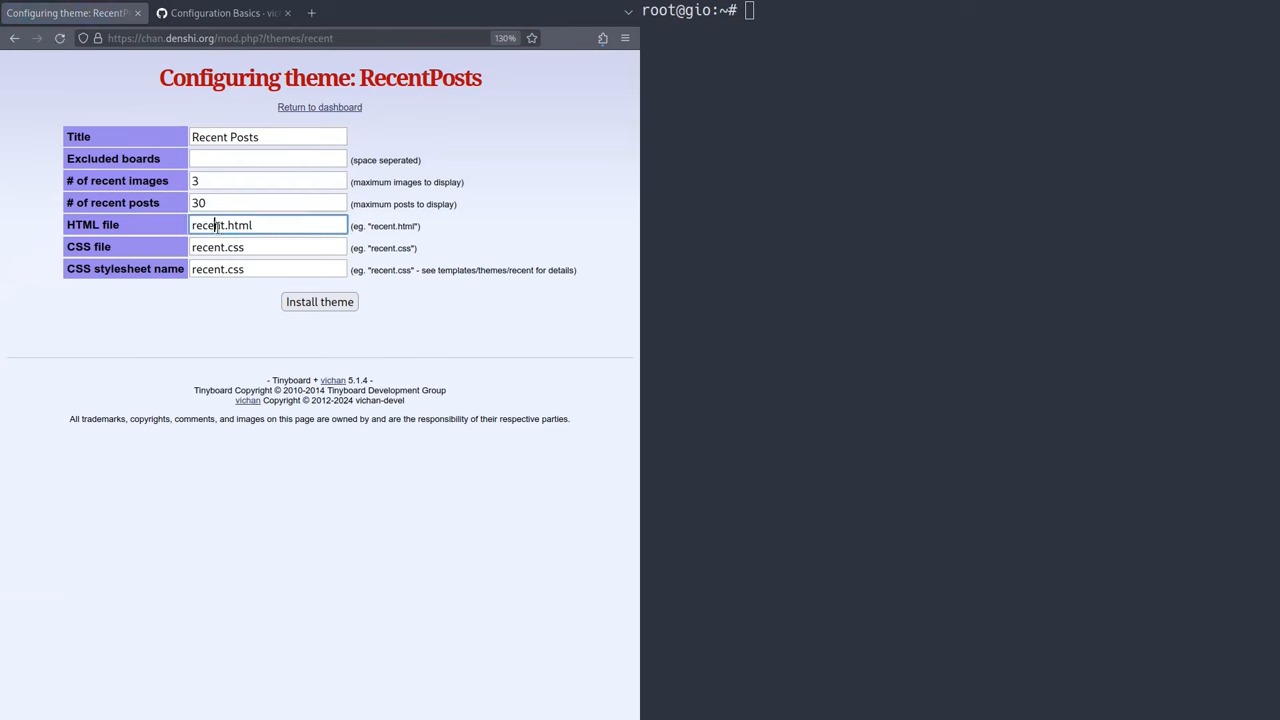
pyautogui.doubleClick(206, 225)
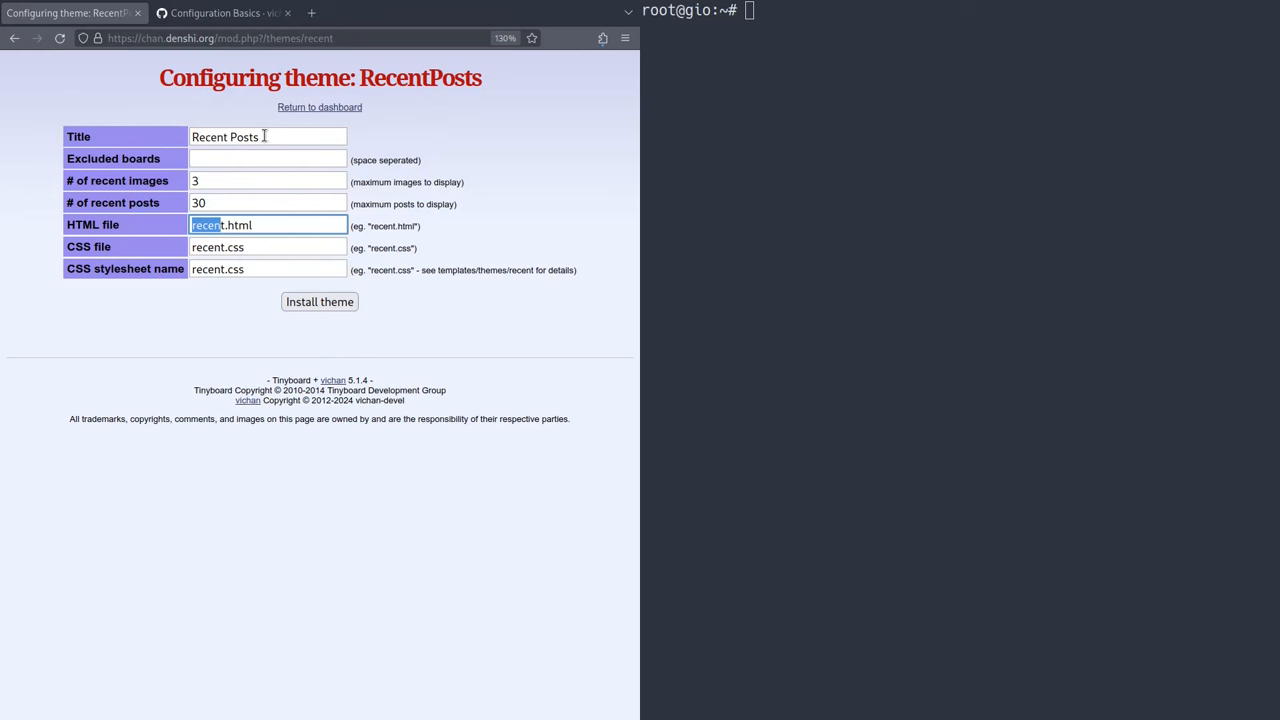
pyautogui.click(319, 301)
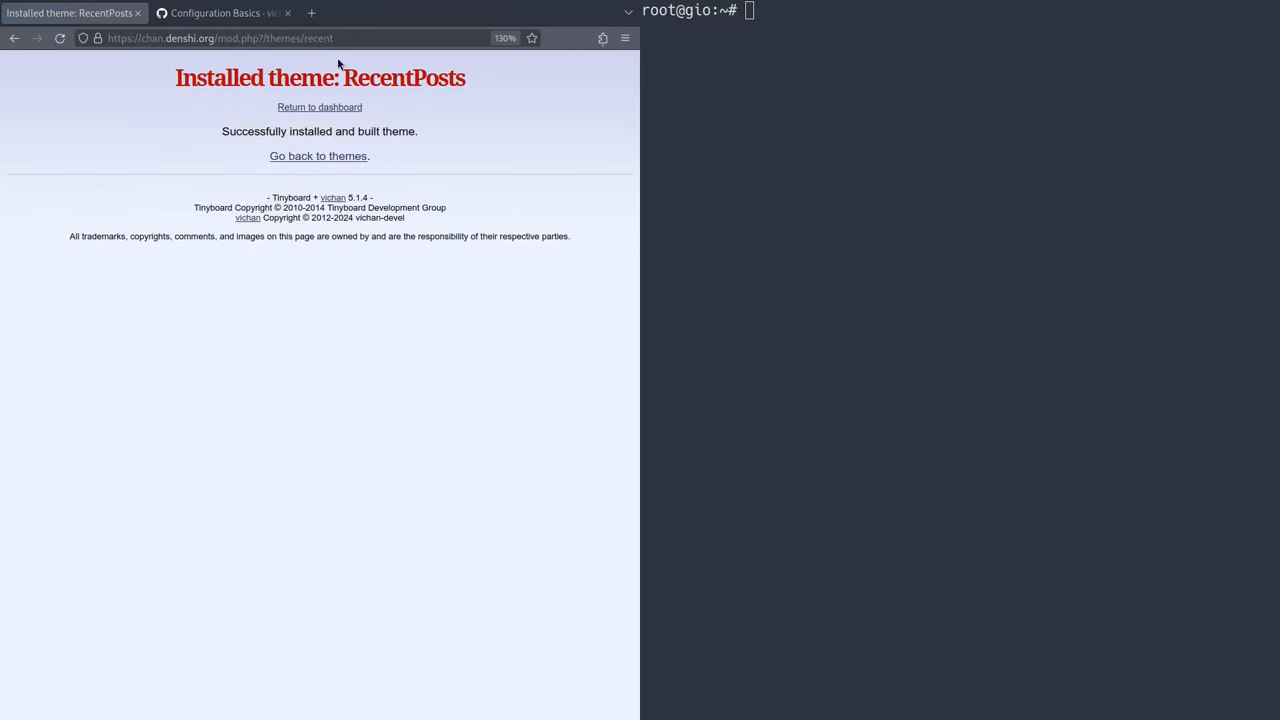
pyautogui.write('https://chan.denshi.org/recent.ht')
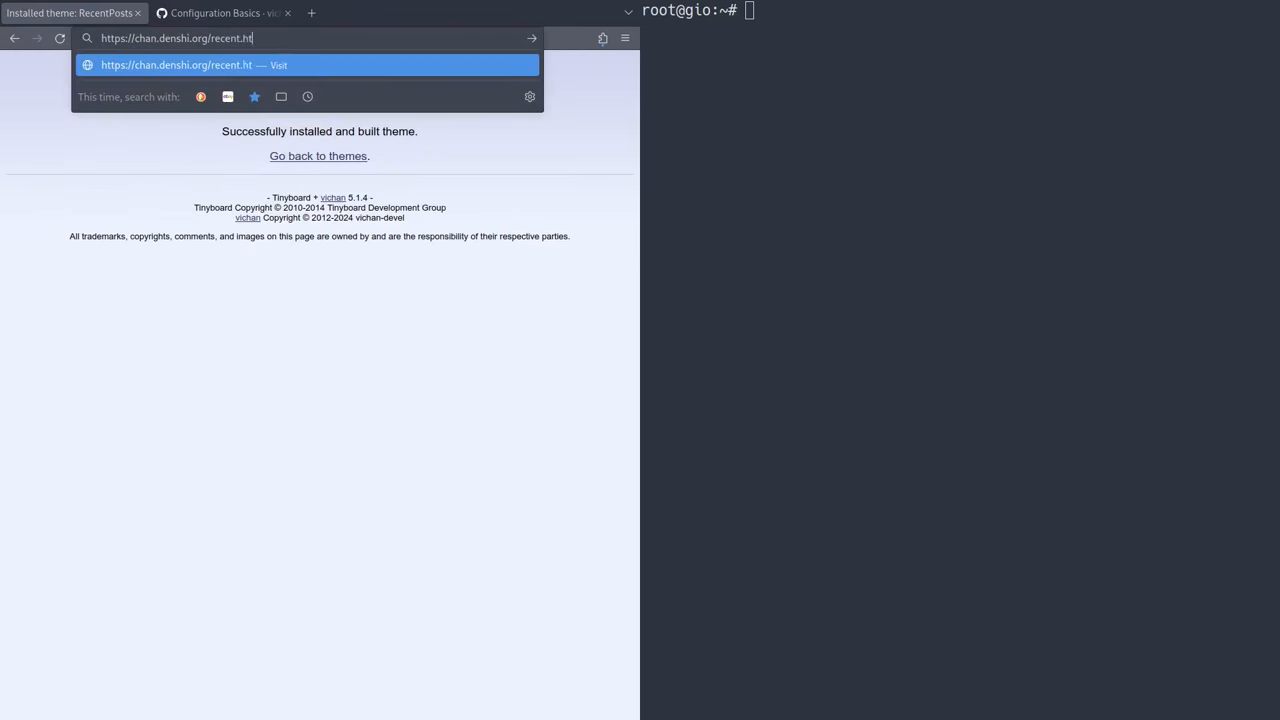